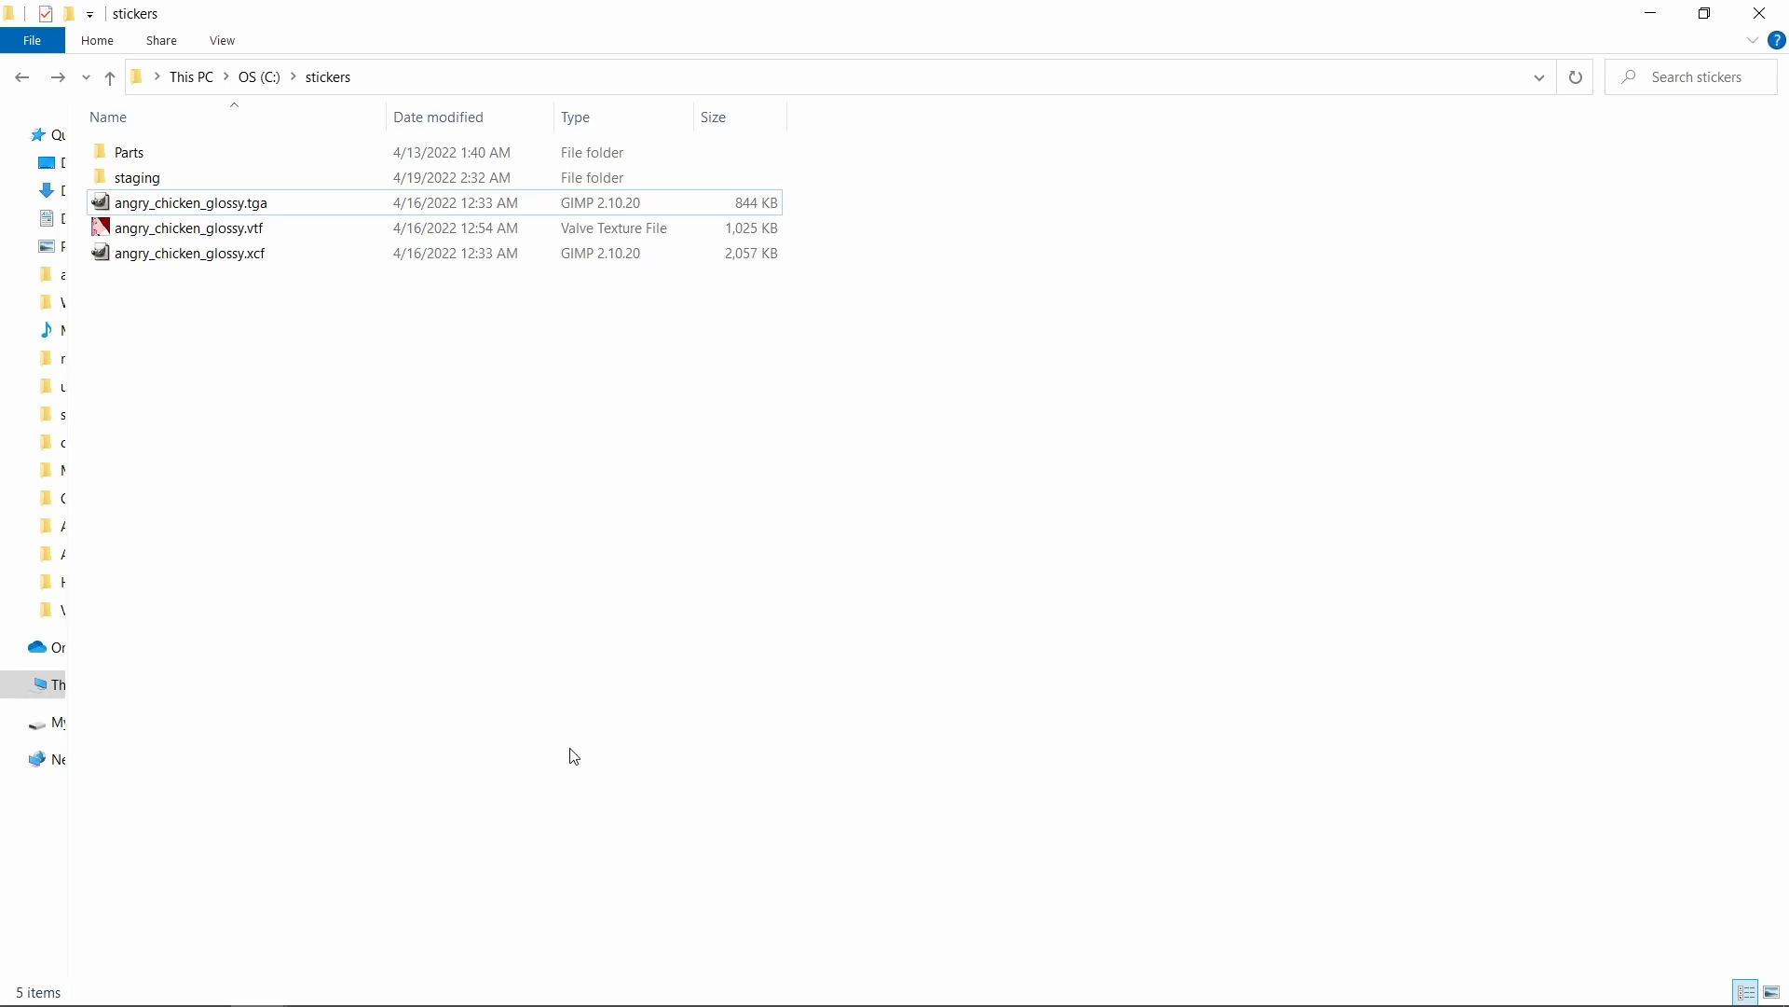
Step: Create a new text document in the stickers folder named angry_chicken_glossy.vmt, accepting the extension change
right_click(573, 756)
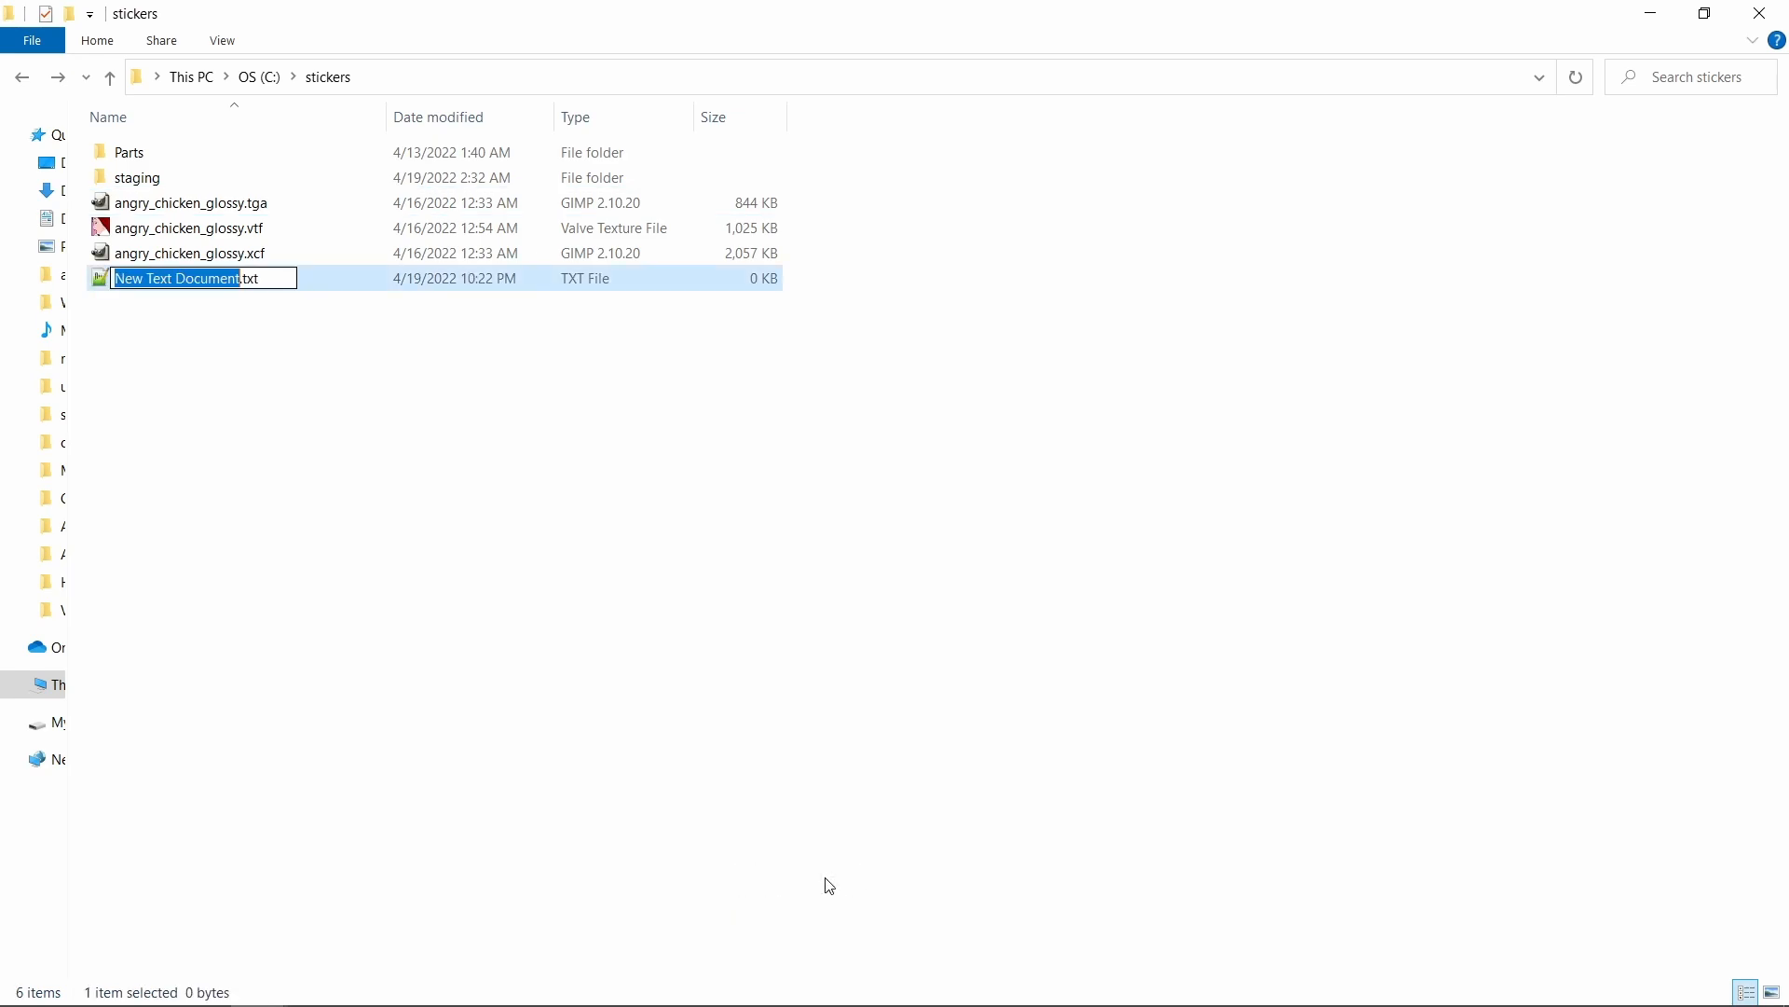
text(angry_chicken_glossy.vmt)
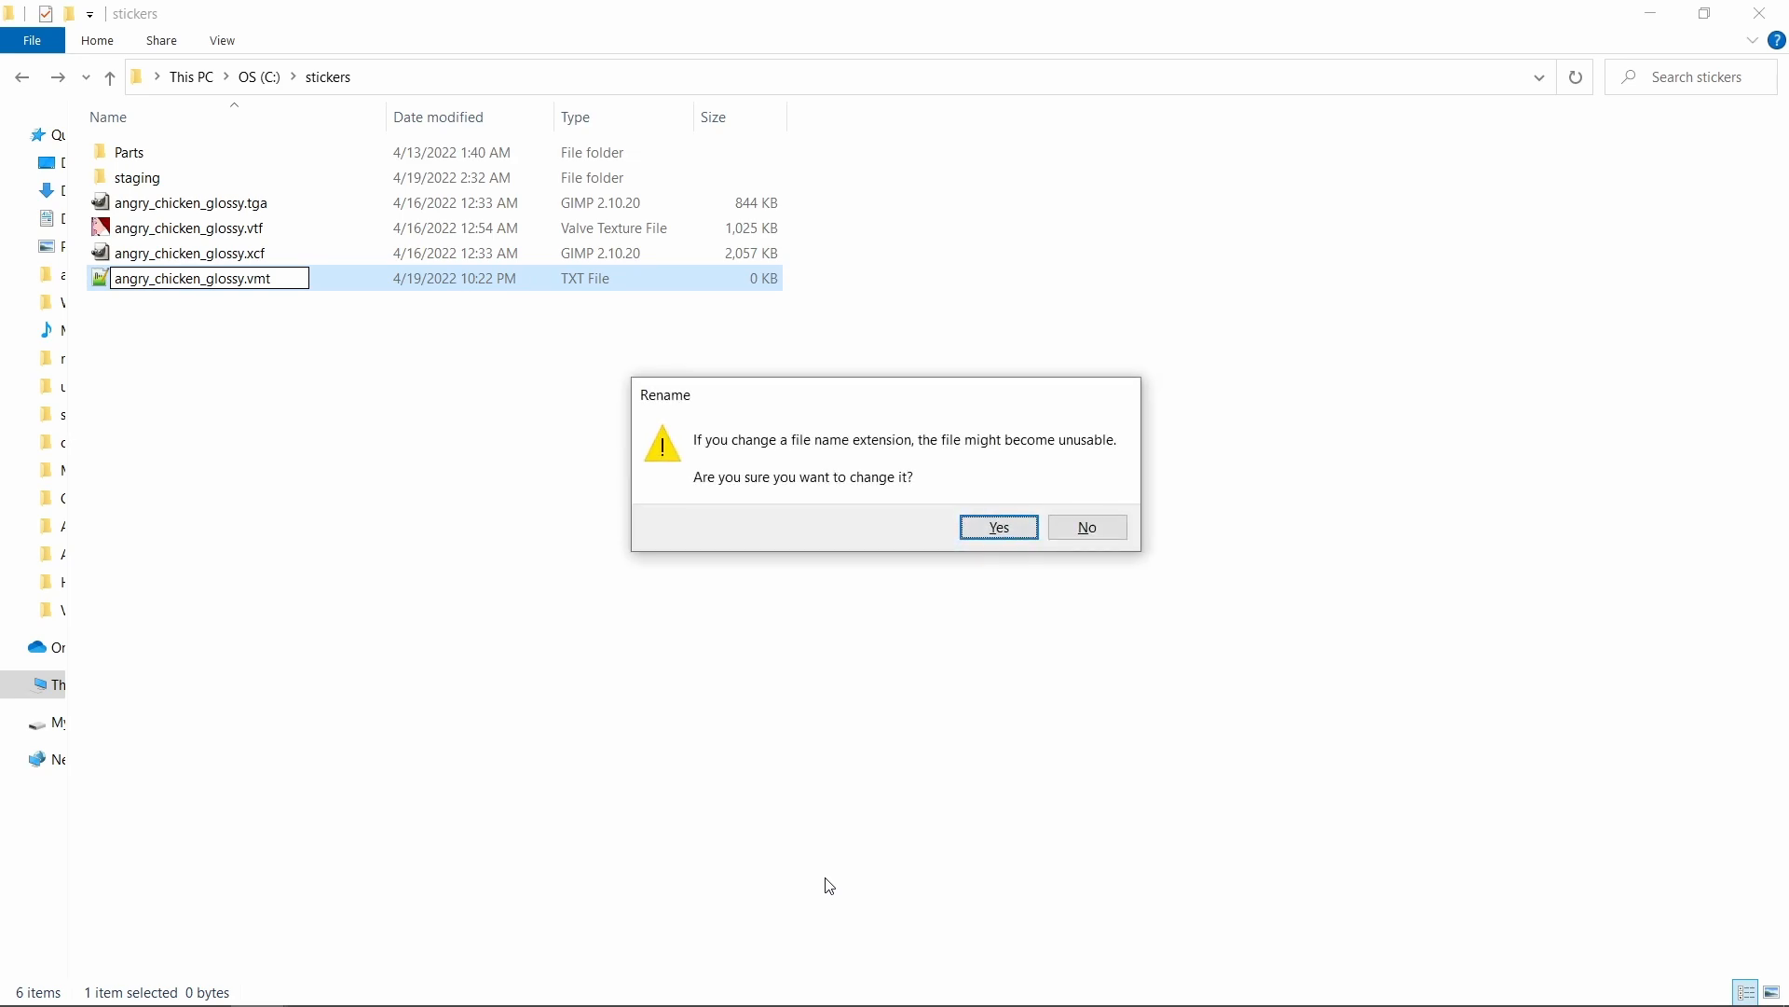
click(996, 526)
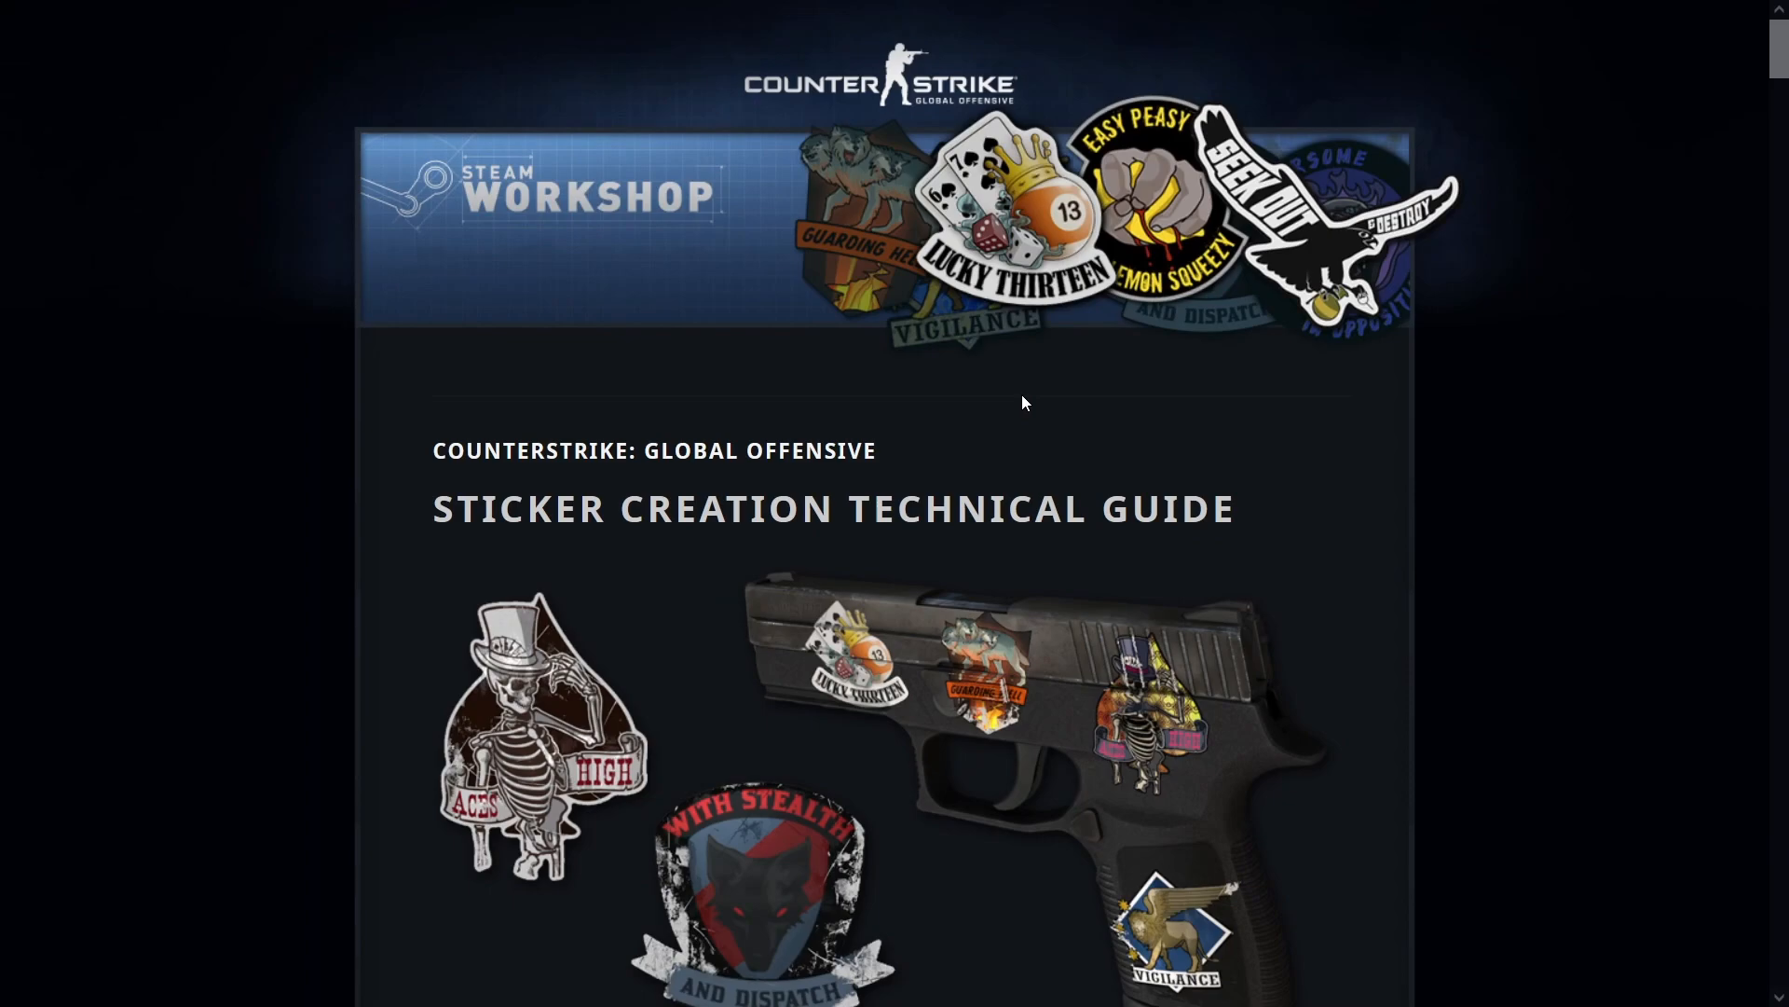
Step: Scroll to the Glossy Stickers section and select the example WeaponDecal material text
scroll(down, 3)
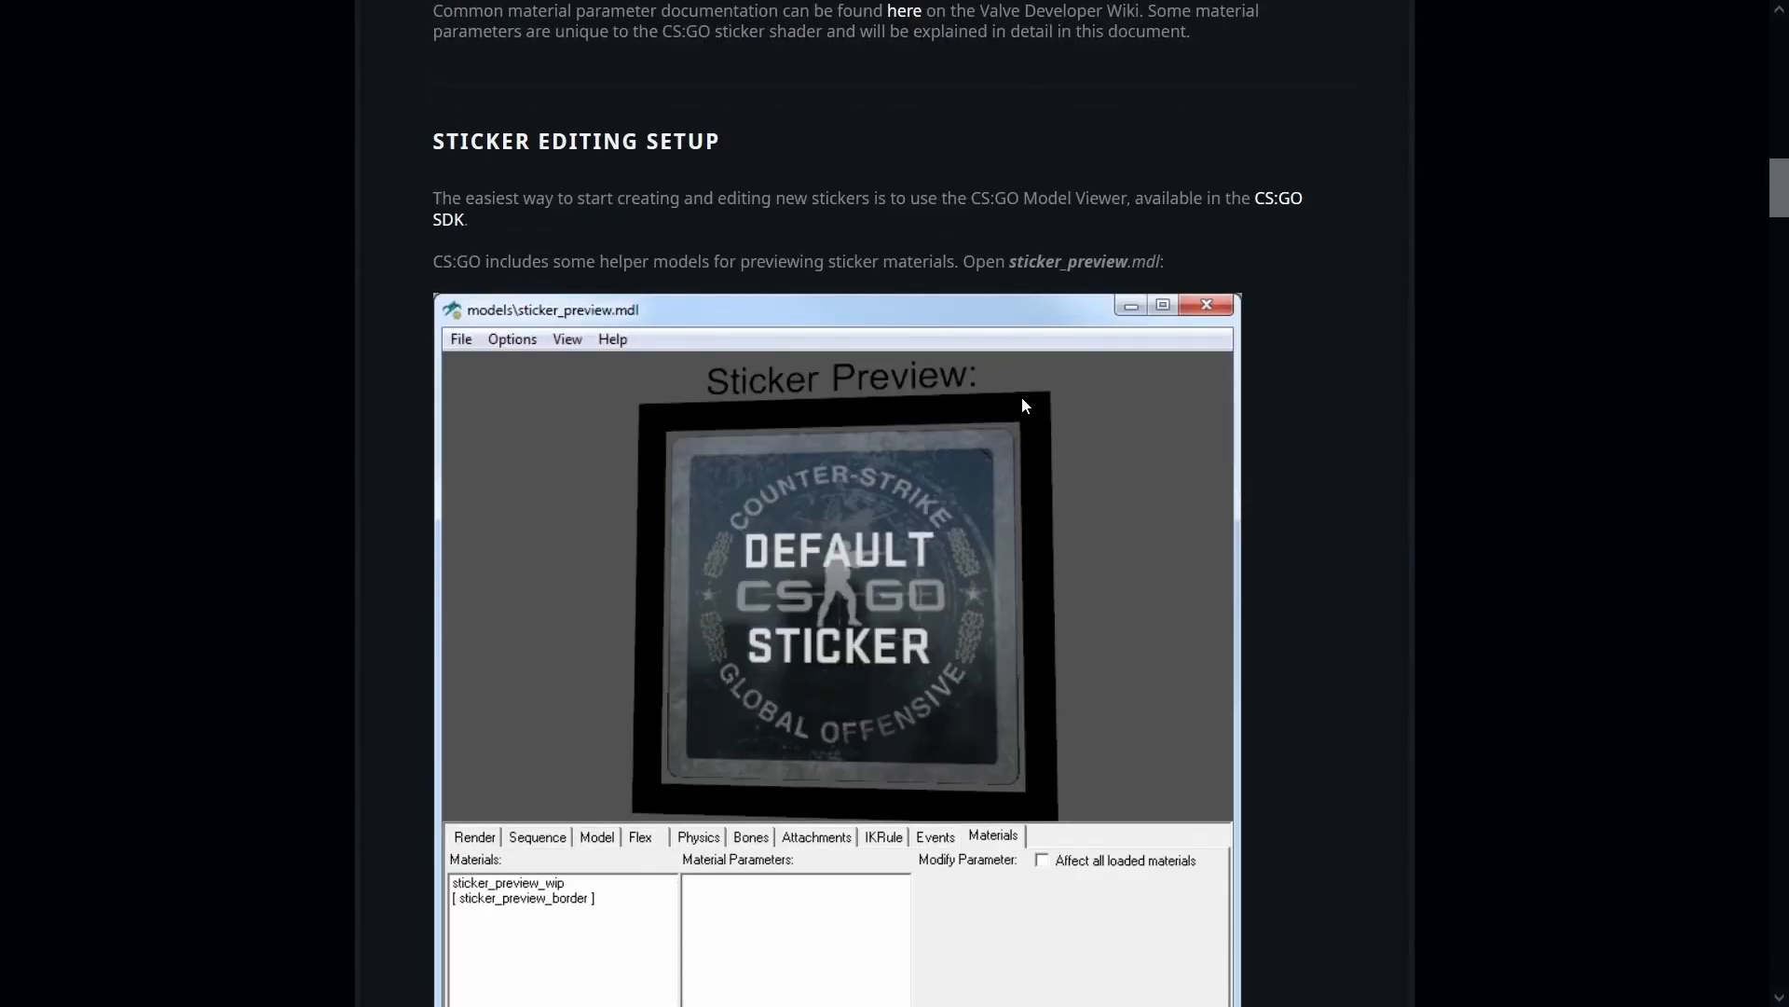
scroll(down, 3)
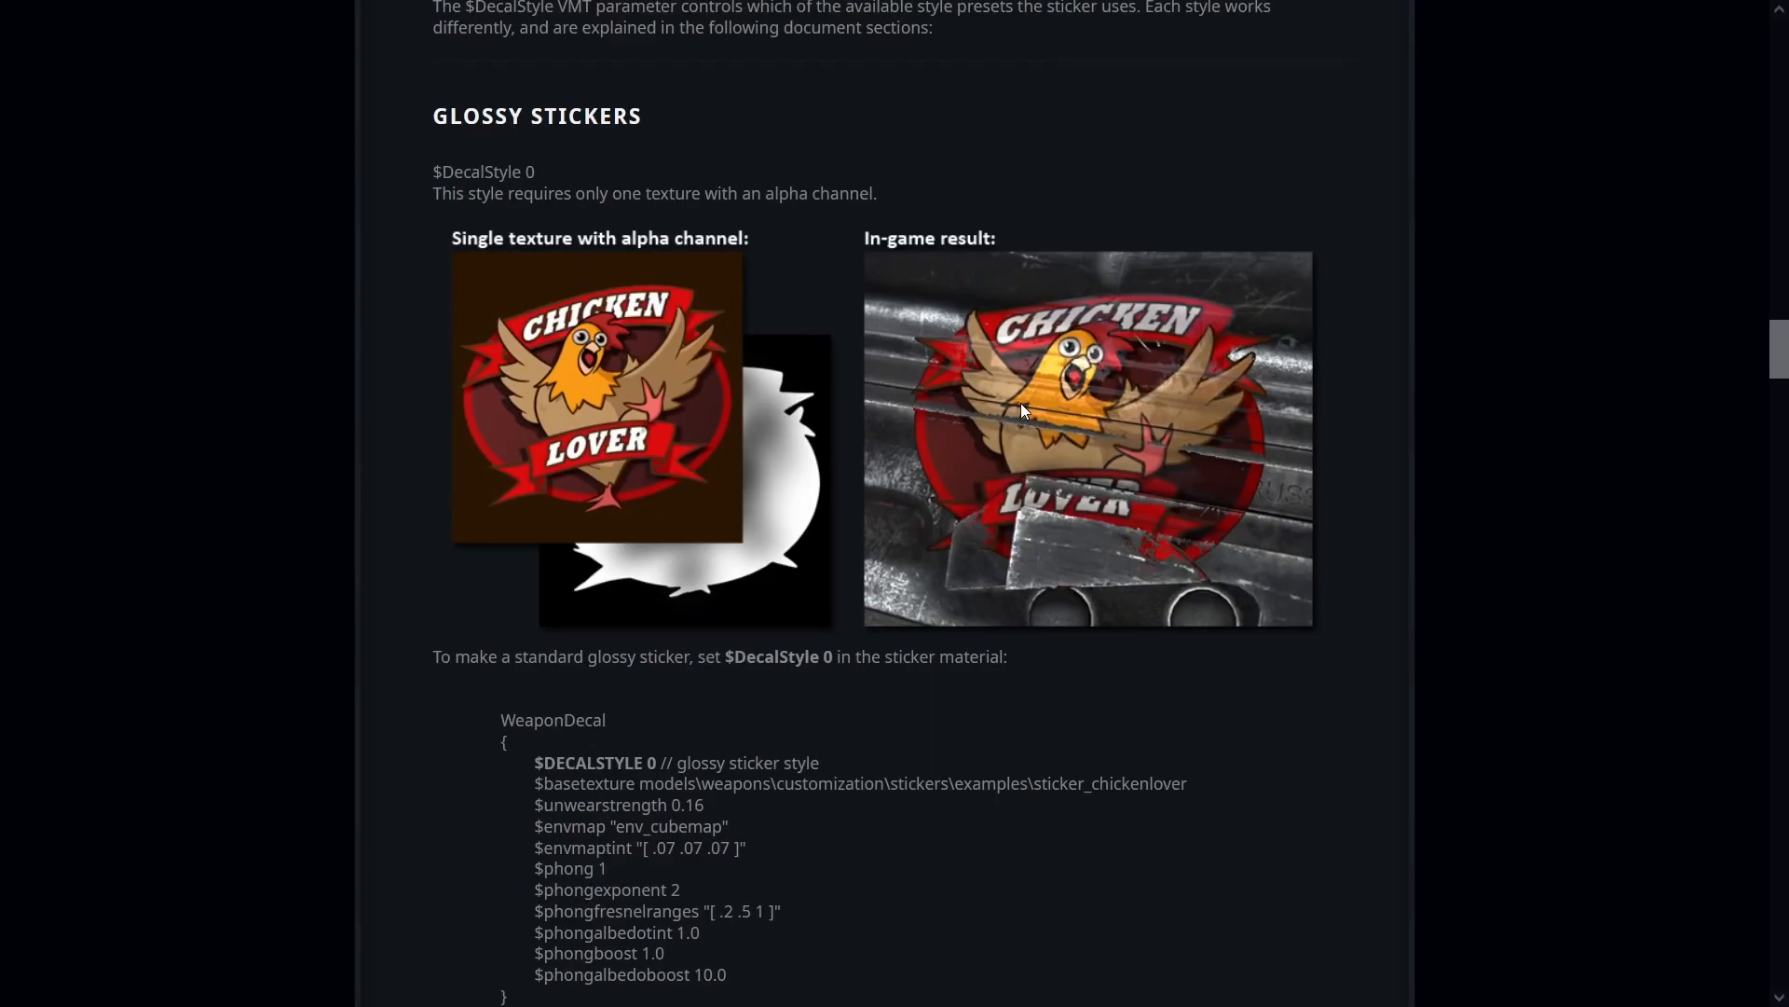
drag(448, 116, 576, 115)
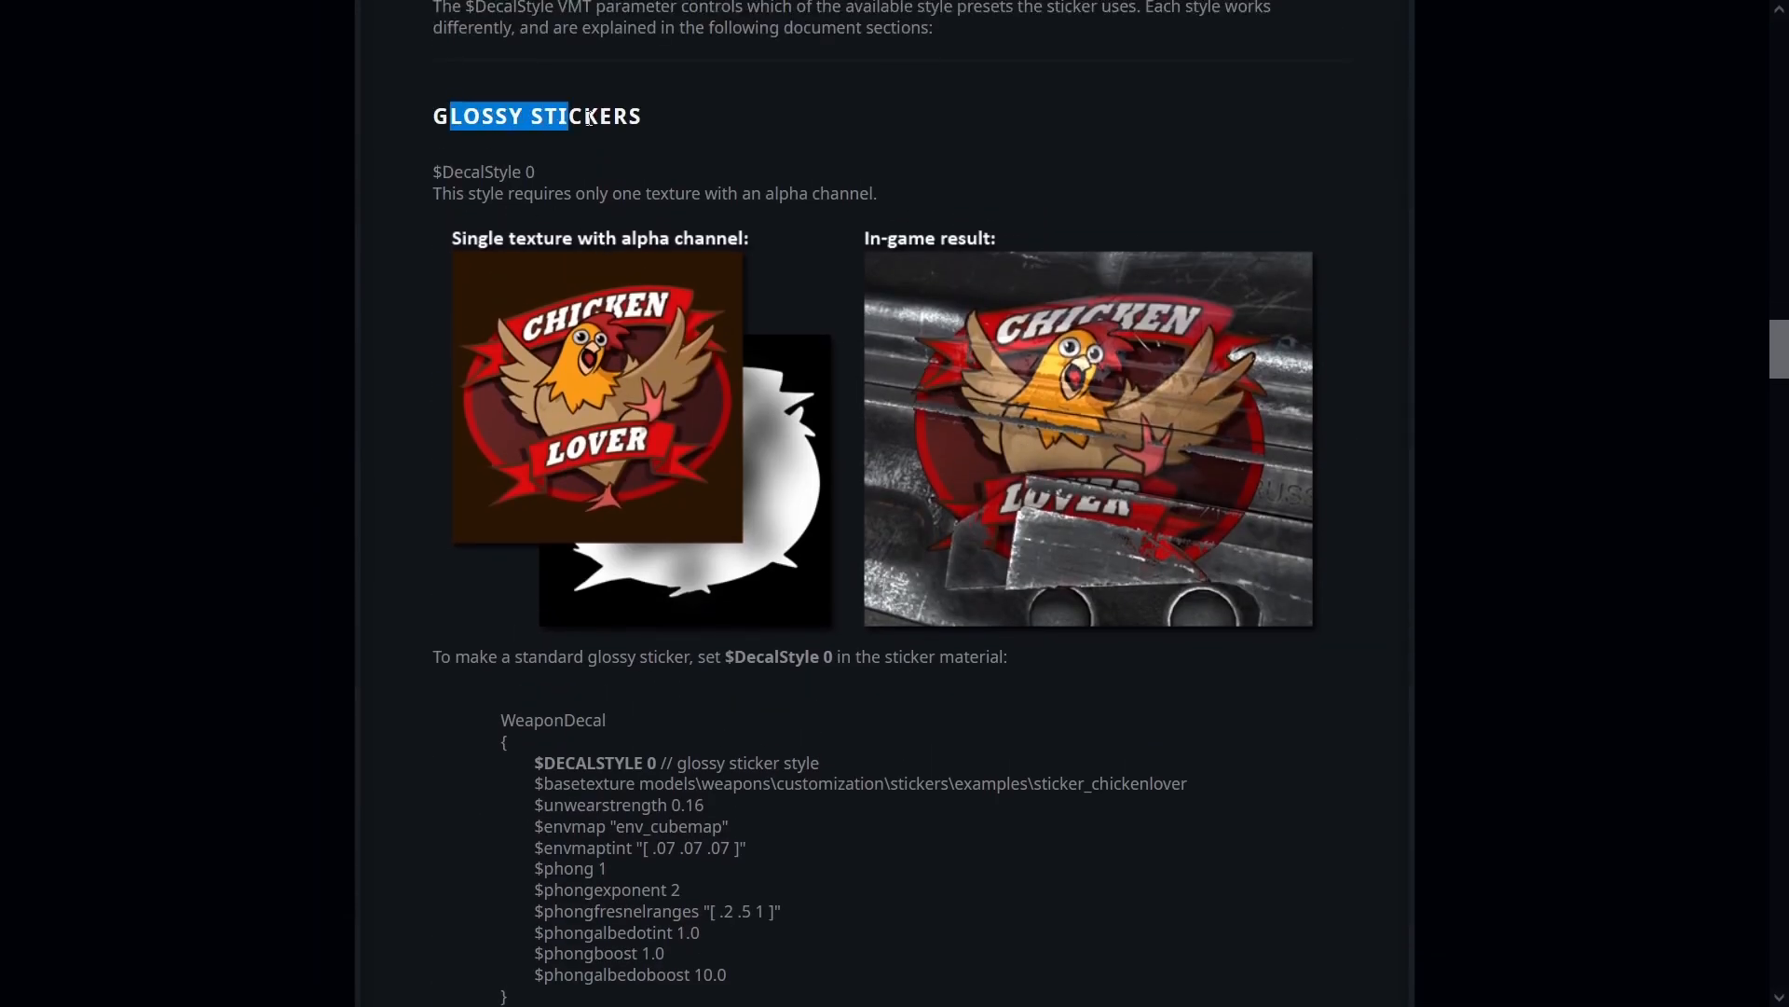
scroll(down, 3)
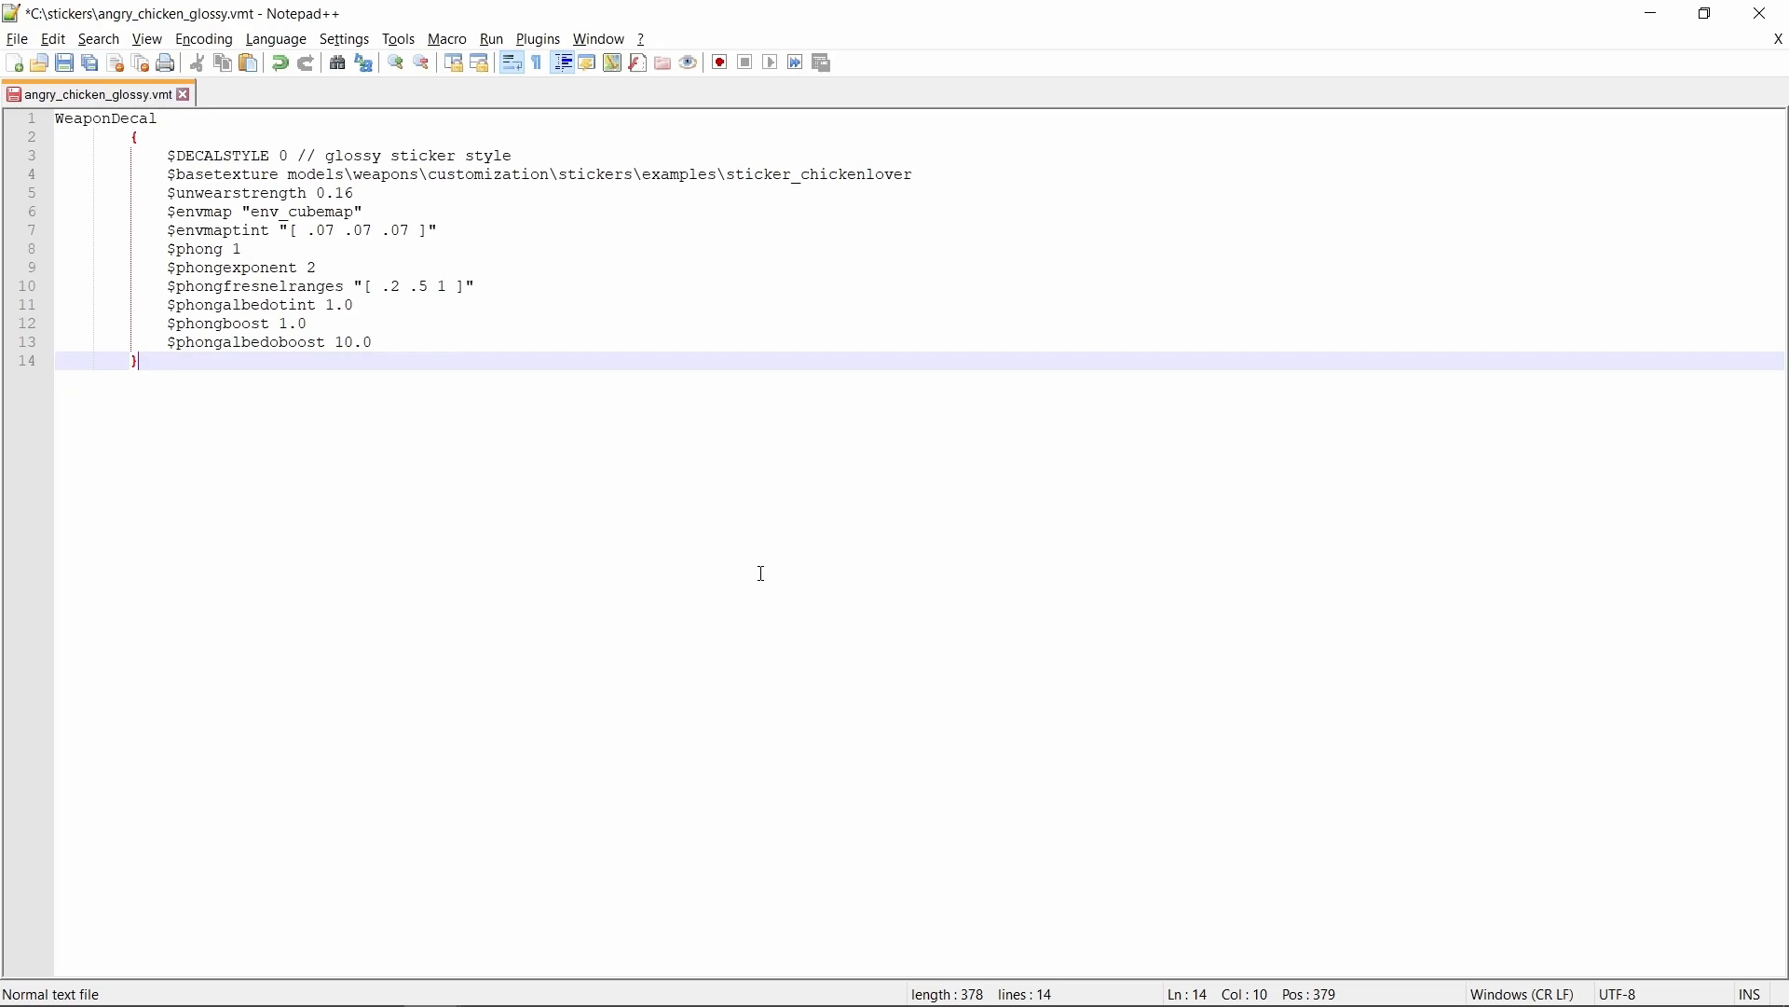
Step: Replace the example $basetexture path with //./C:/stickers/angry_chicken_glossy.vtf
double_click(223, 173)
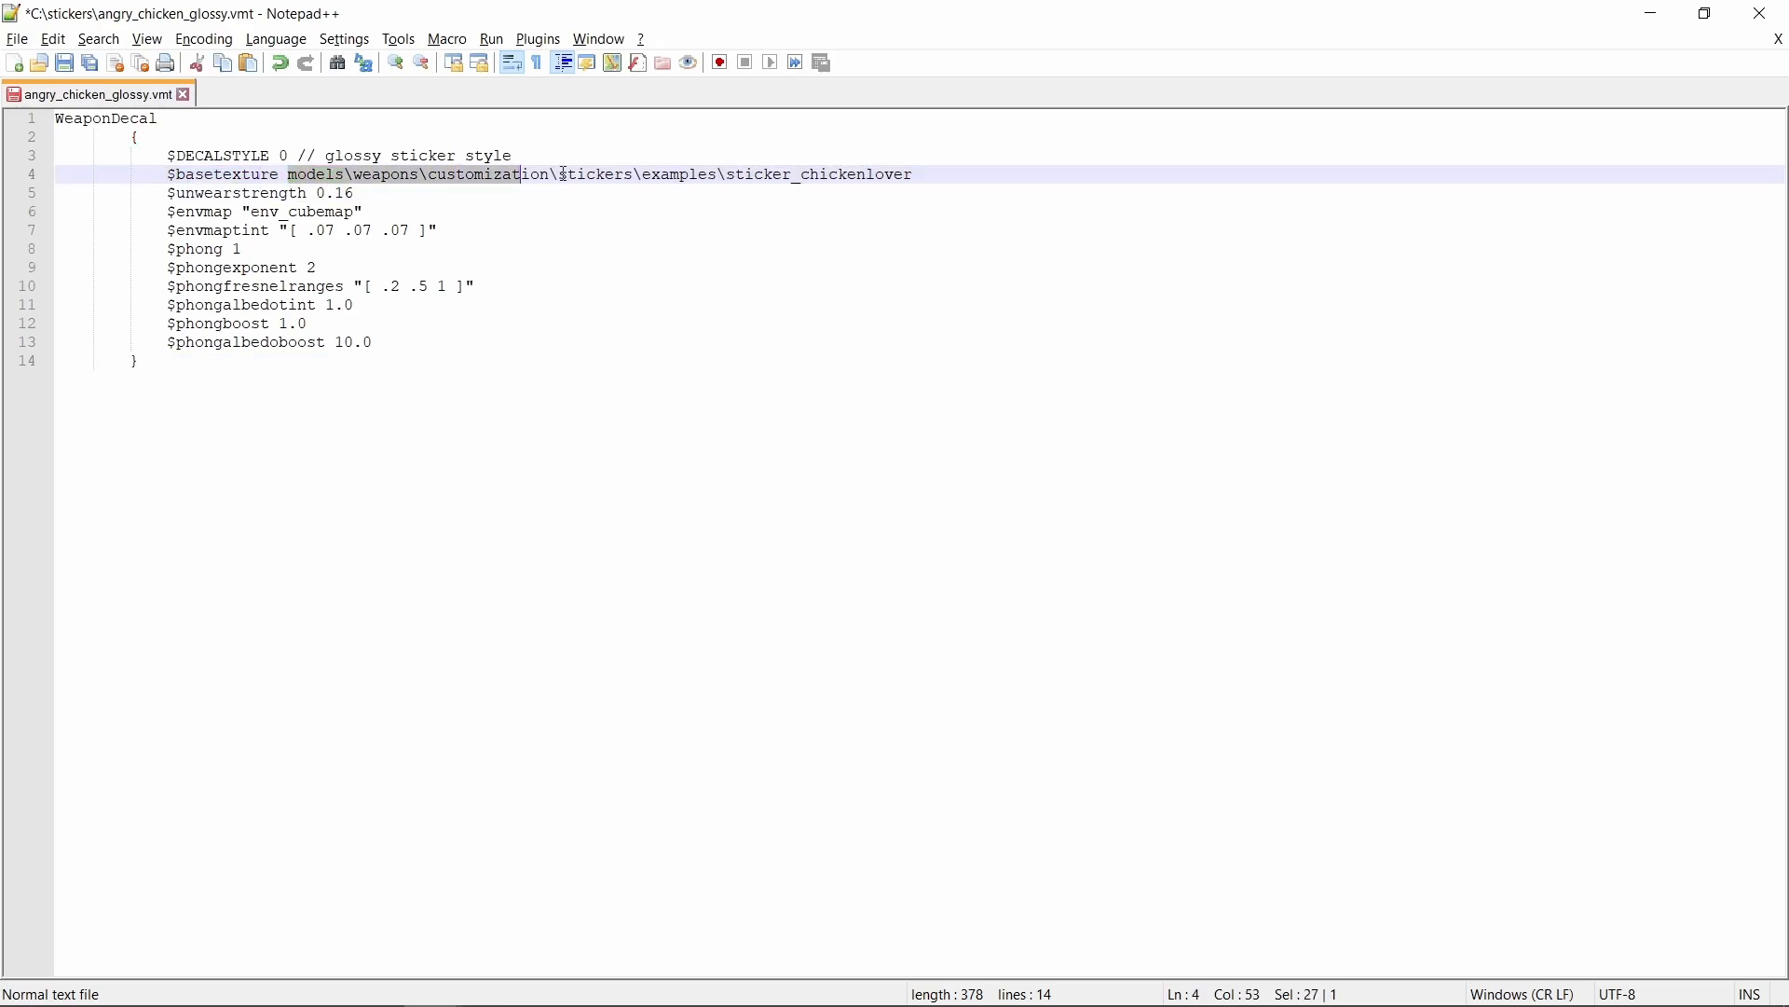
key(Delete)
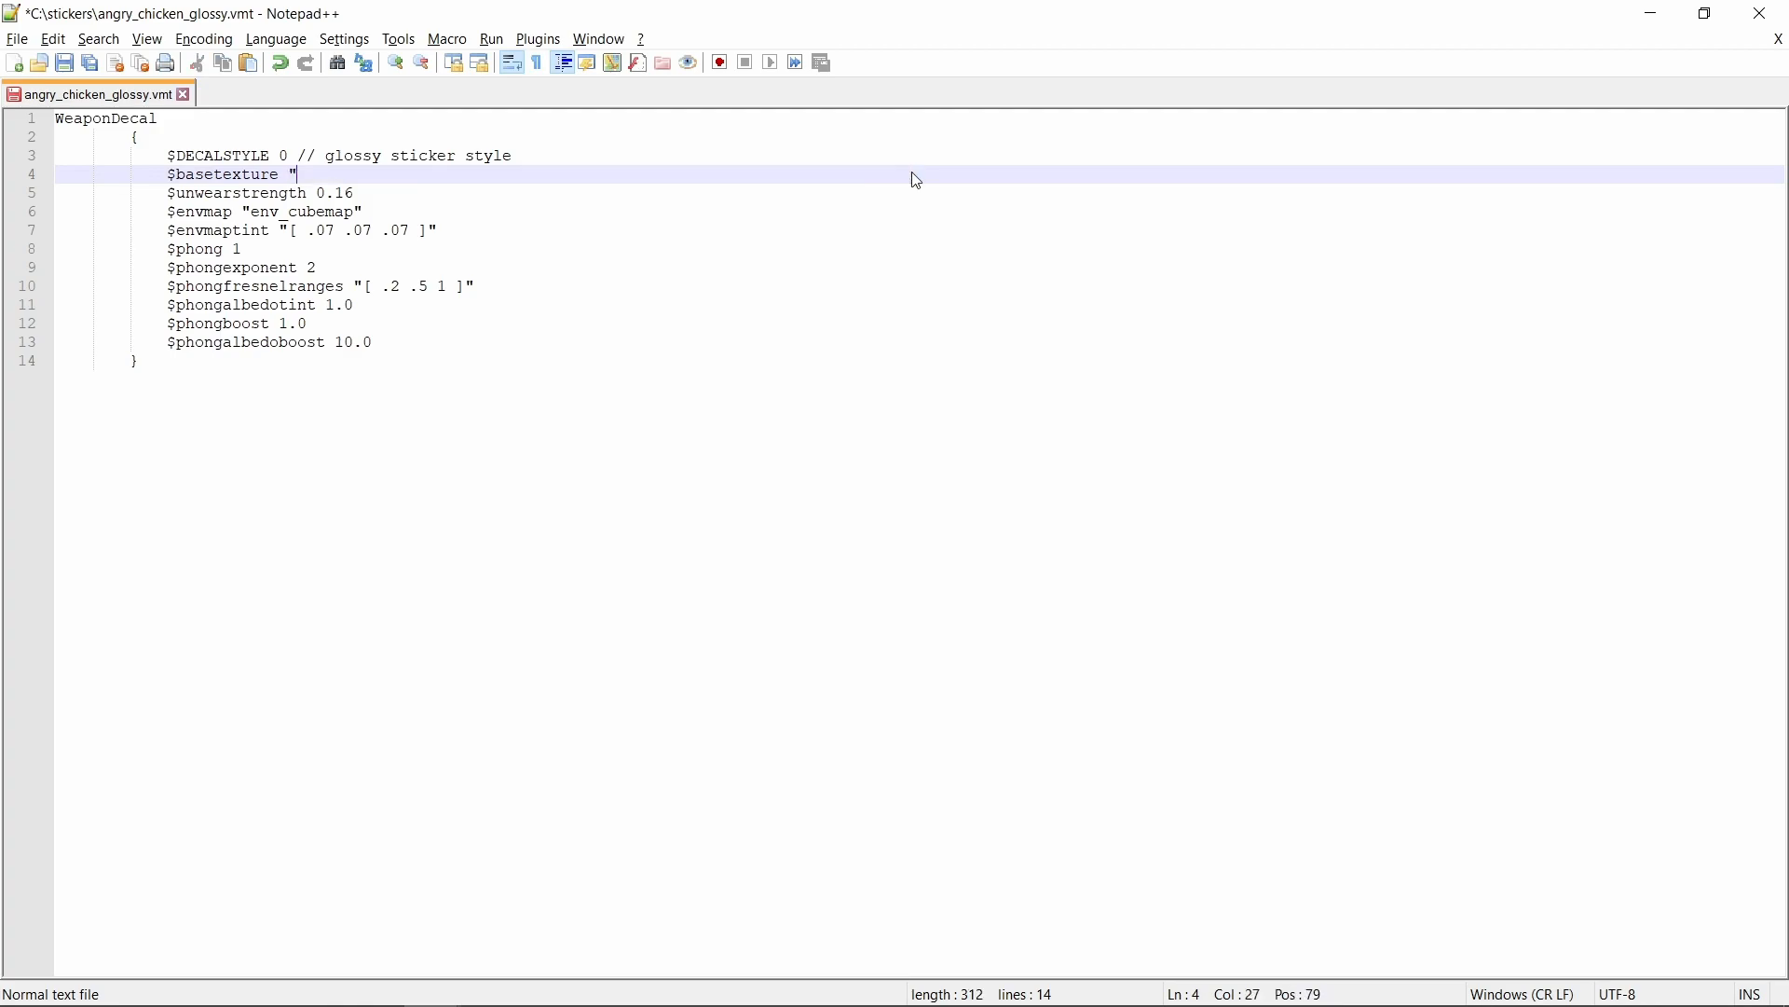
text(//./)
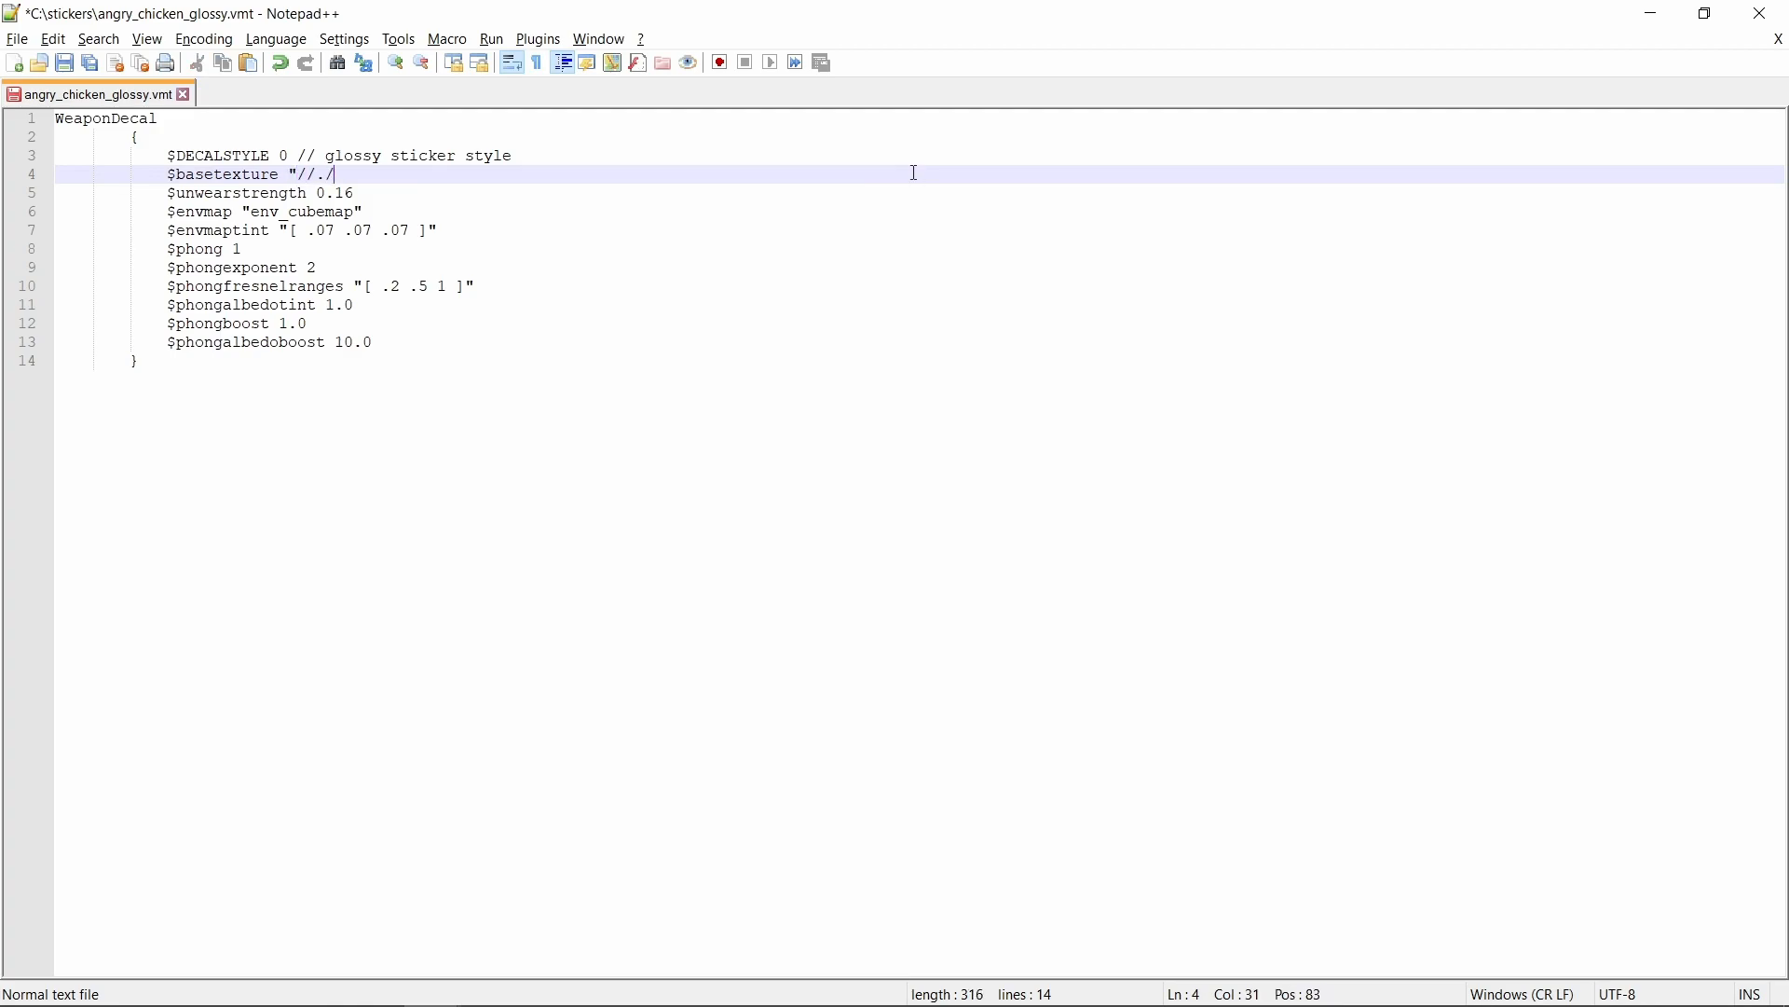
text(C:\stickers")
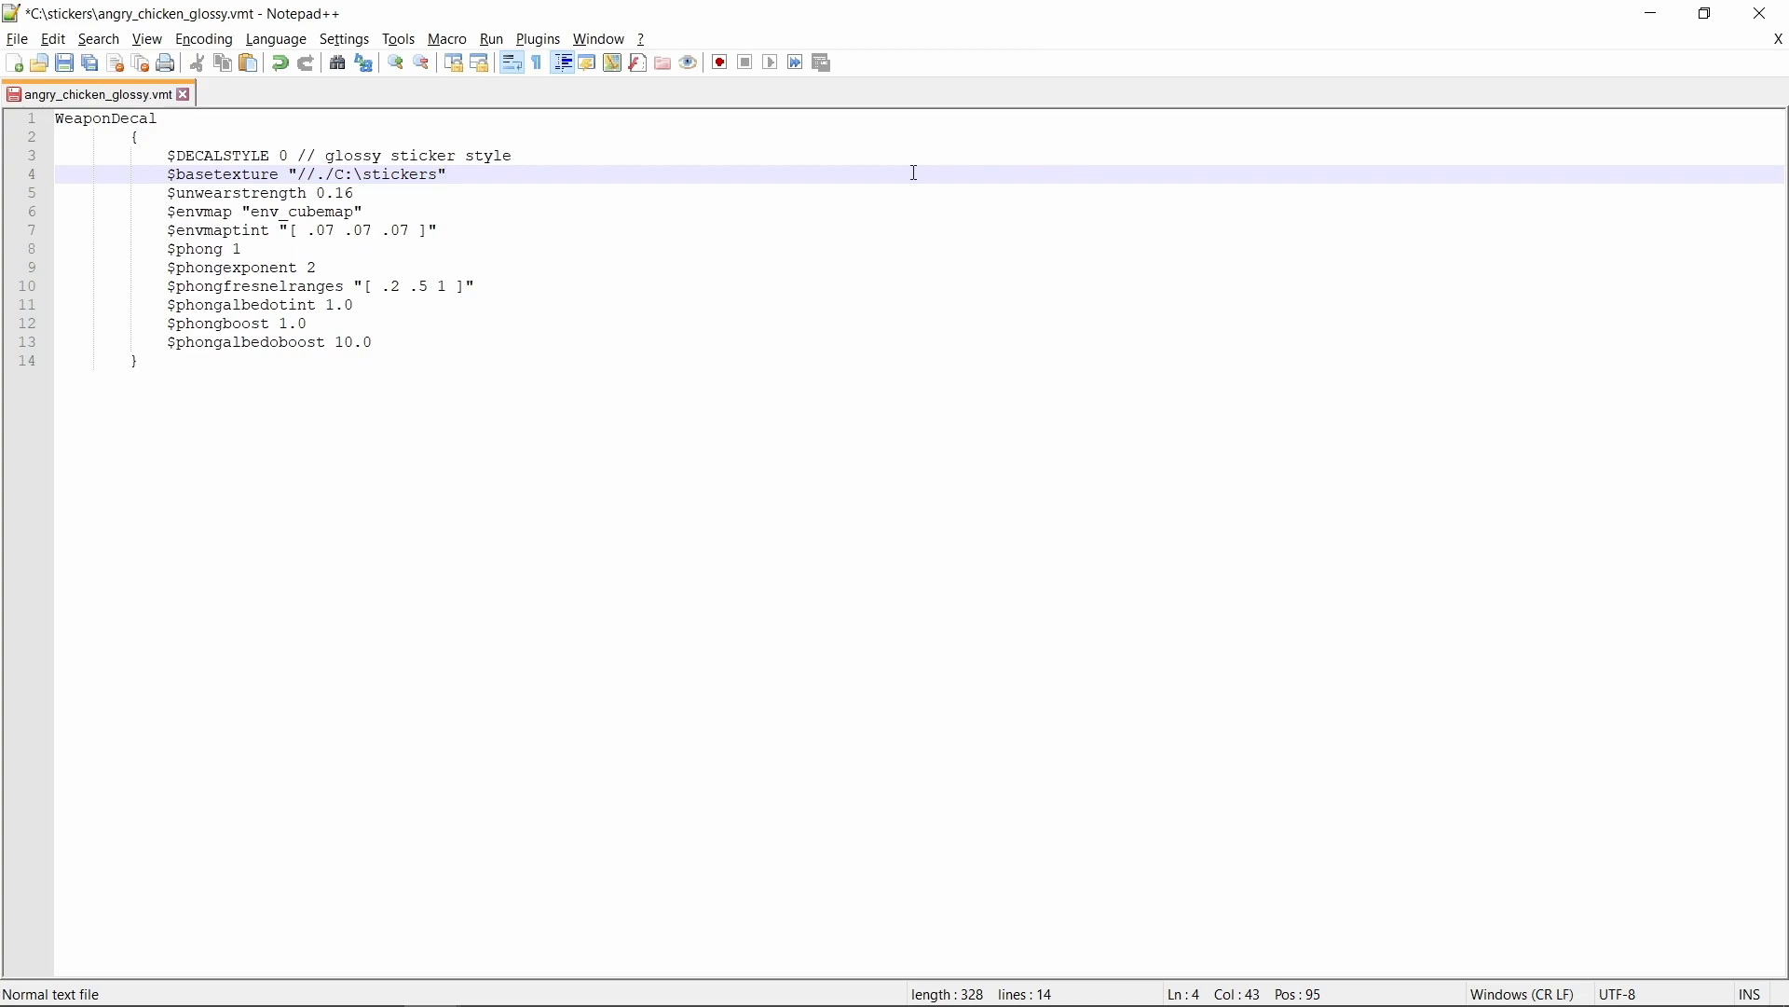
text(/angr)
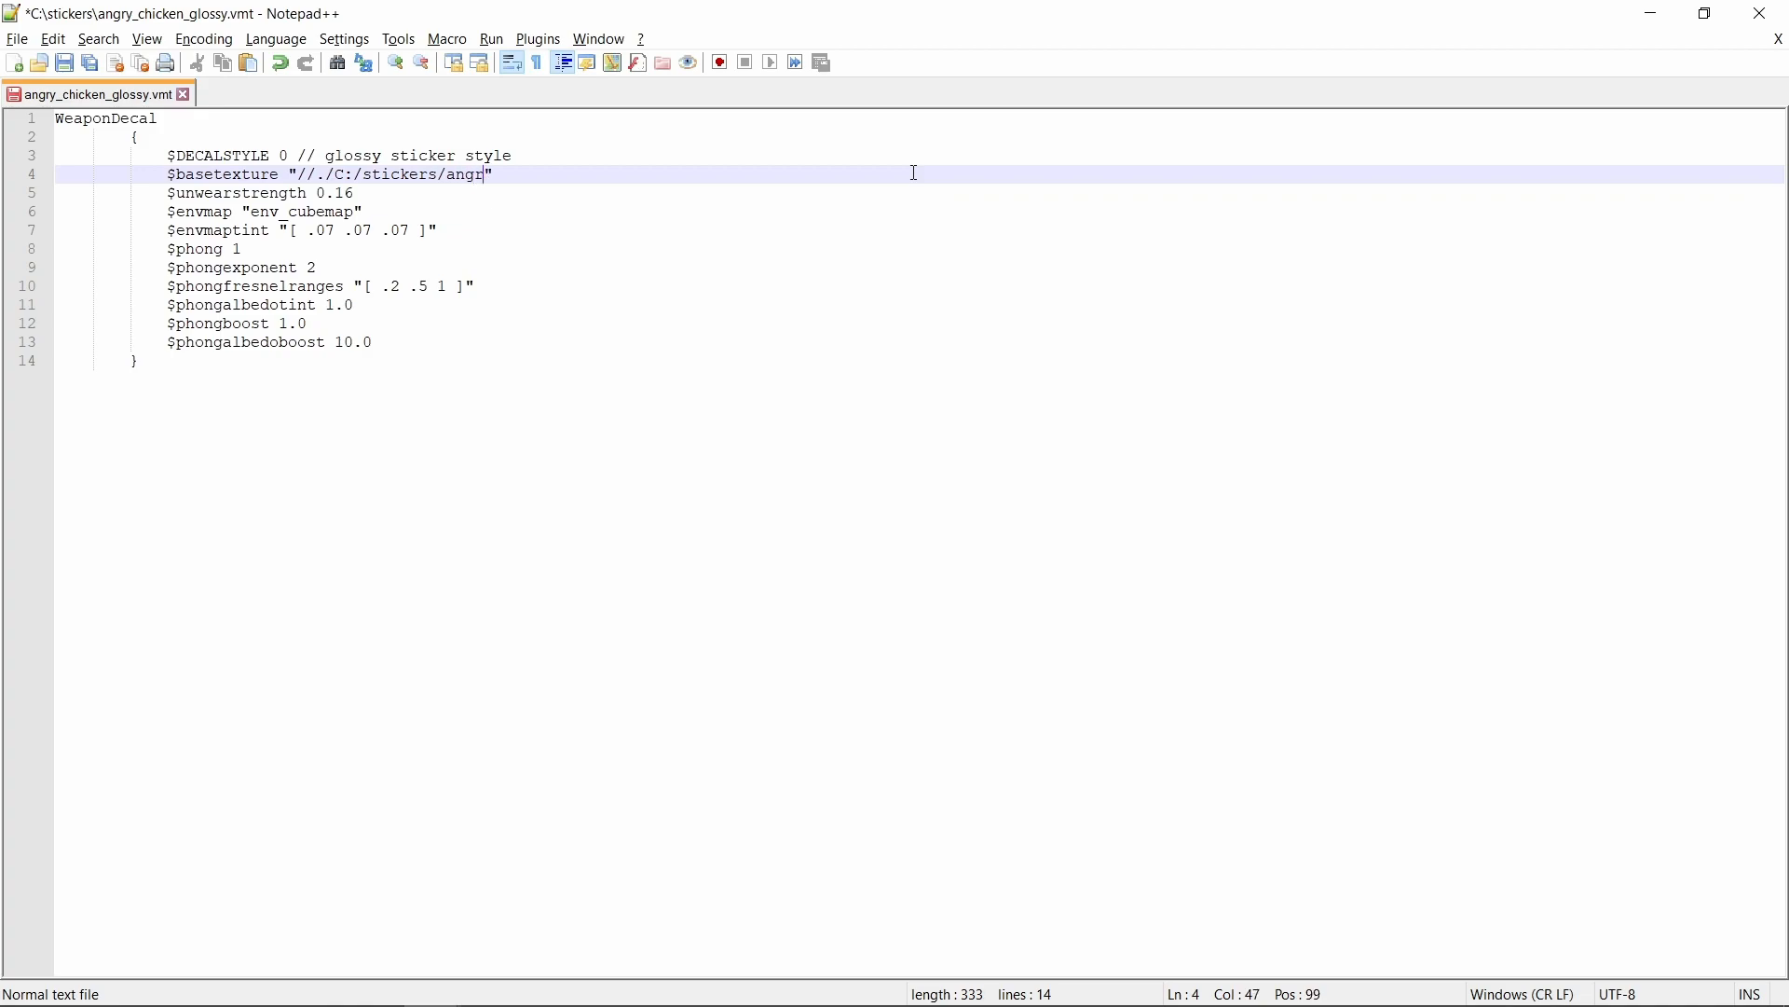
text(y_chicken)
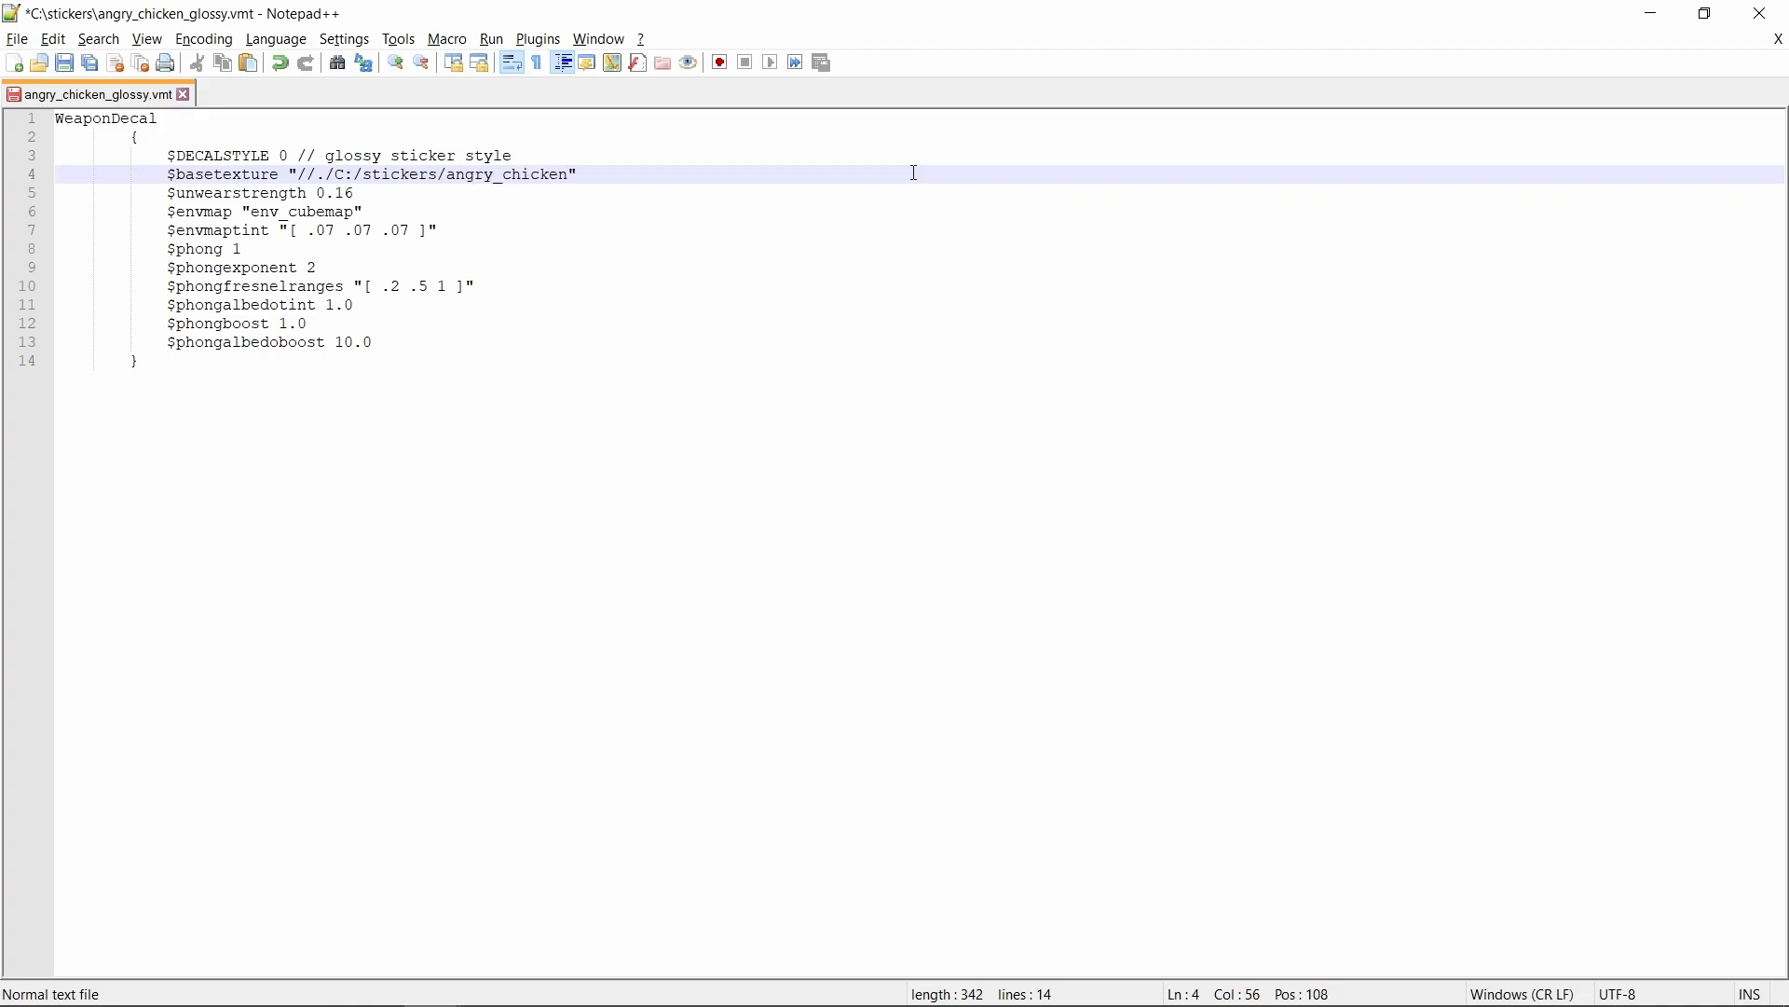
text(_gloss)
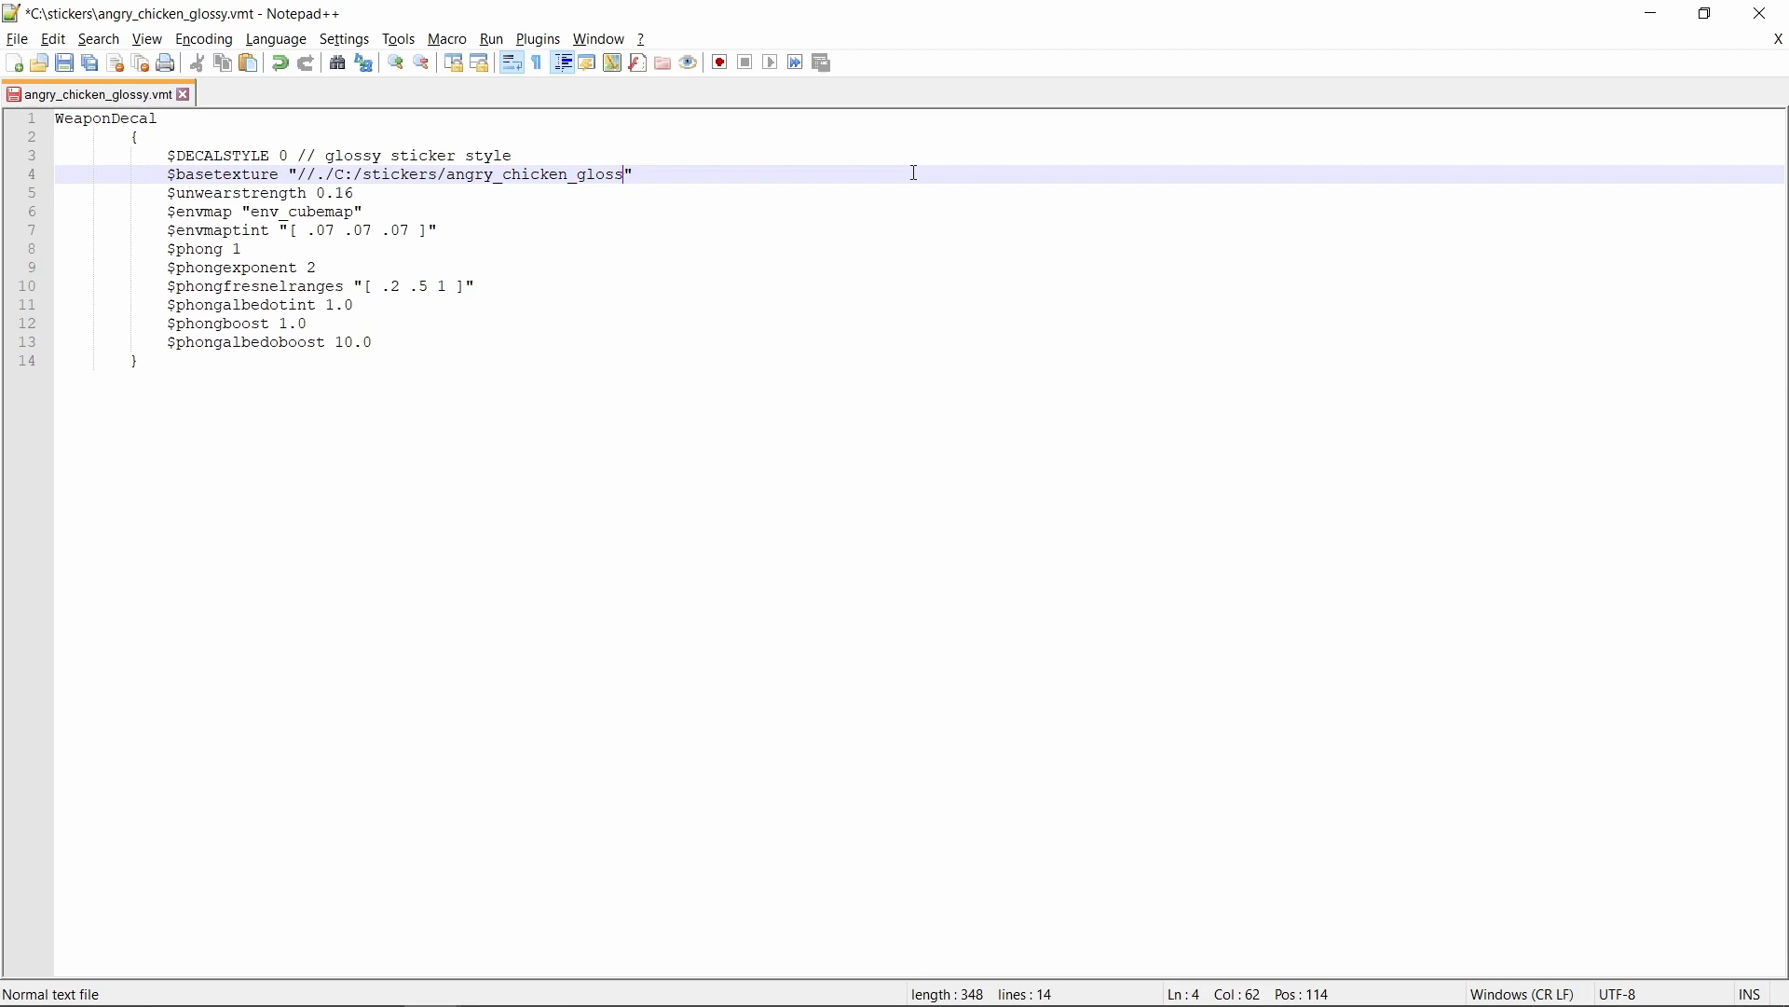
text(y.vtf)
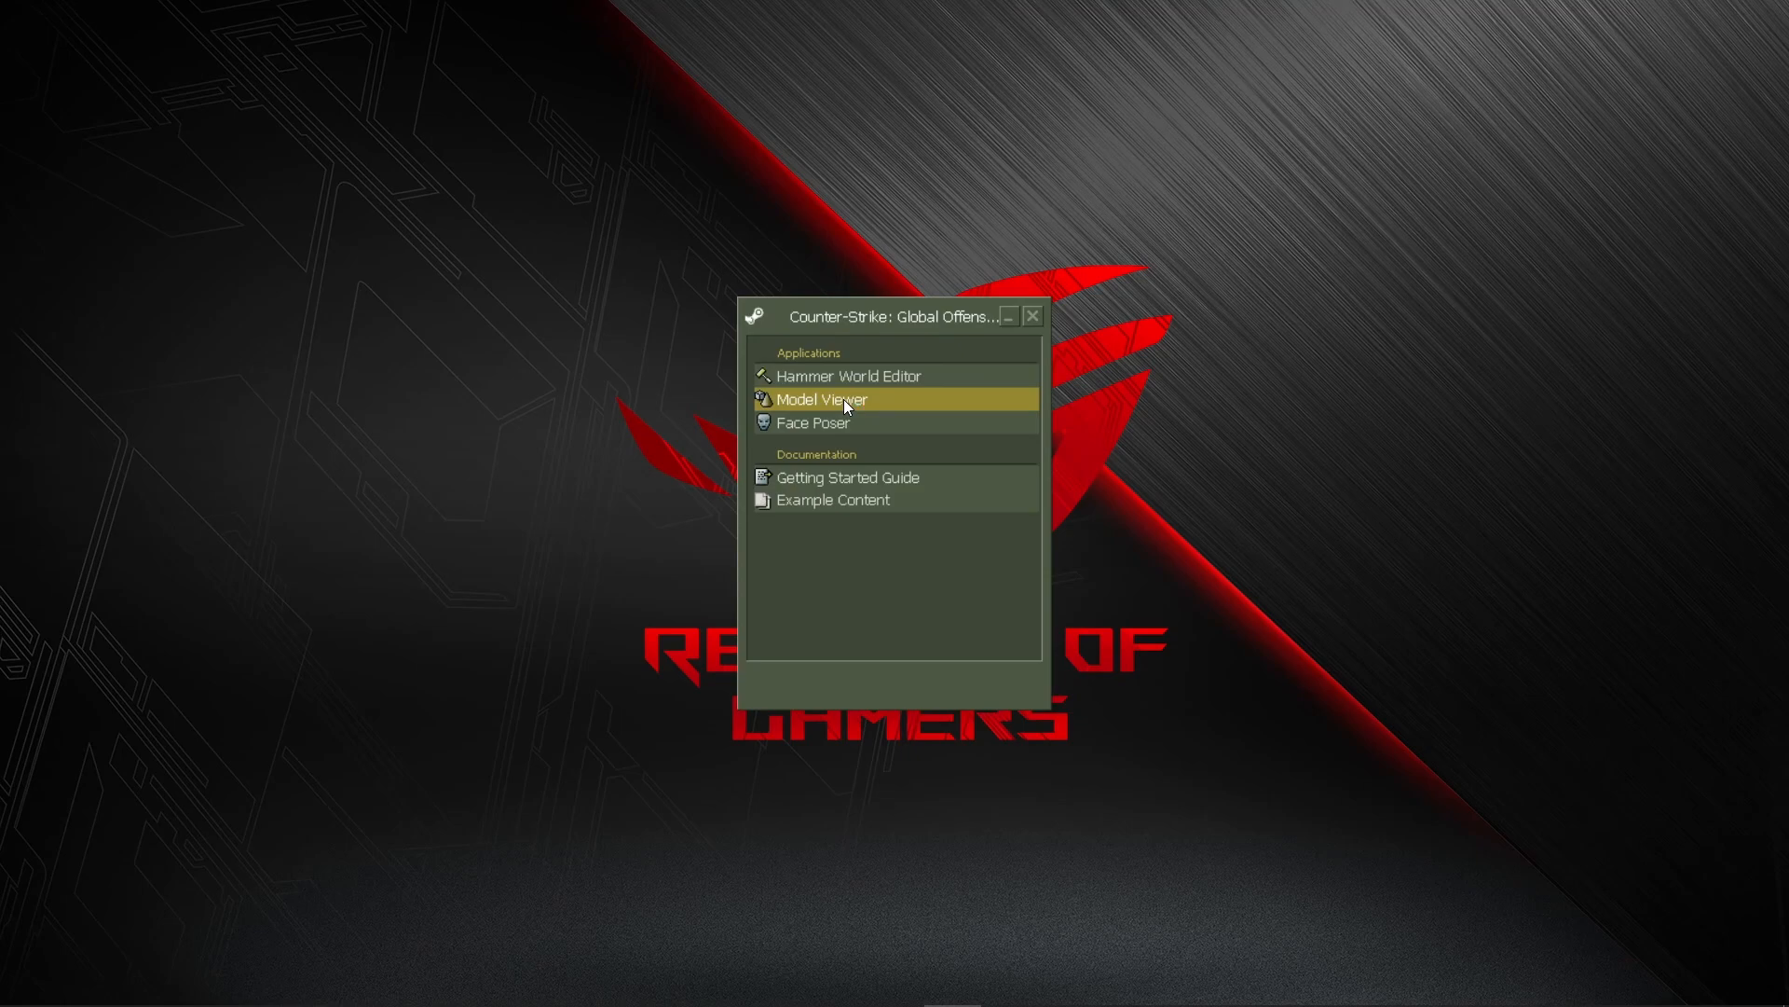
Step: Launch Model Viewer from the SDK and load sticker_preview.mdl
double_click(820, 400)
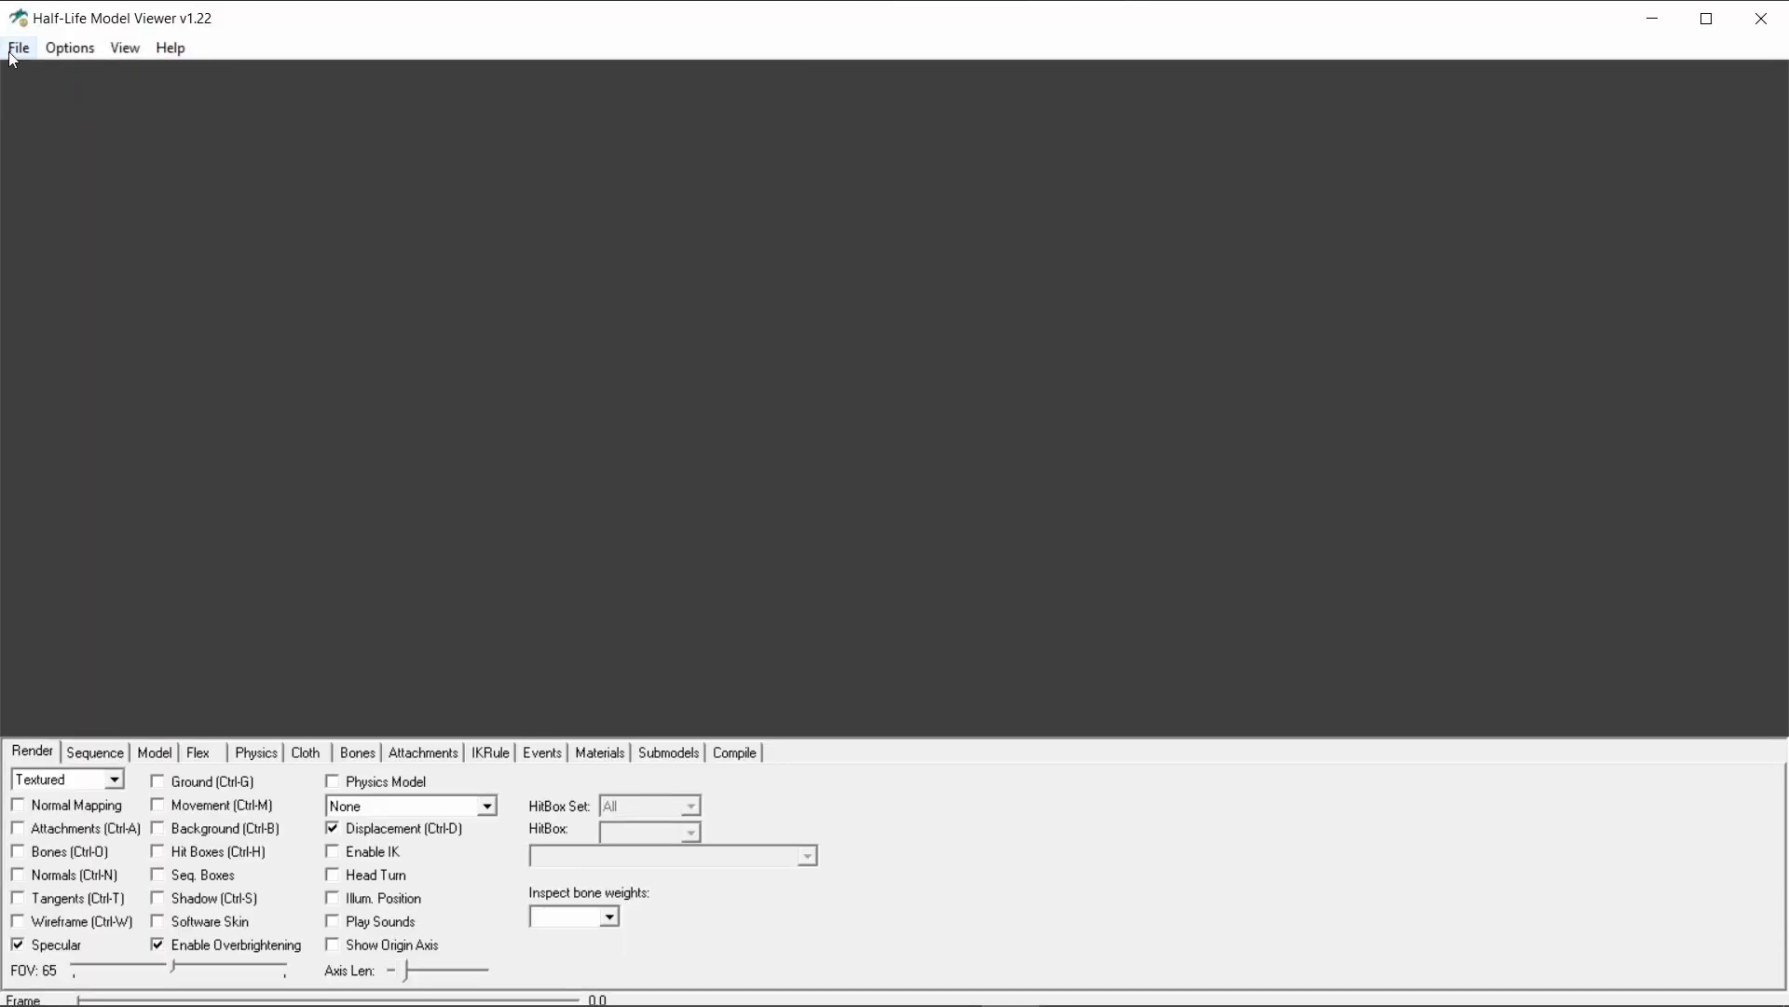
click(17, 46)
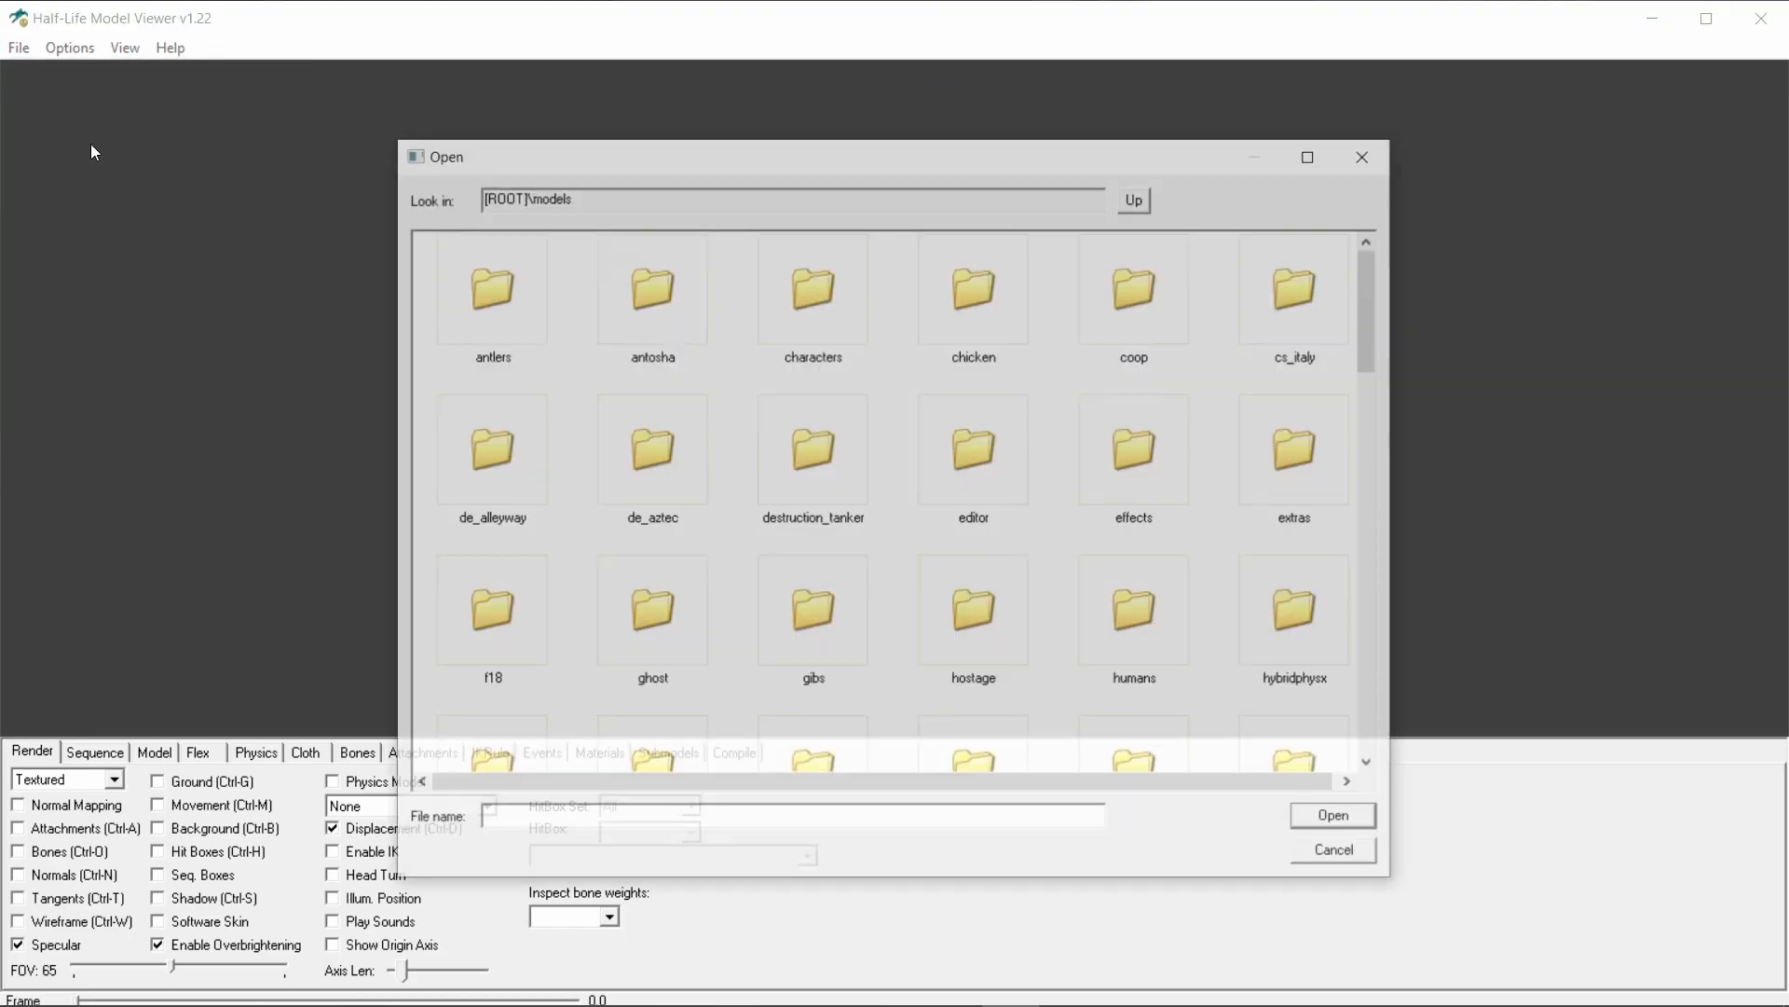
click(1297, 696)
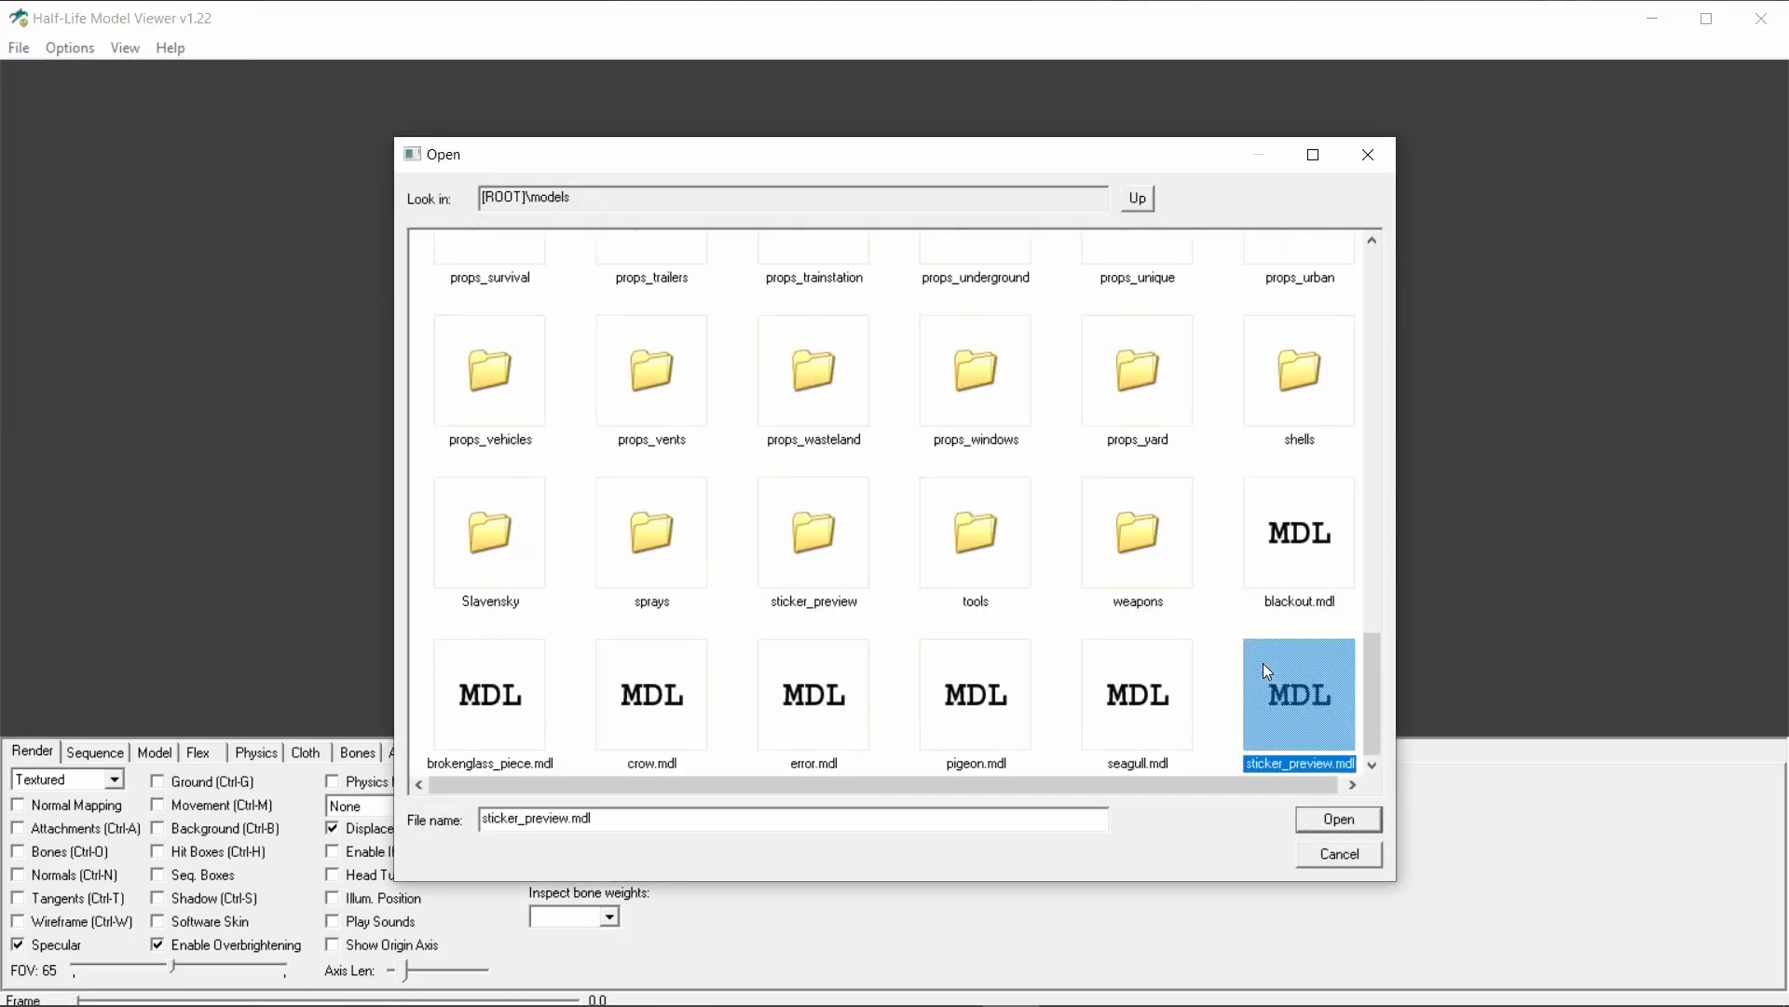
click(1338, 818)
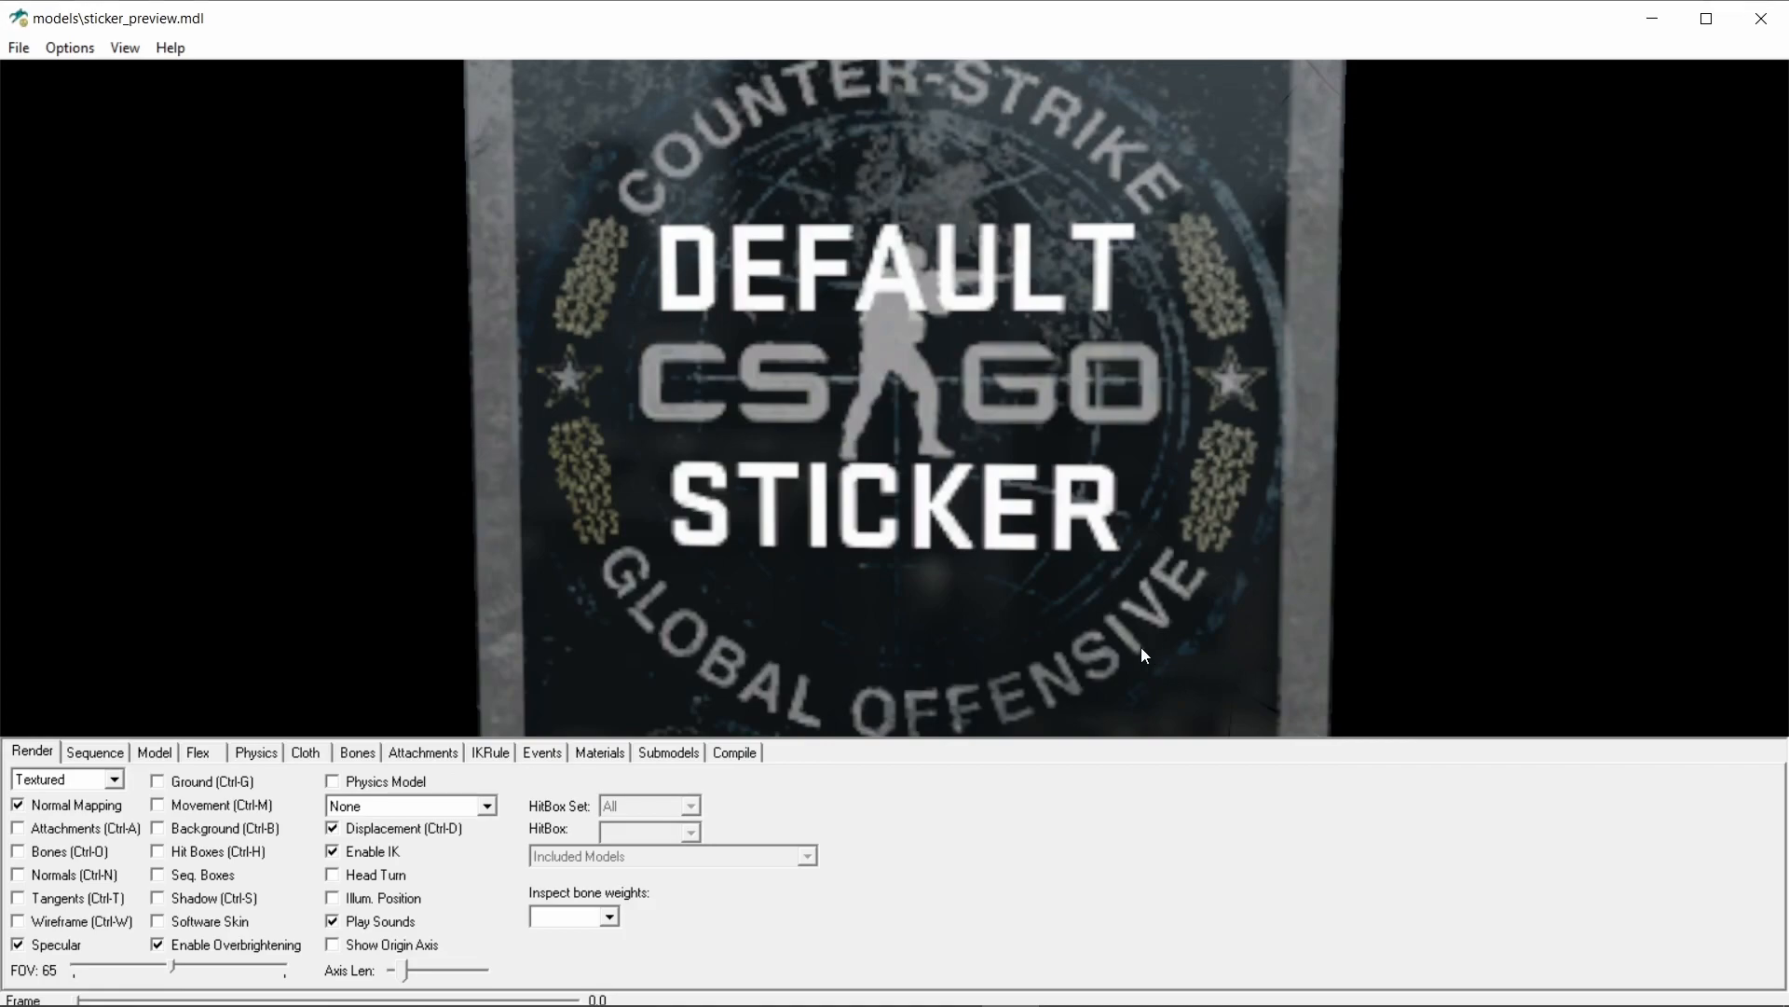
mouse_move(1488, 601)
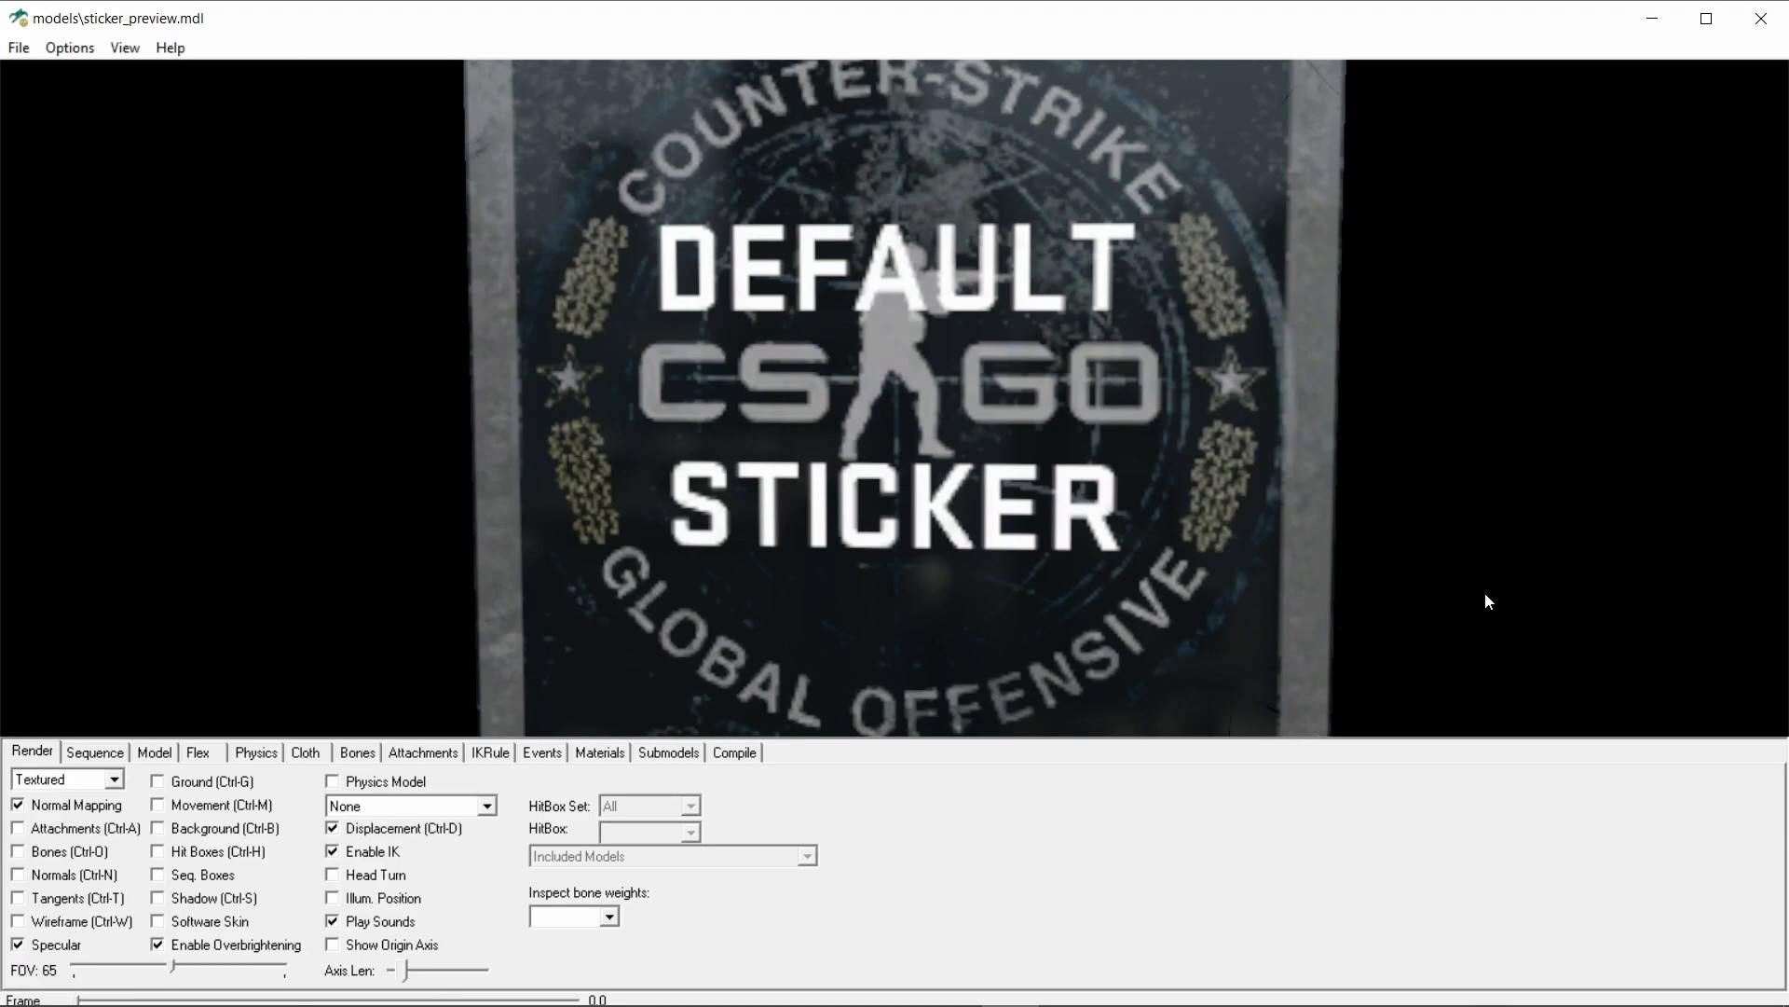
mouse_move(1522, 585)
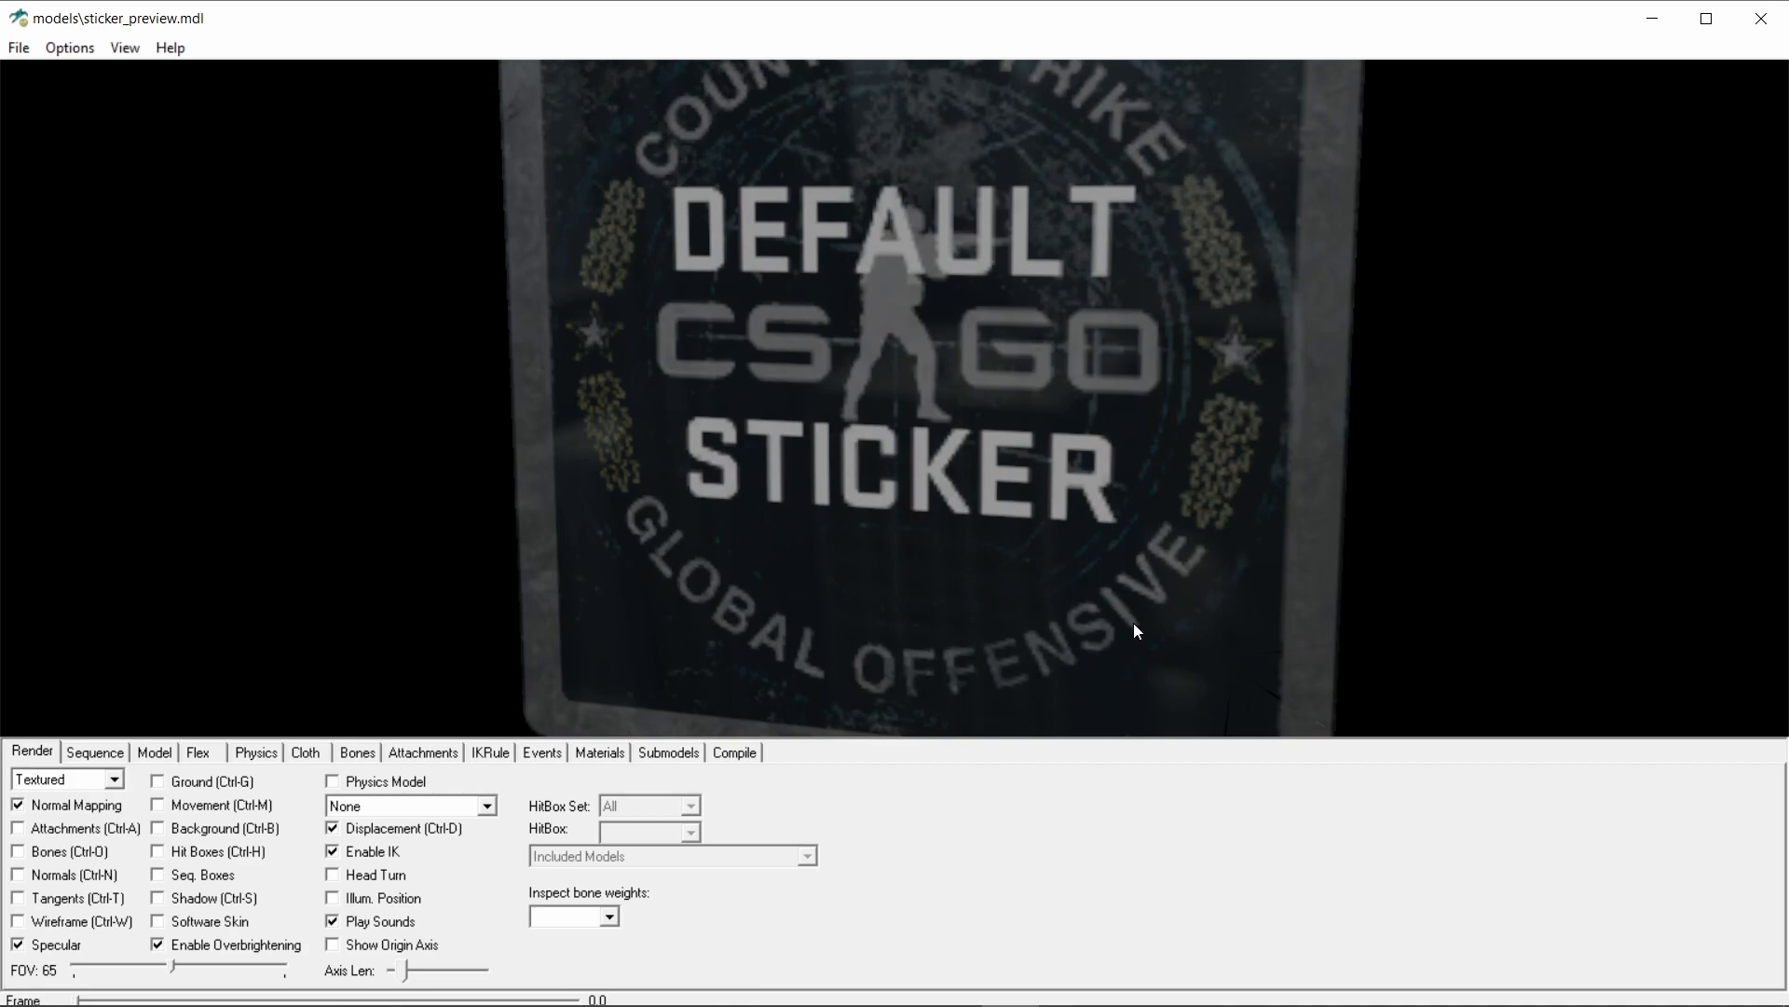
mouse_move(969, 489)
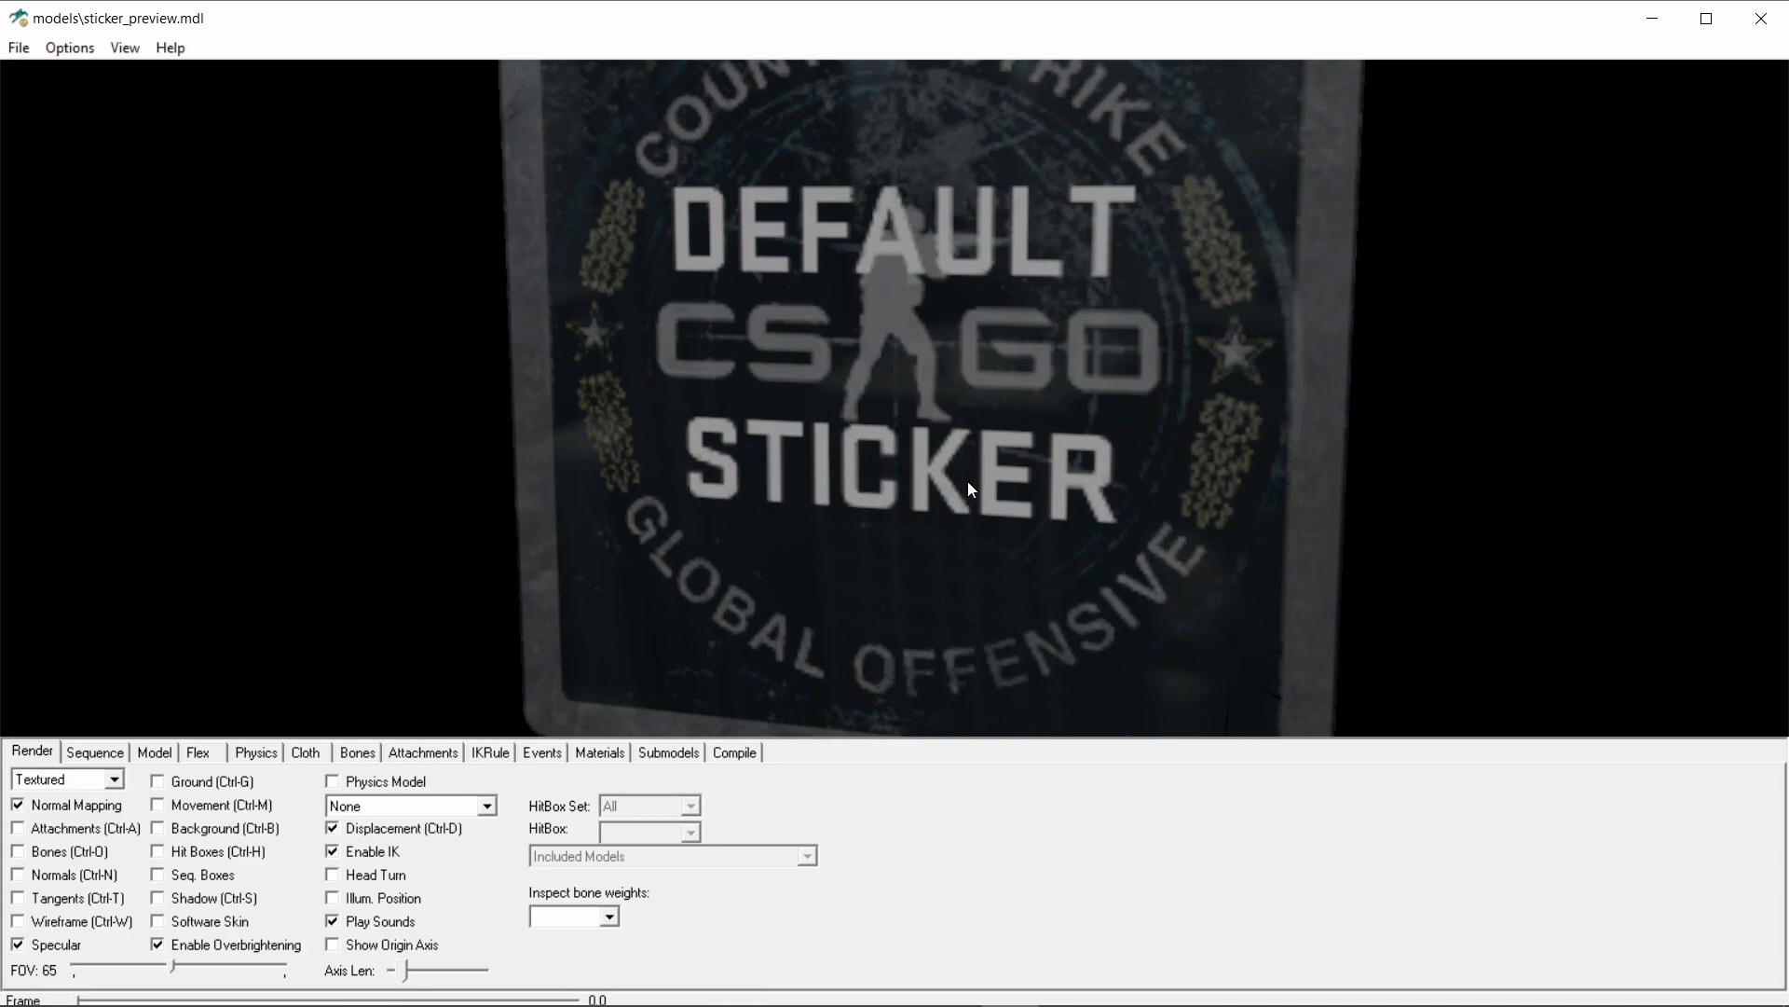
Step: Replace the sticker_preview_wip material's VMT with angry_chicken_glossy.vmt
click(598, 752)
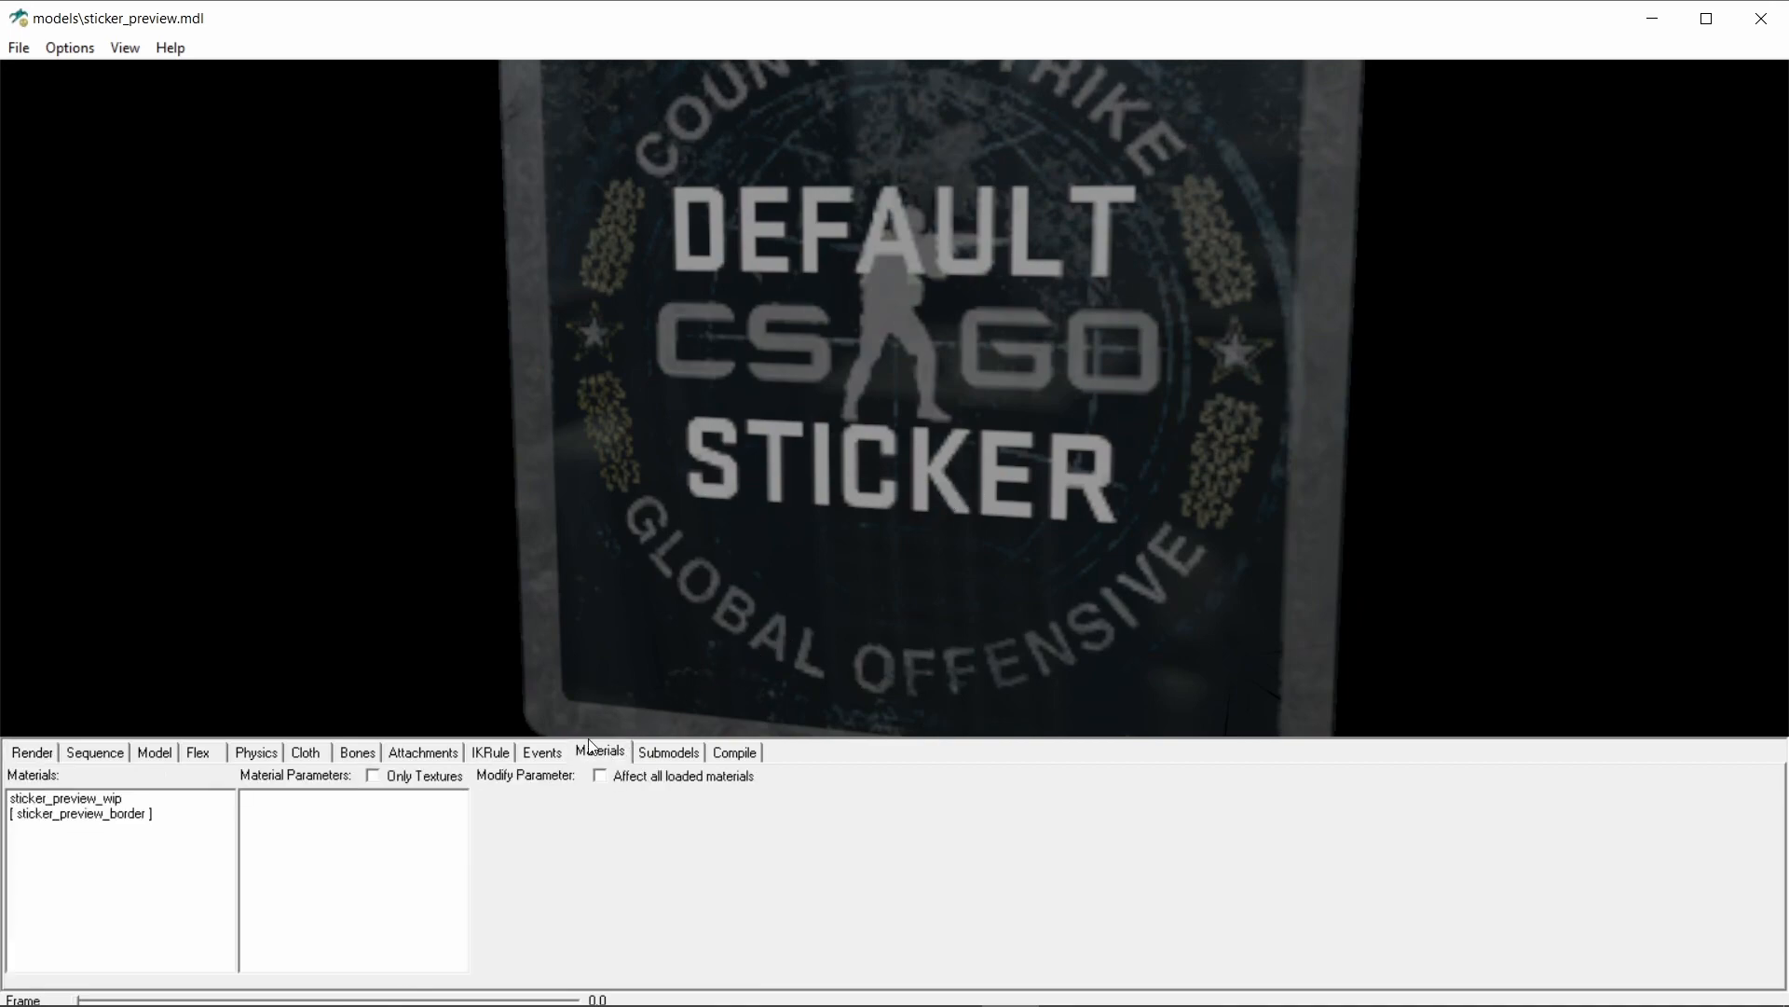
click(65, 797)
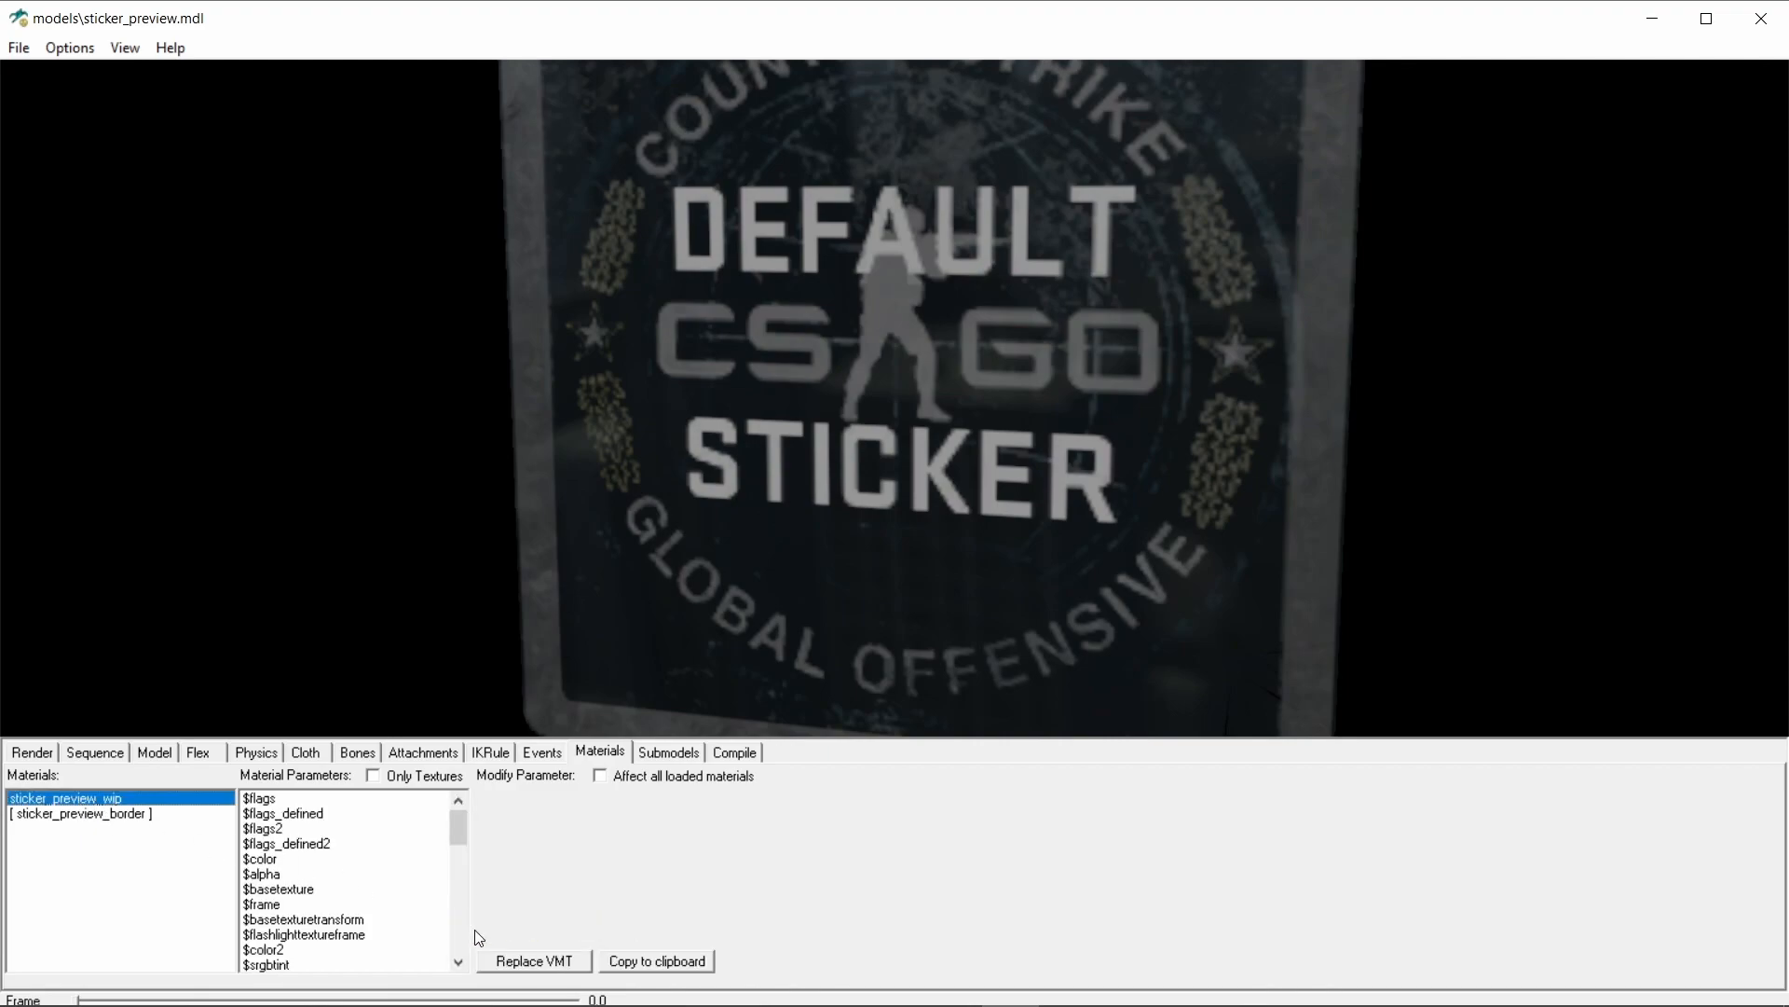
click(532, 960)
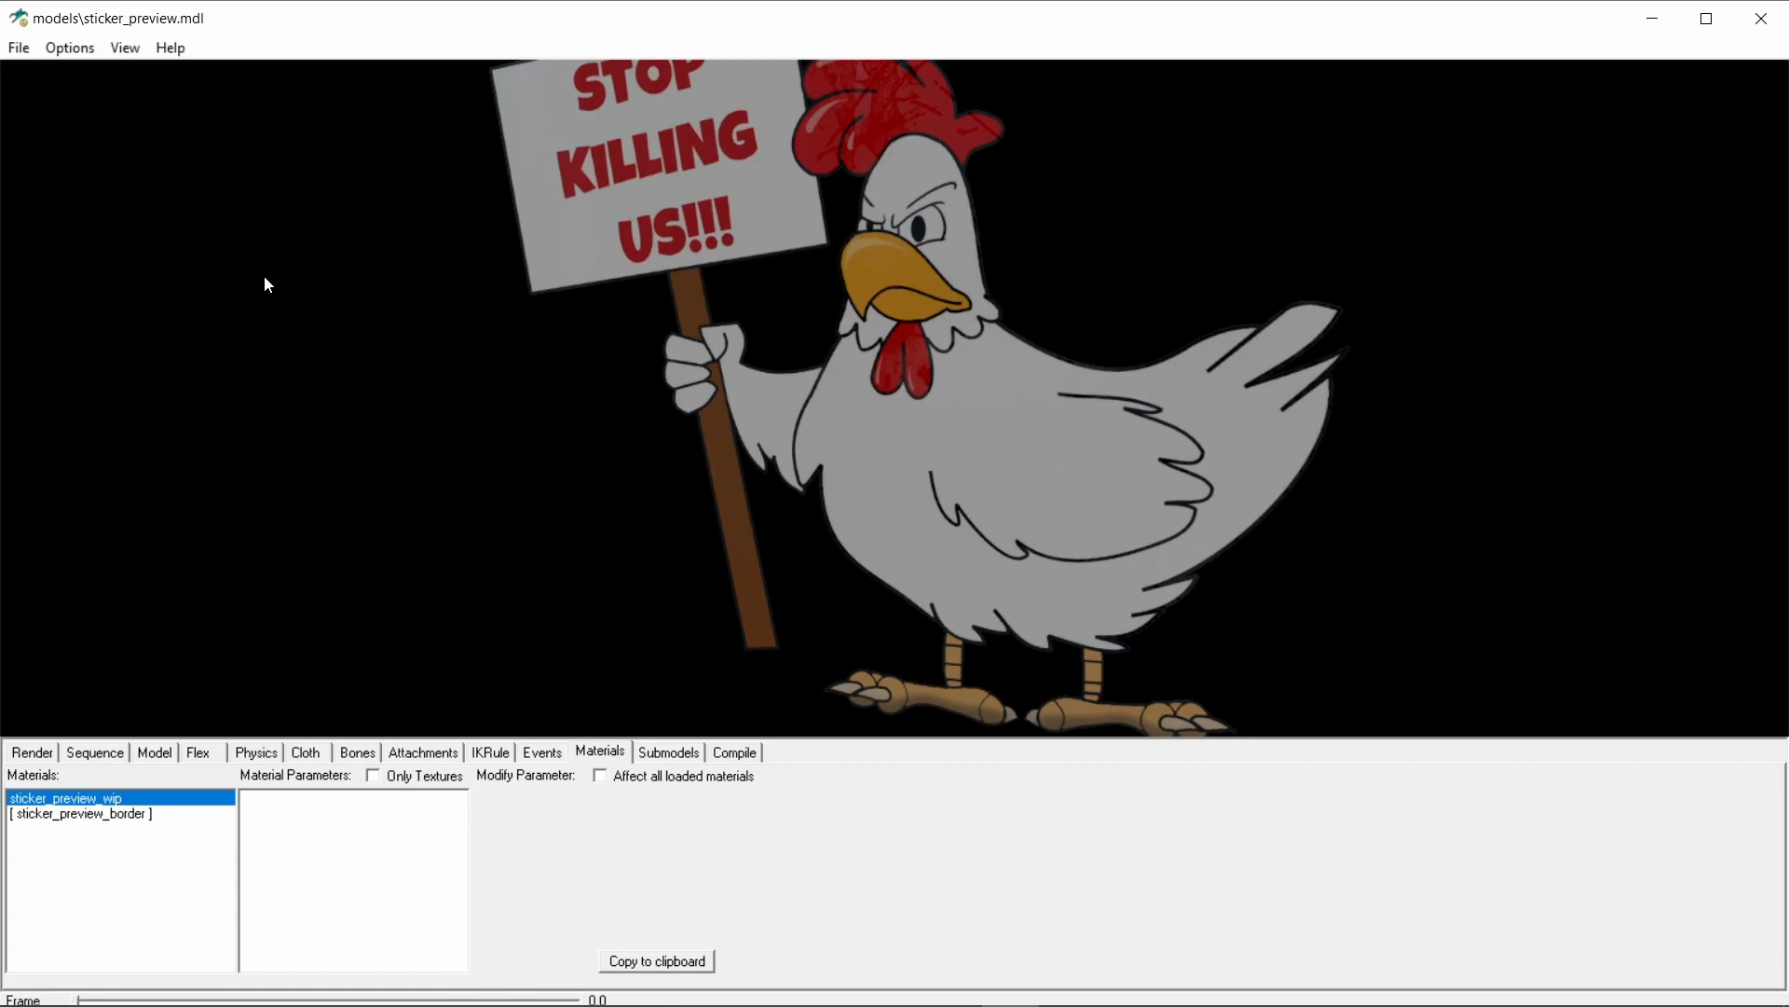
mouse_move(348, 385)
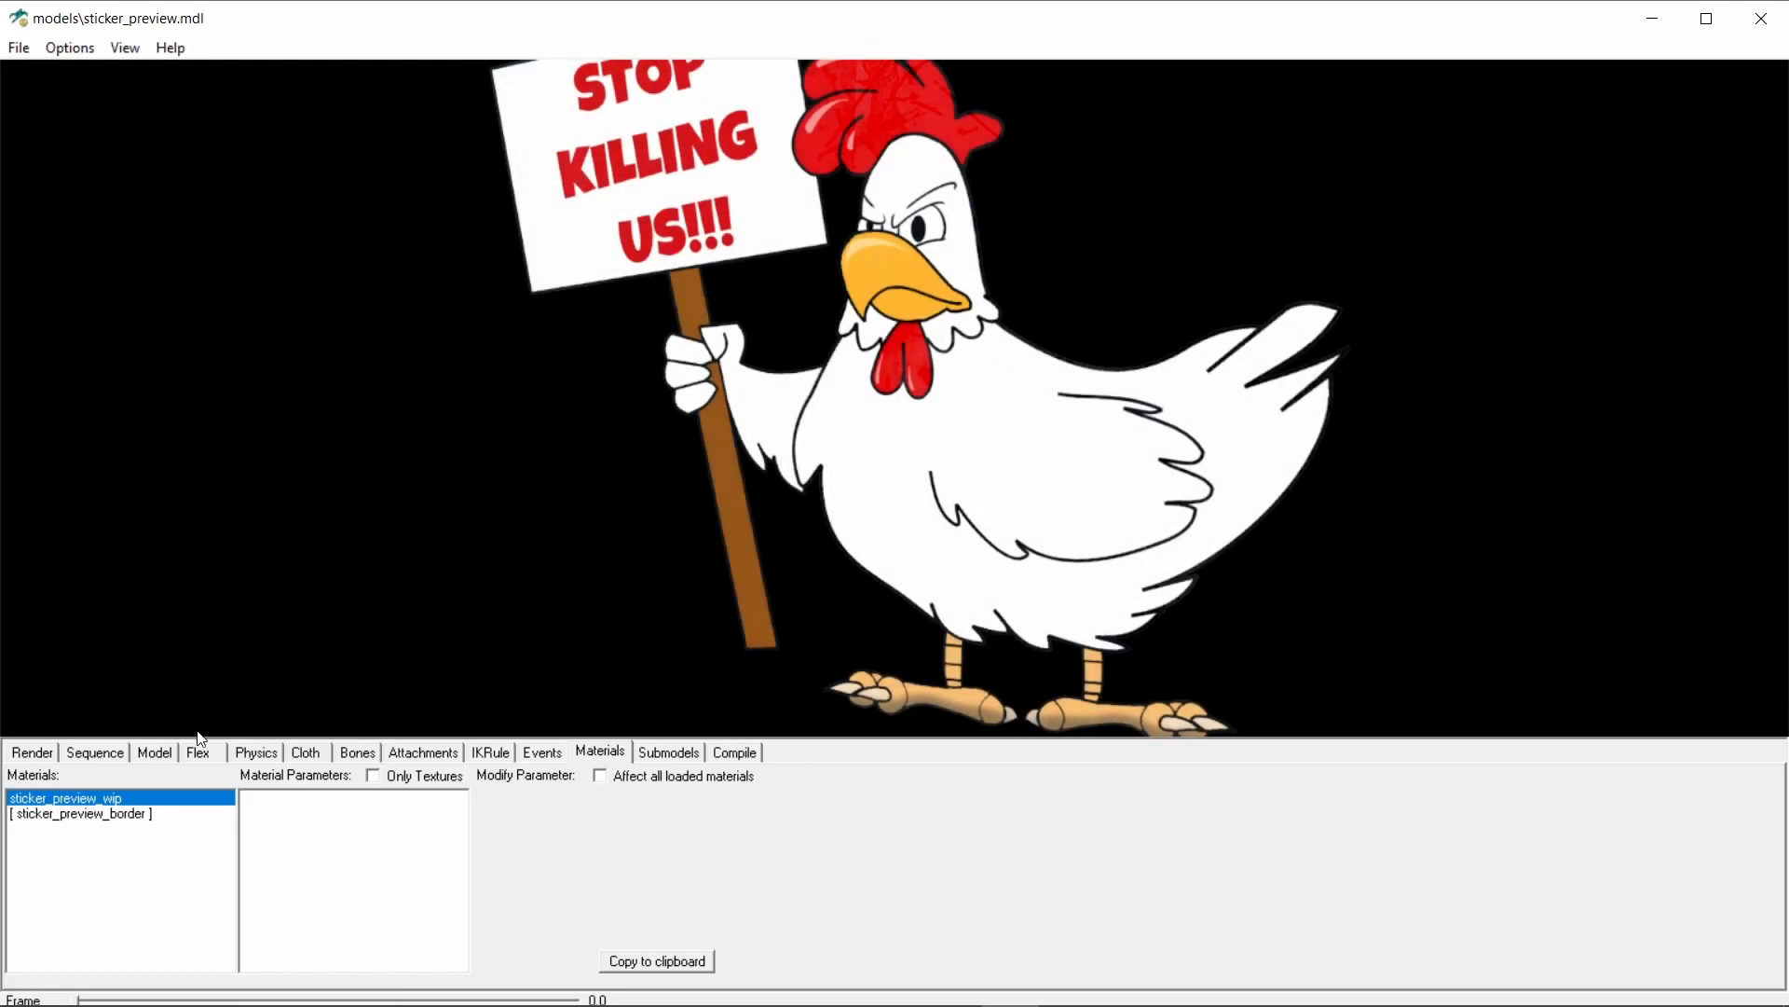
Step: Sweep $wearprogress down to minimum then up to its maximum of 1.0
click(65, 797)
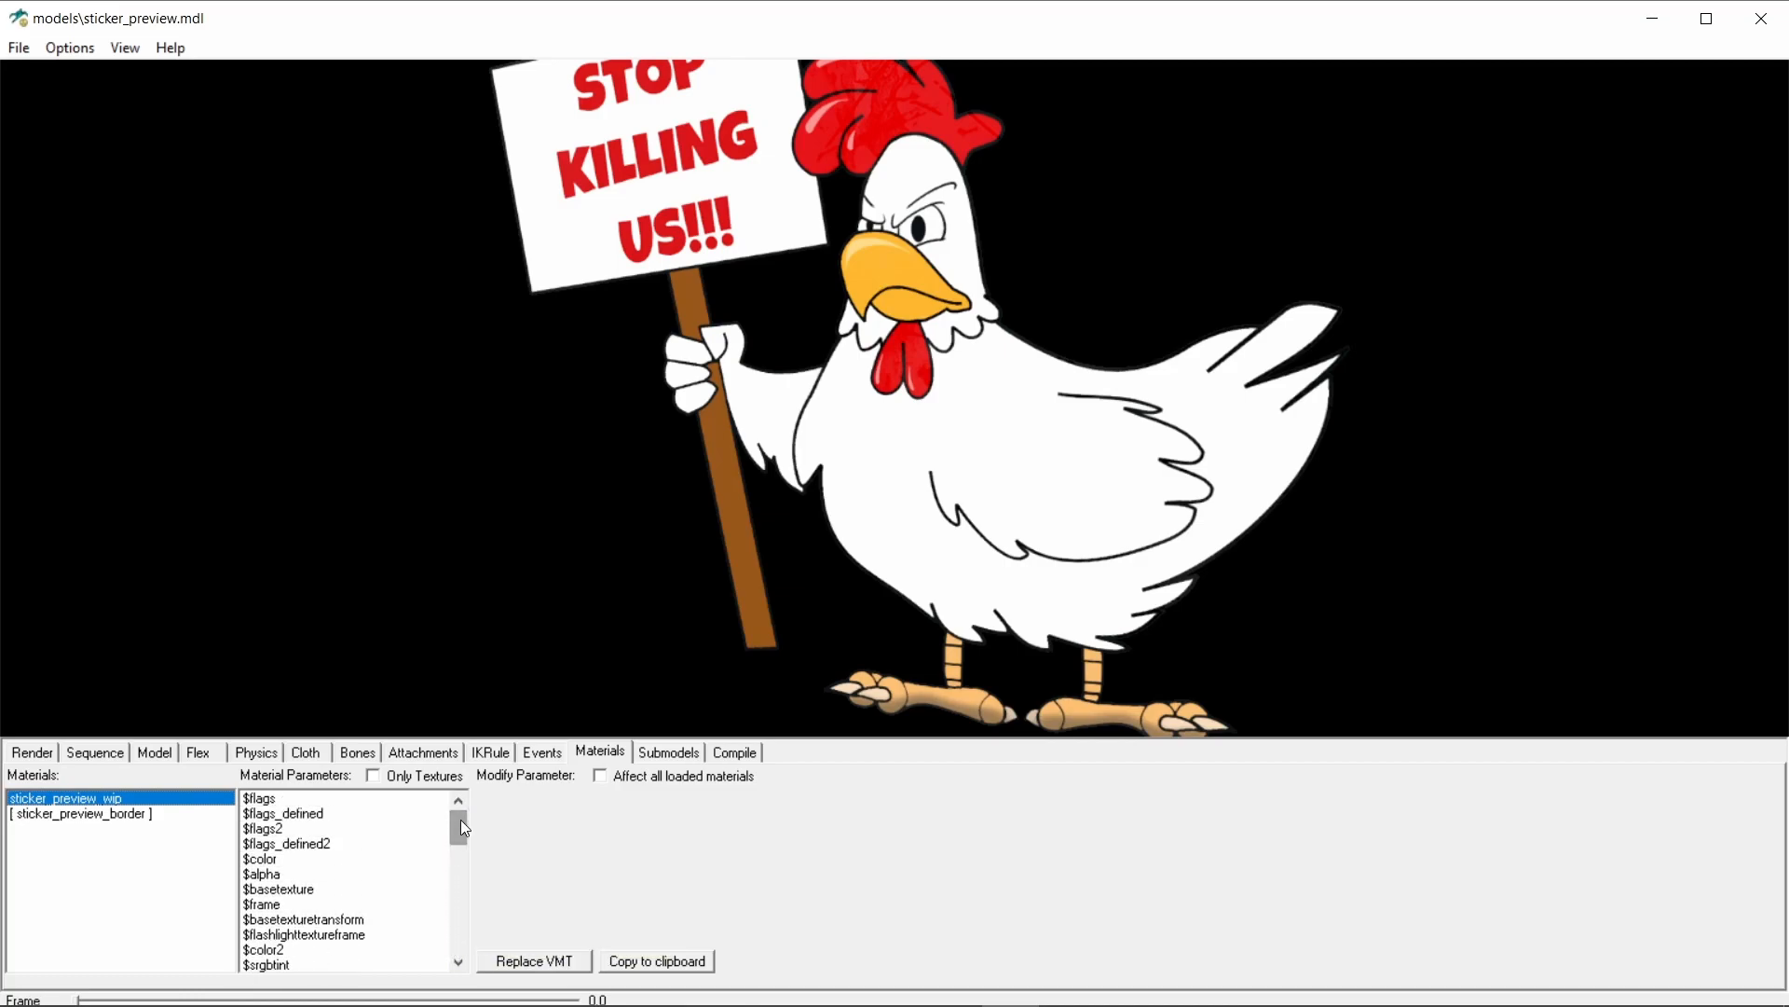
mouse_move(462, 825)
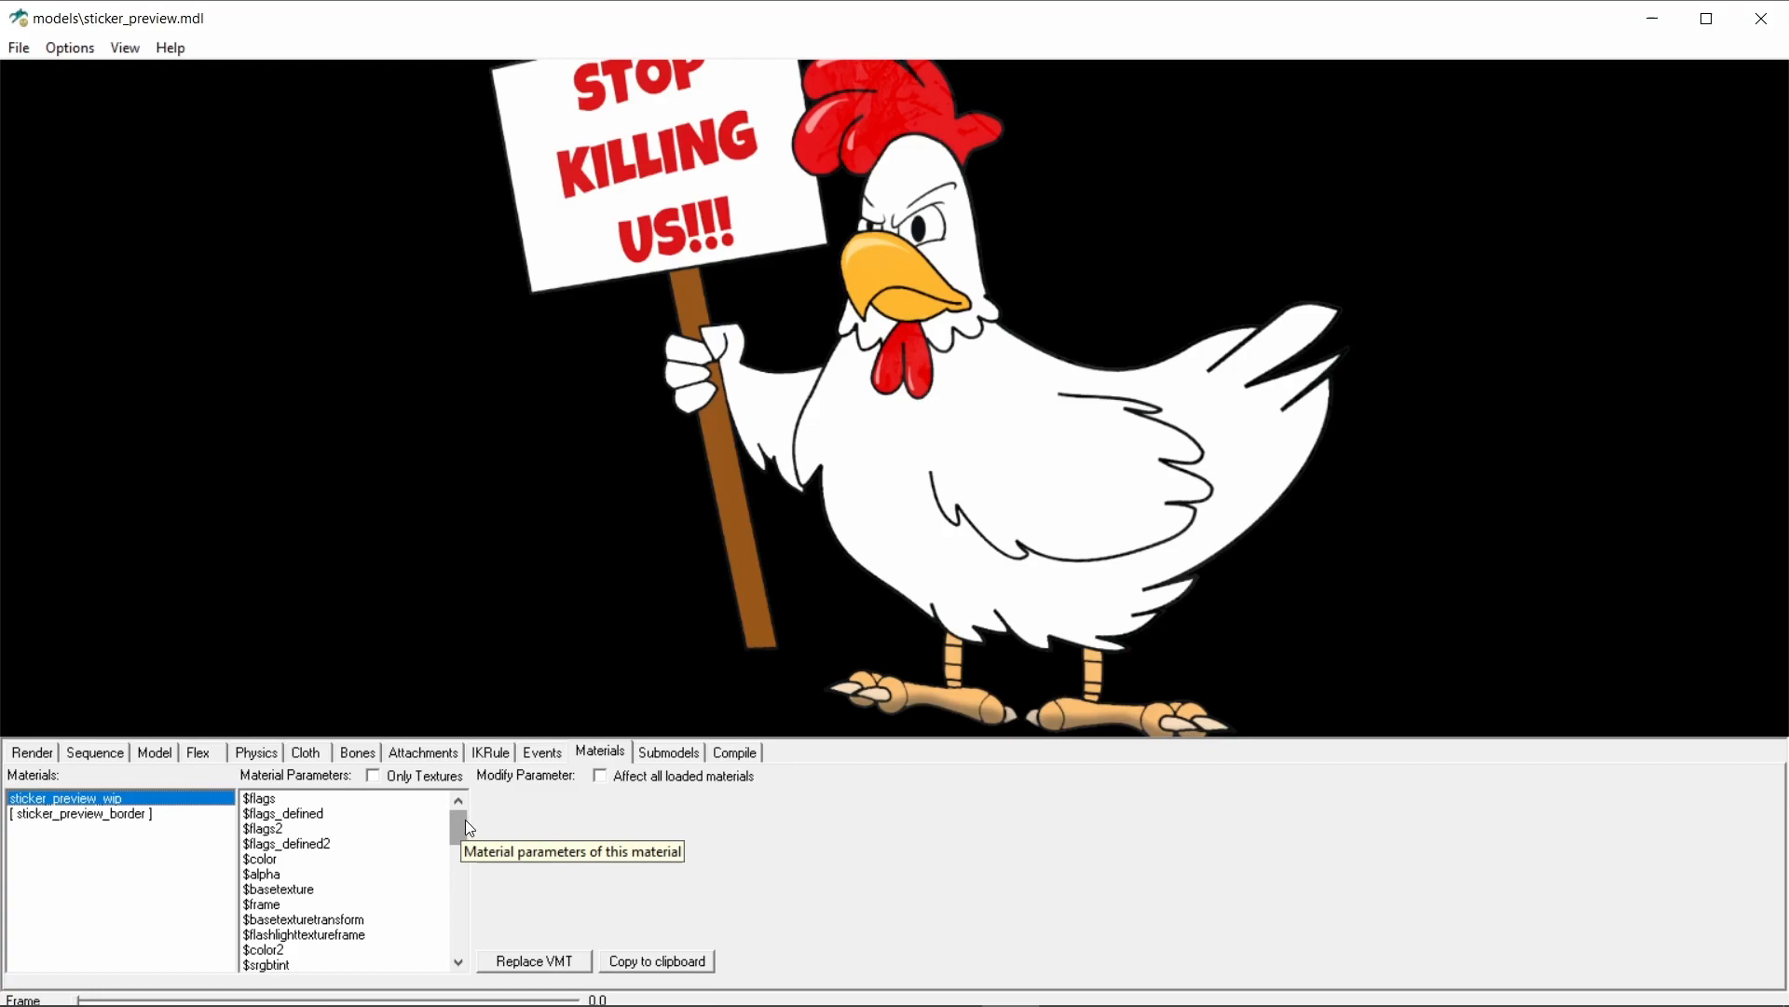
mouse_move(481, 808)
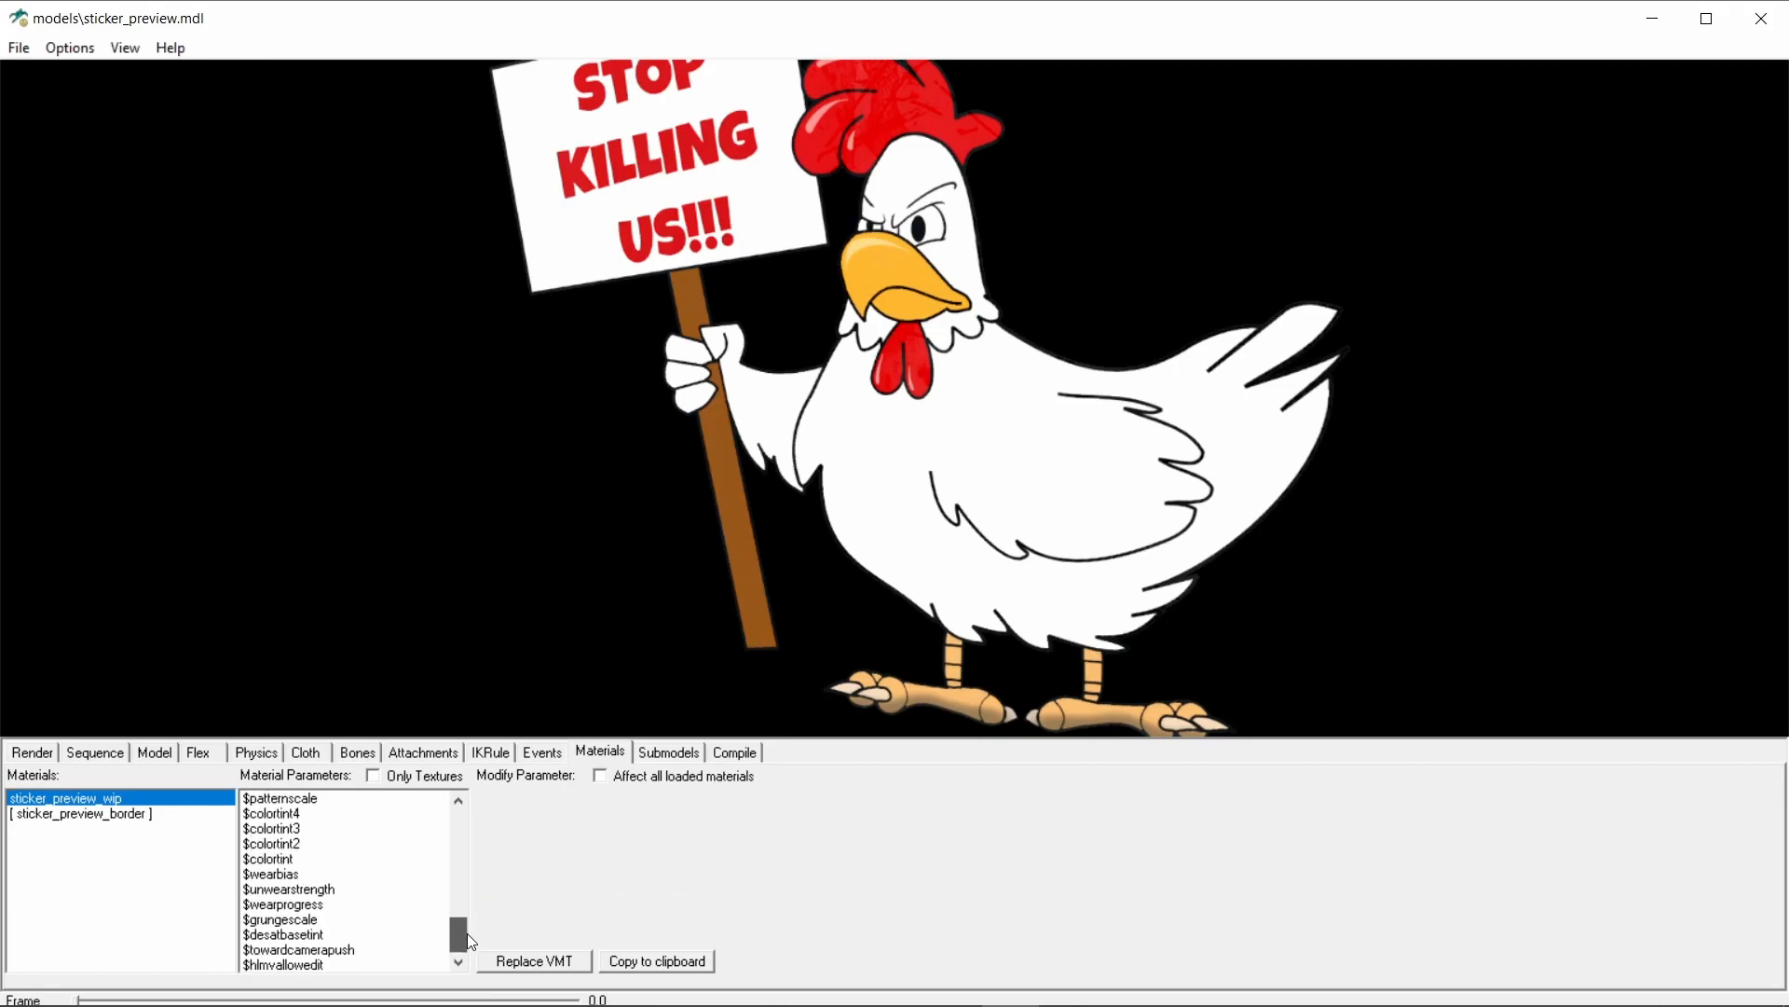
click(282, 904)
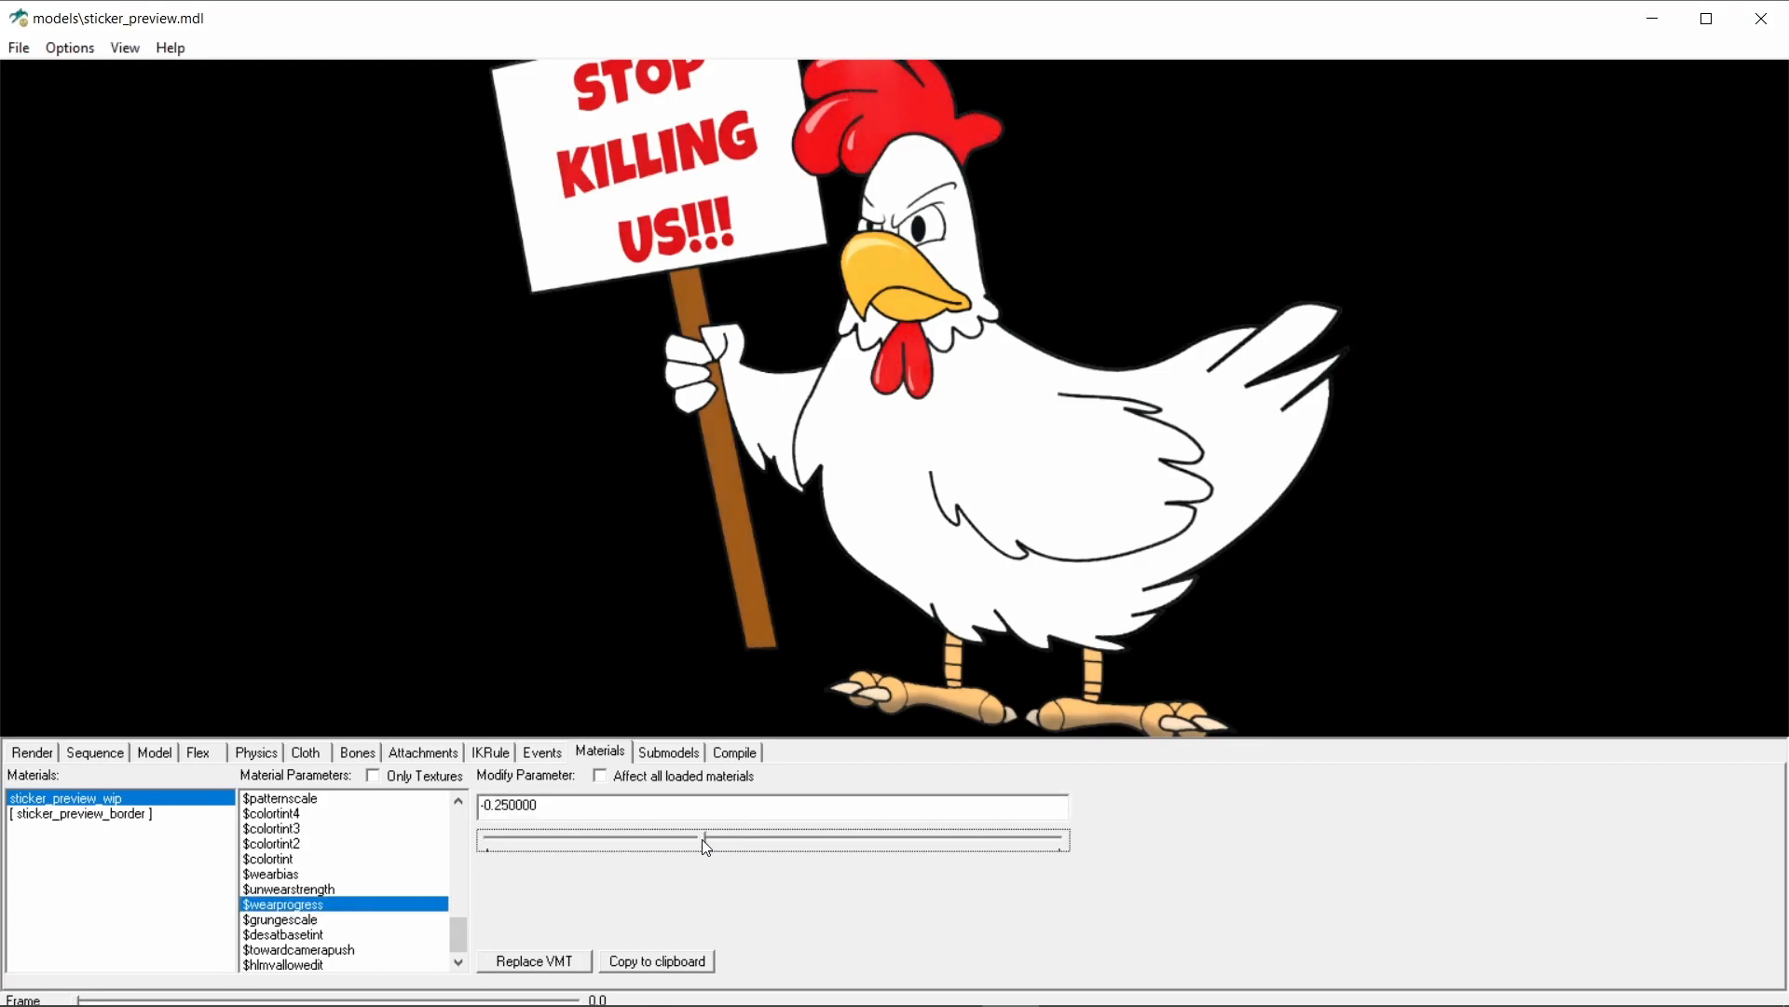
drag(705, 838, 649, 839)
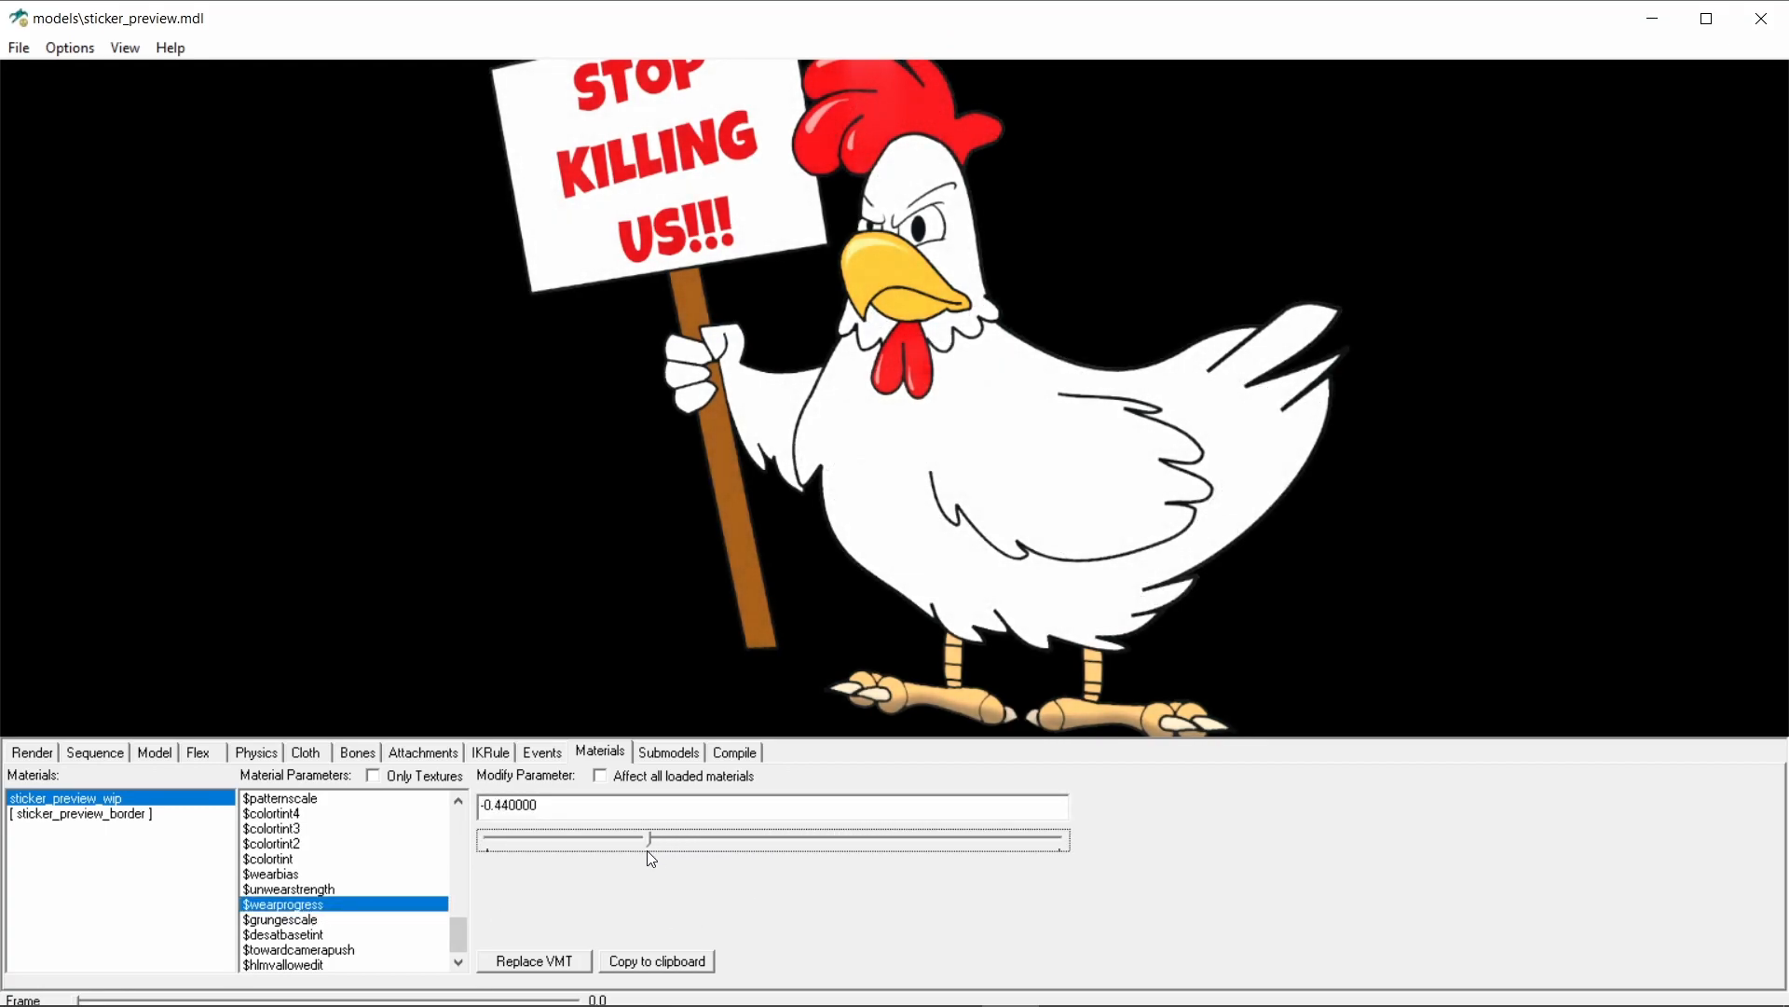
drag(651, 839, 639, 838)
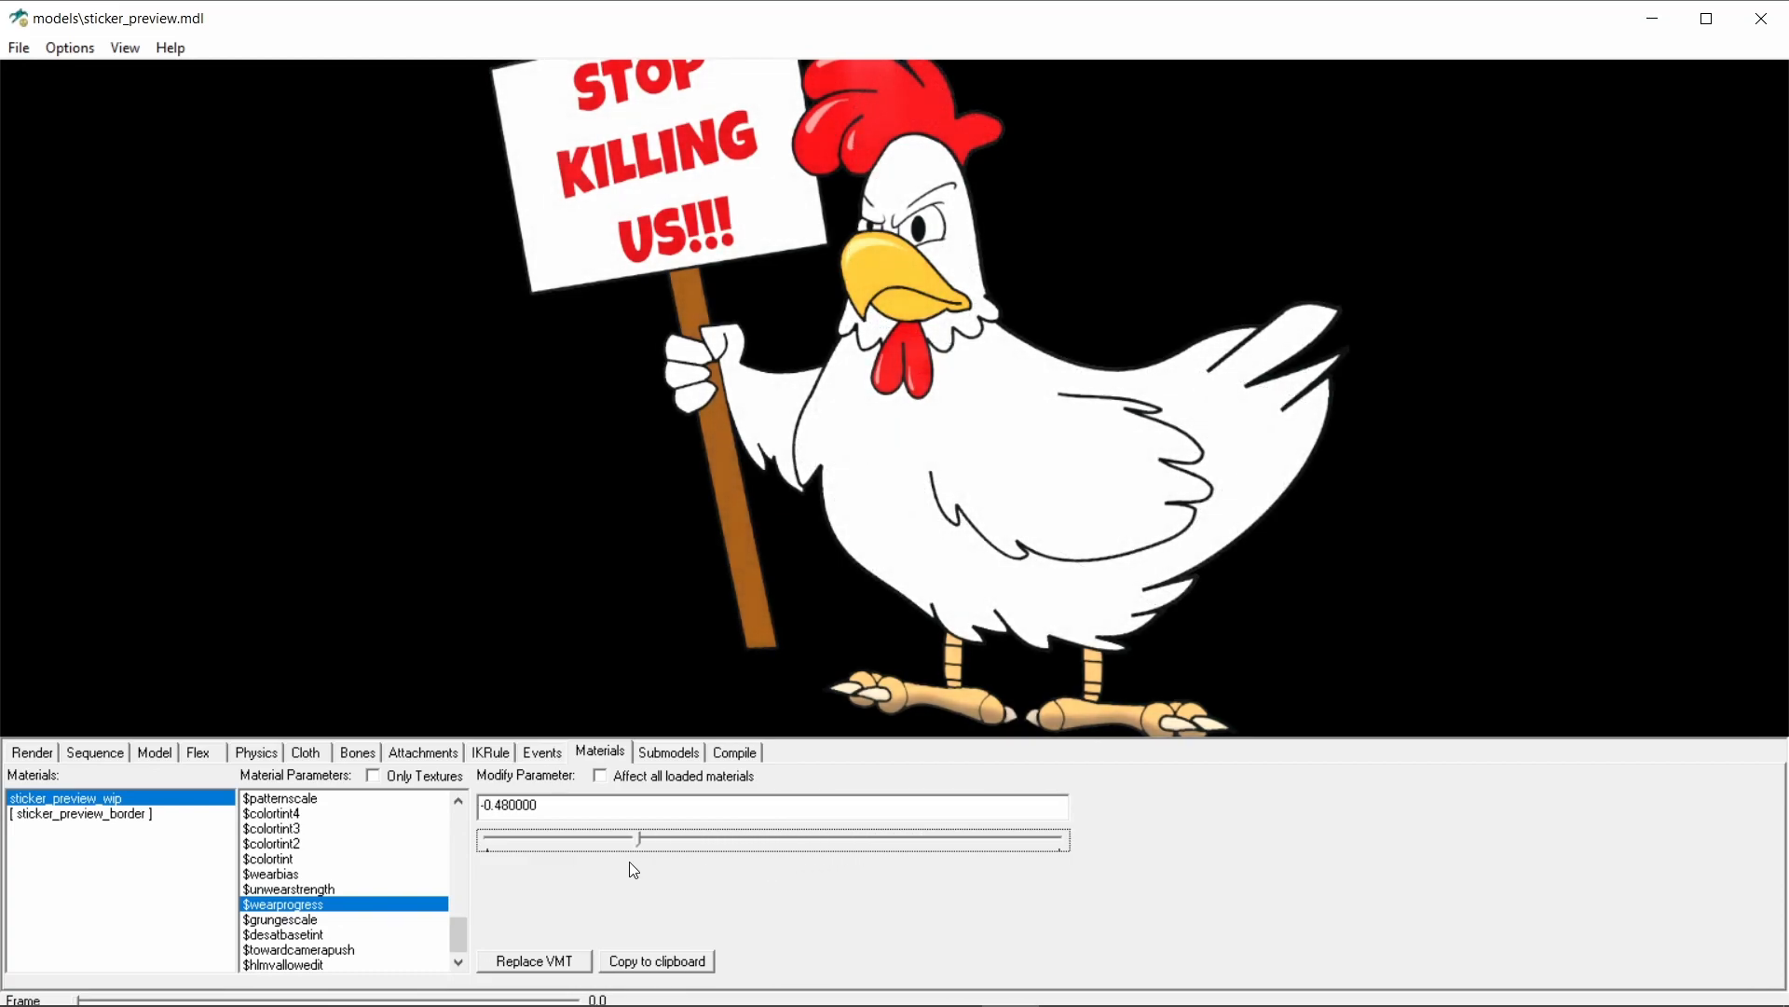
drag(639, 839, 479, 839)
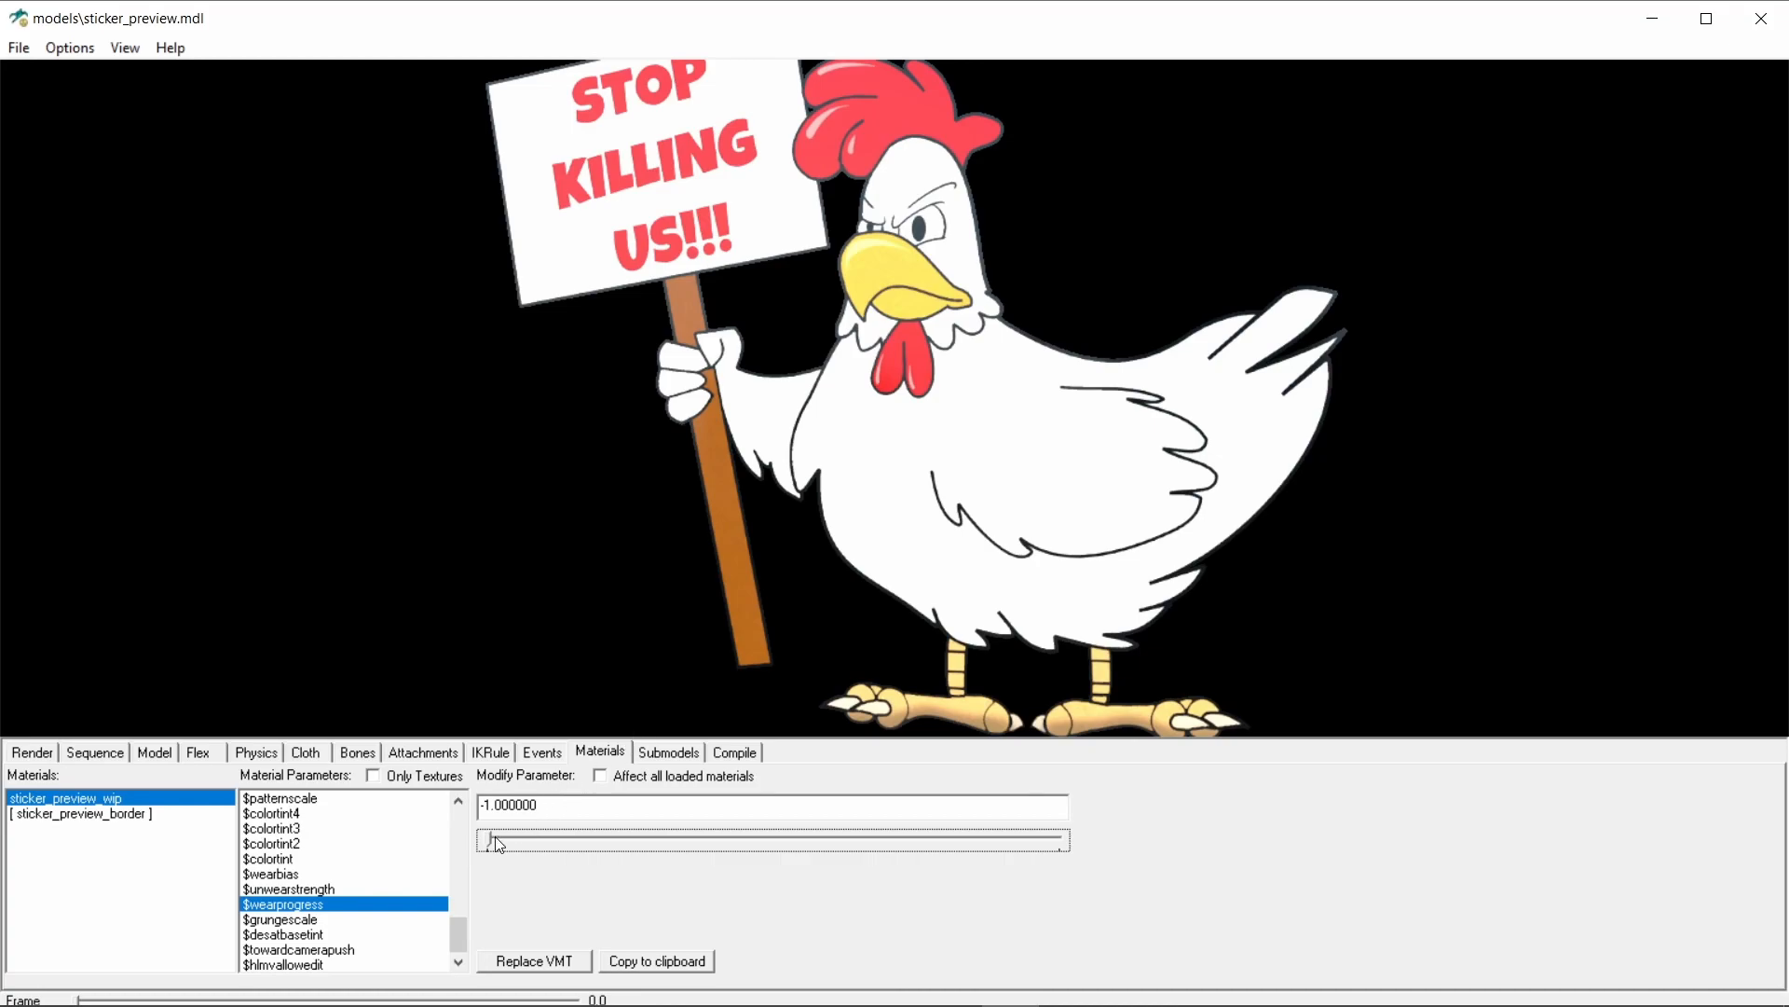
drag(491, 842, 1062, 843)
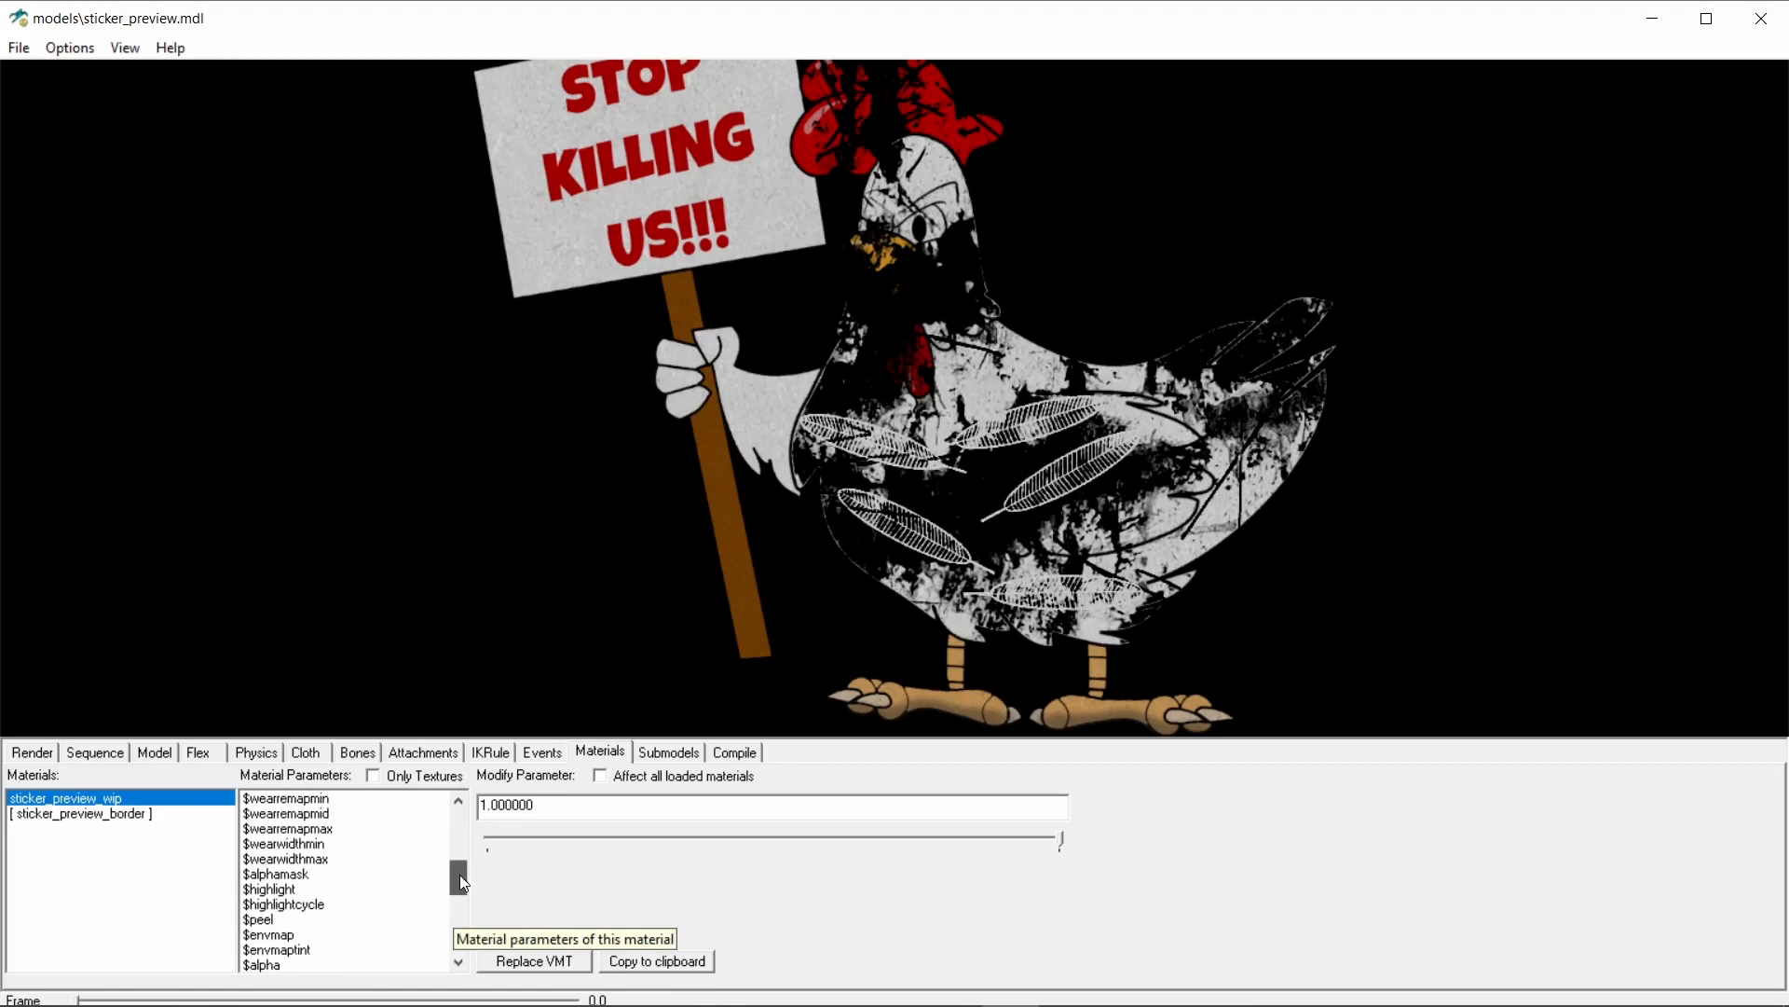
Step: Narrow $wearwidthmax to about 0.05 so more of the chicken scrapes away
click(284, 858)
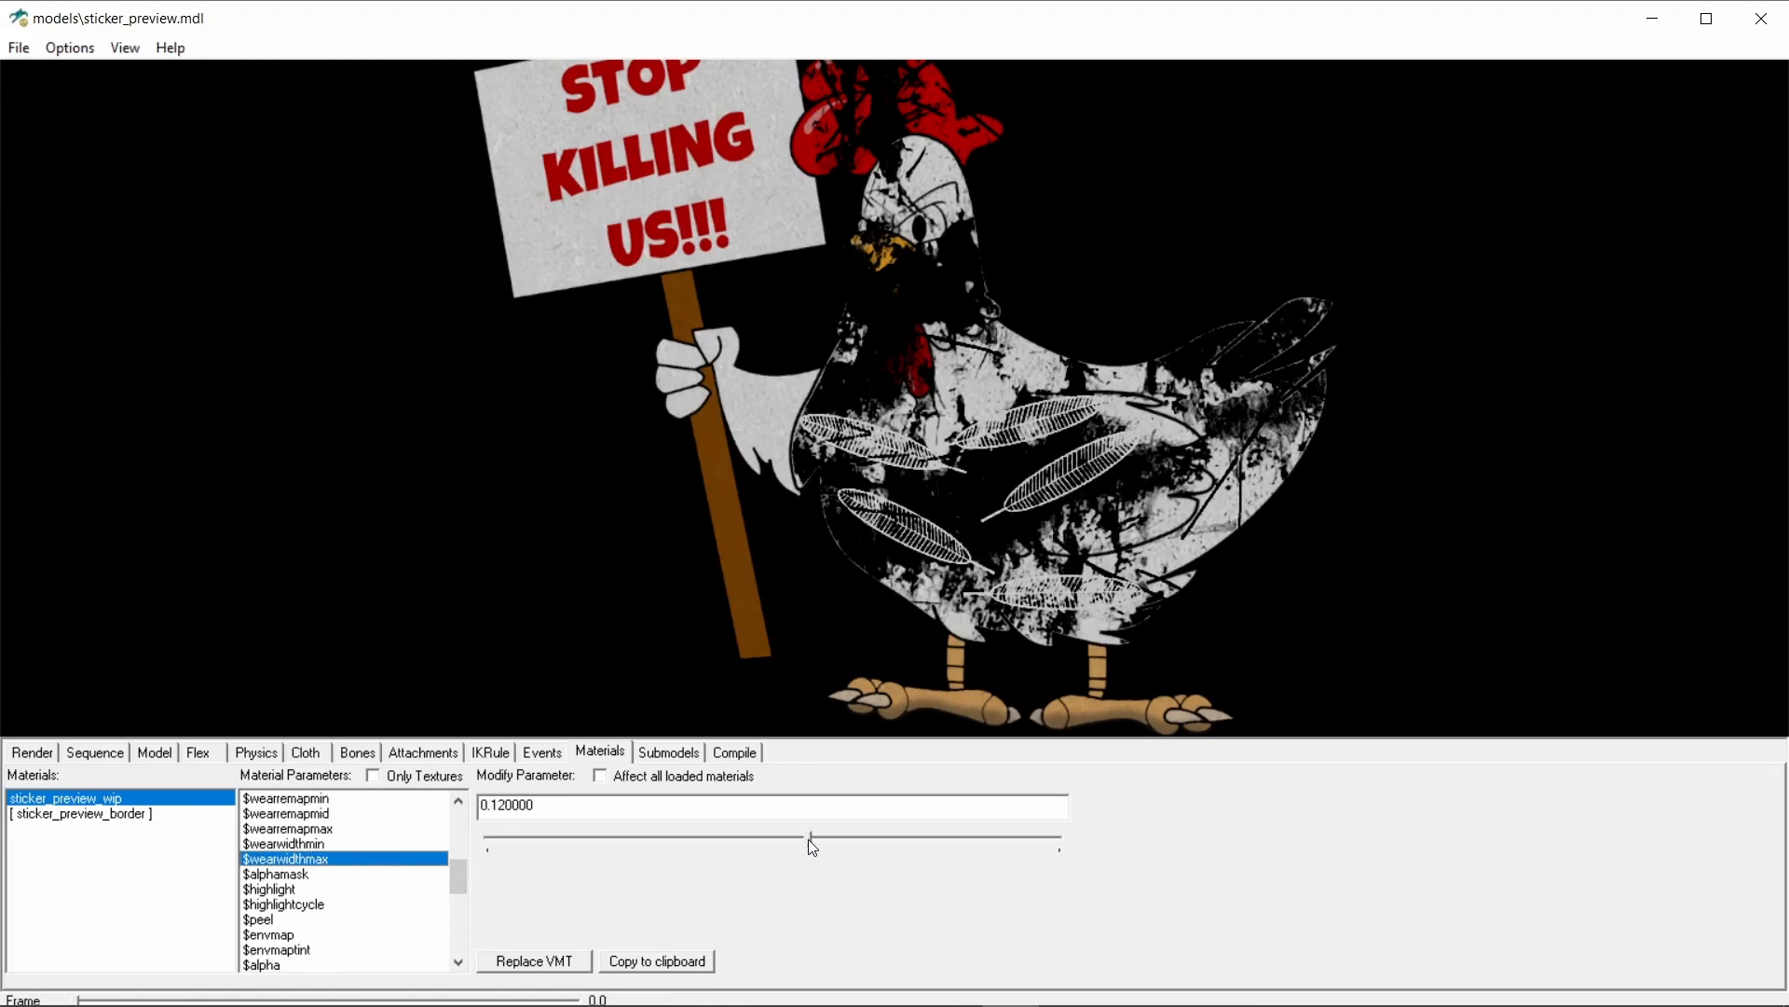
drag(808, 847, 795, 848)
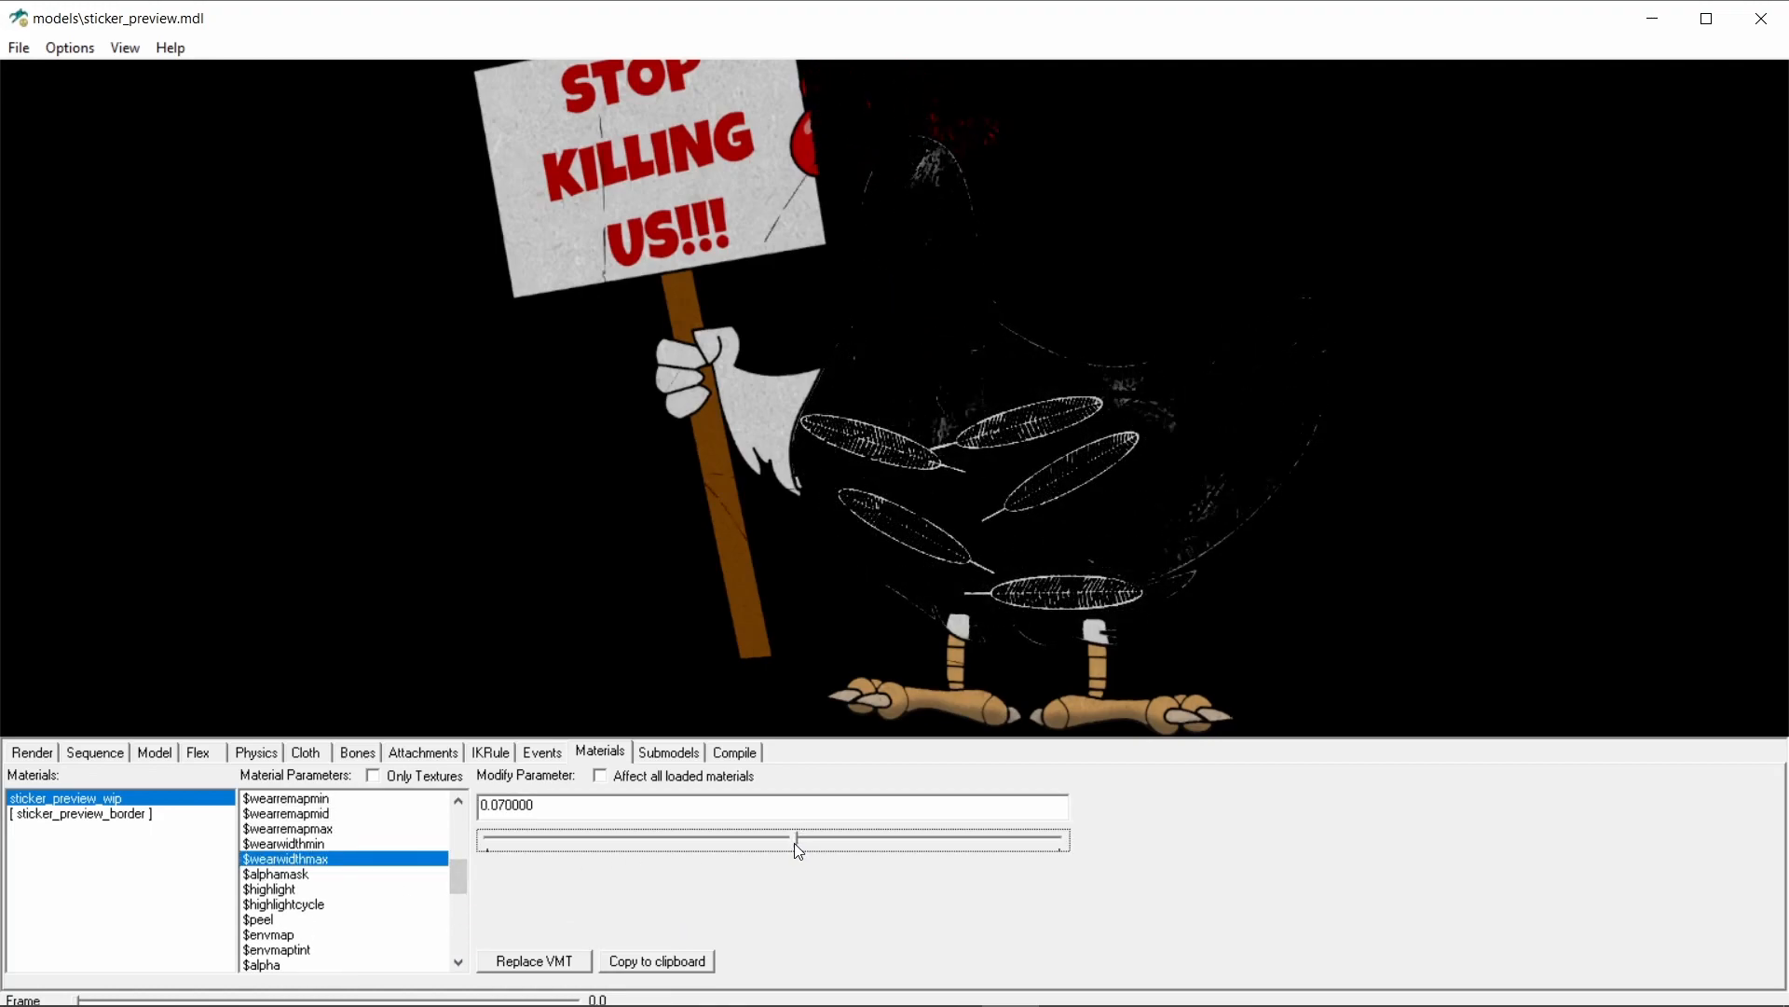
drag(797, 841, 787, 847)
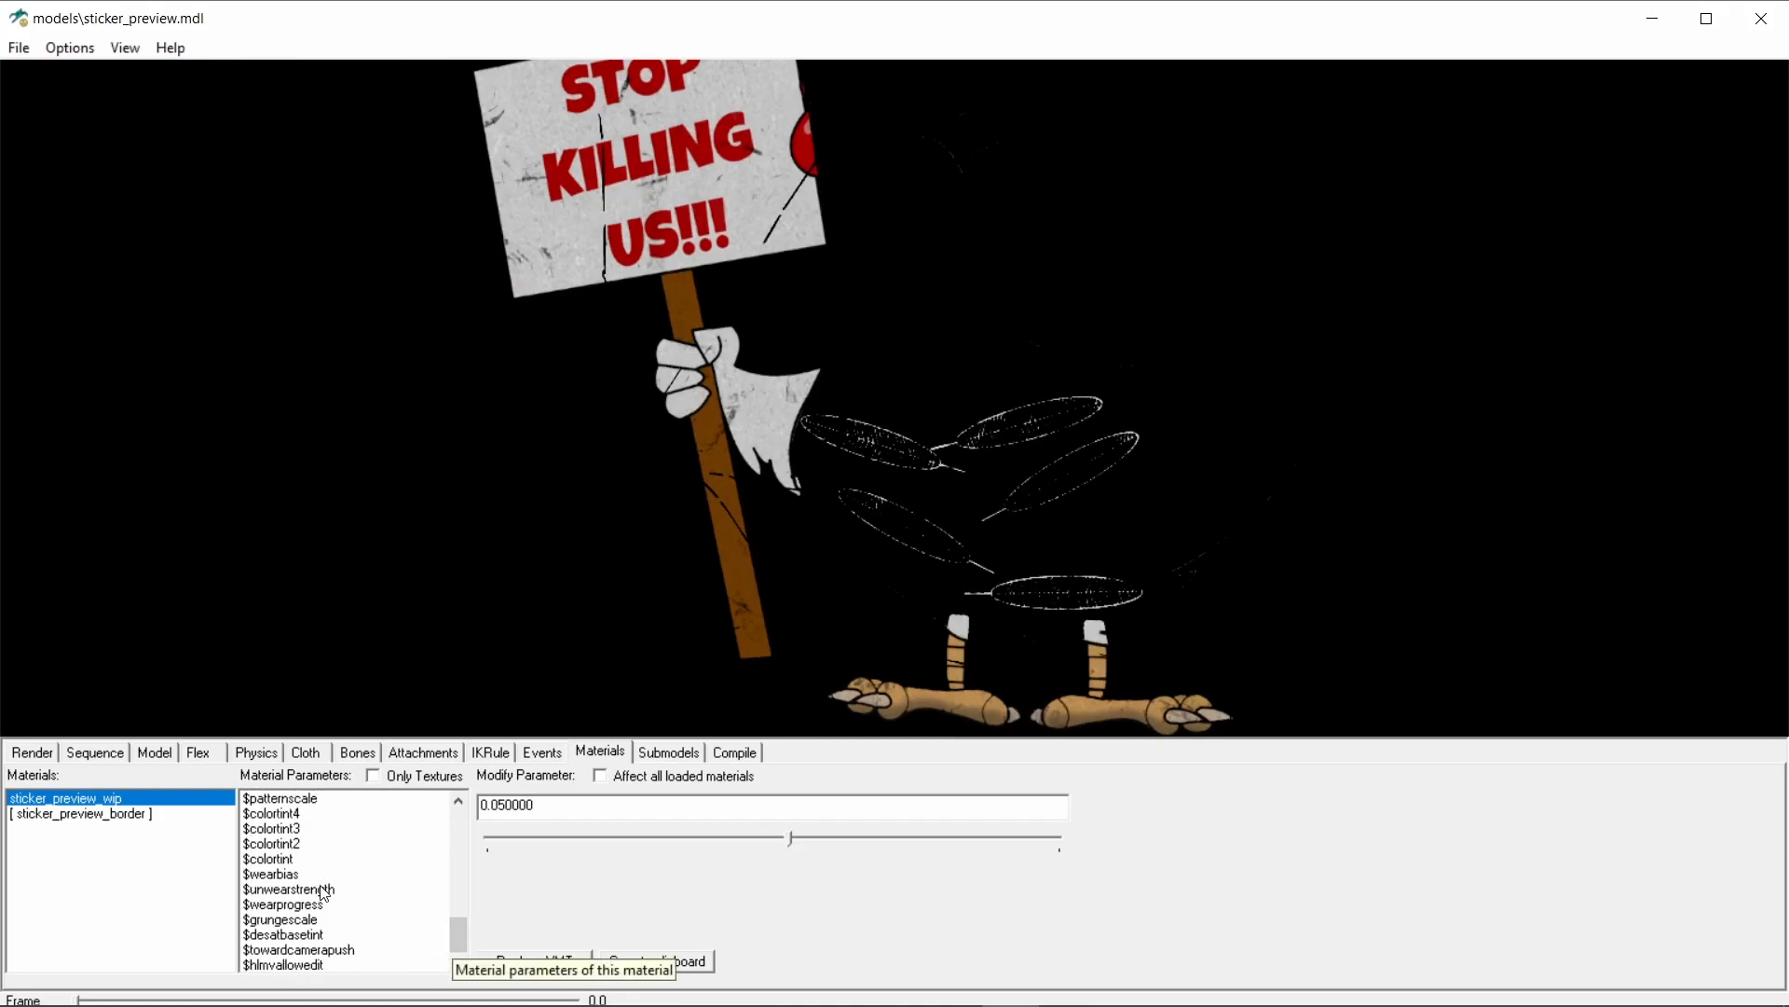
Step: Raise $unwearstrength to 0.5 so the chicken's outline and feathers survive
click(288, 889)
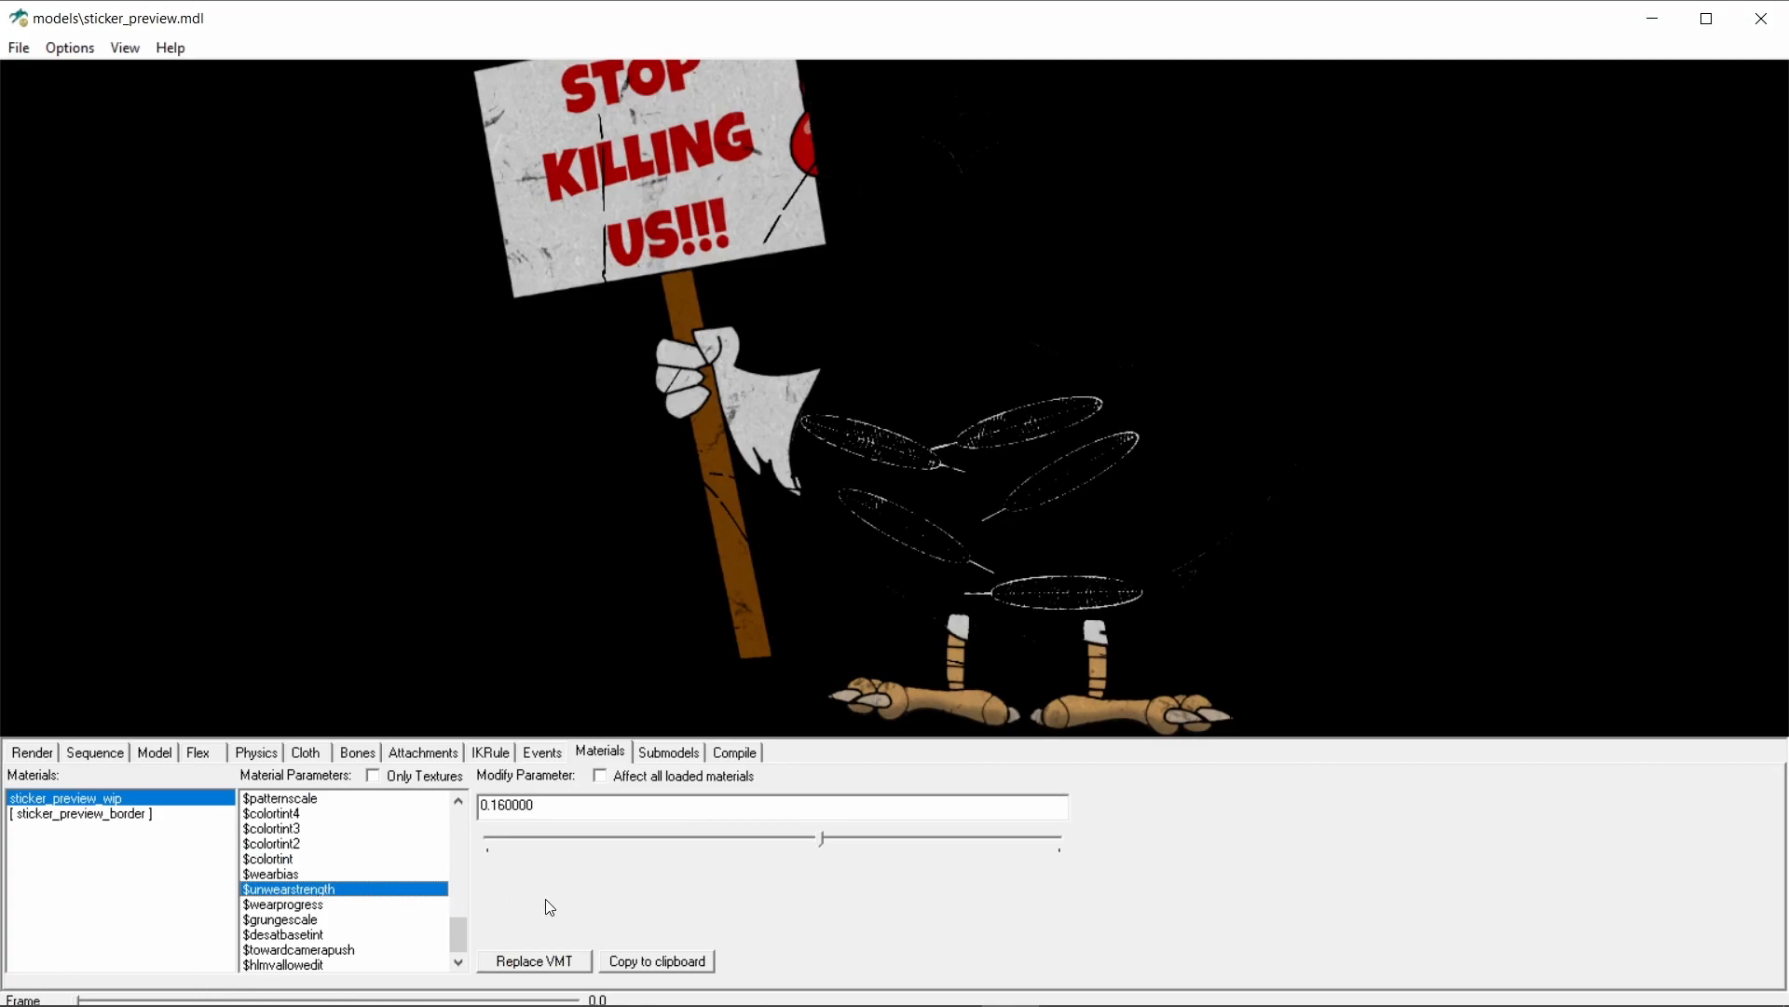
mouse_move(818, 900)
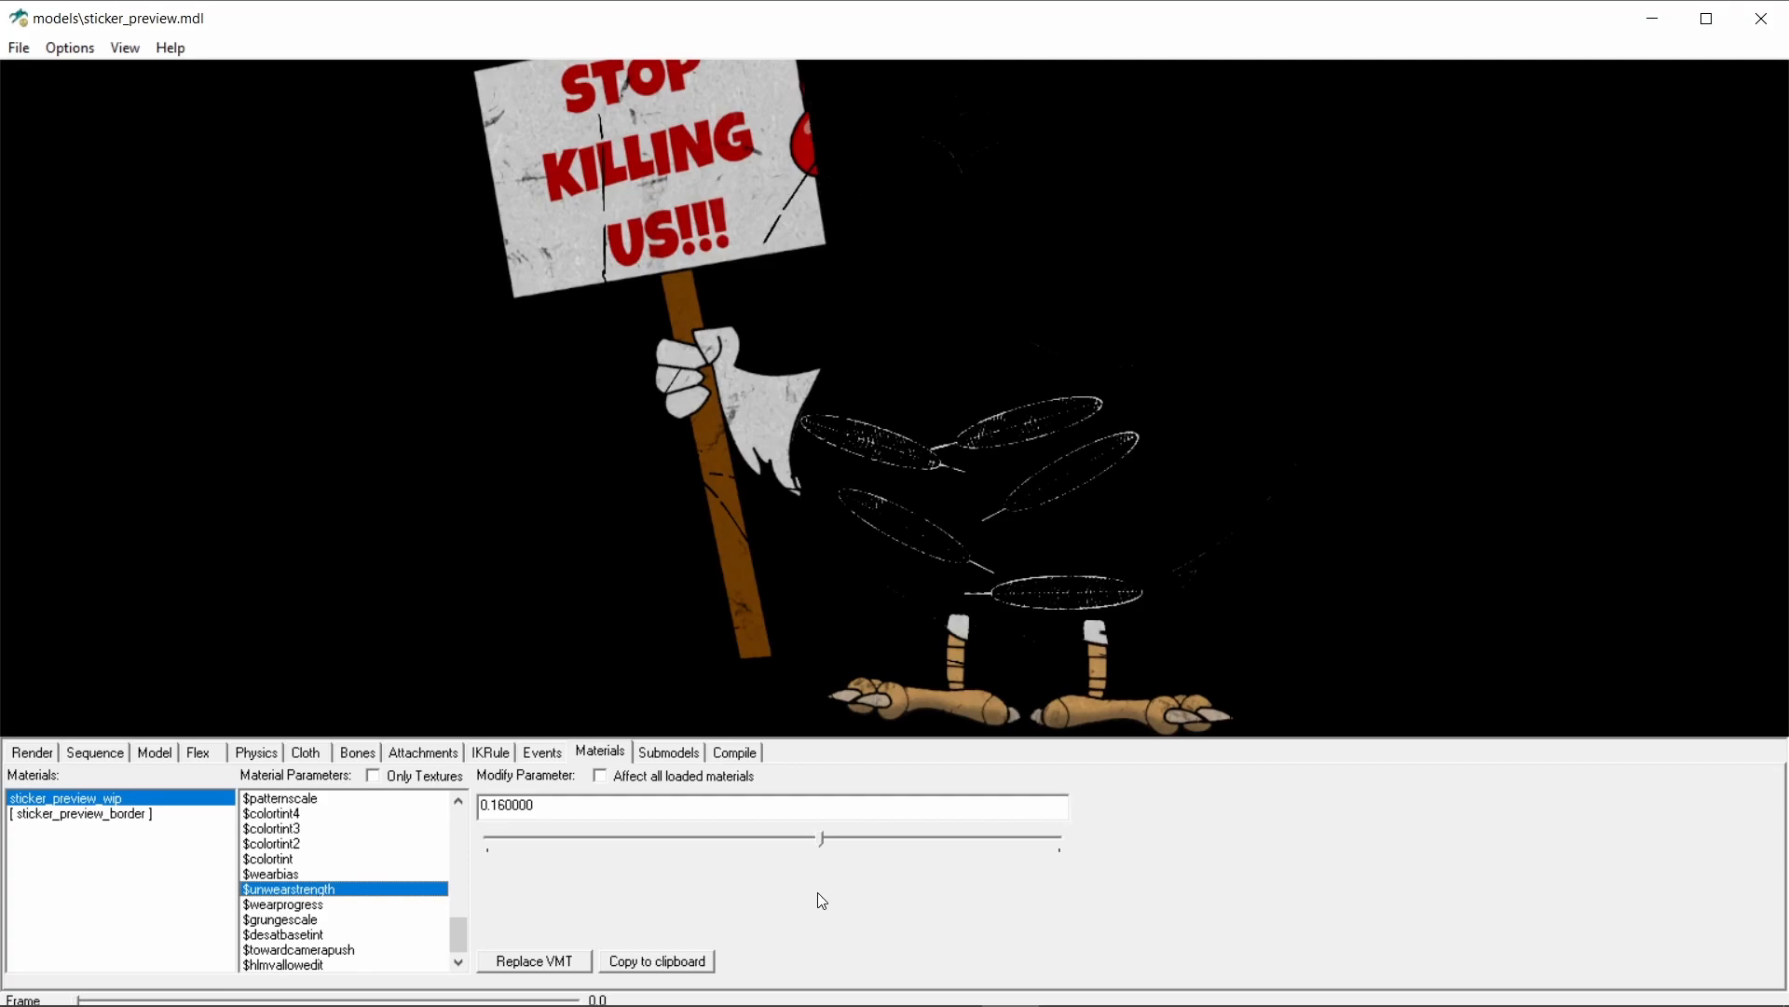
mouse_move(924, 717)
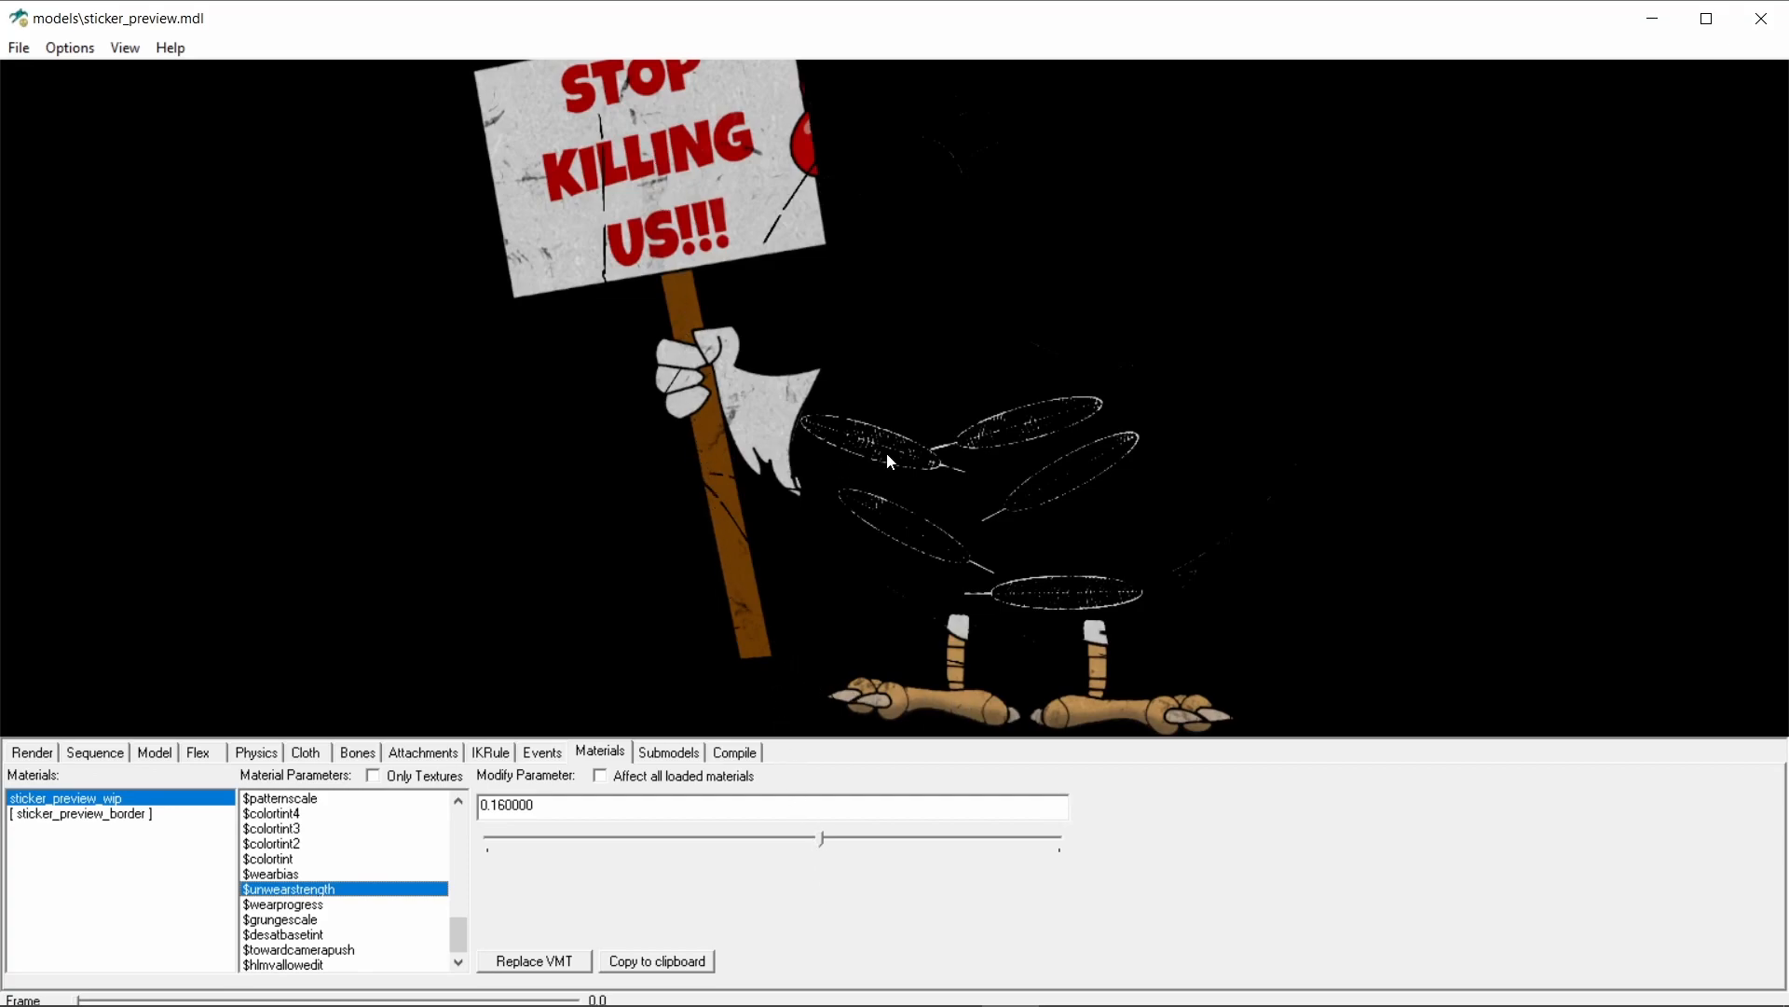
mouse_move(819, 796)
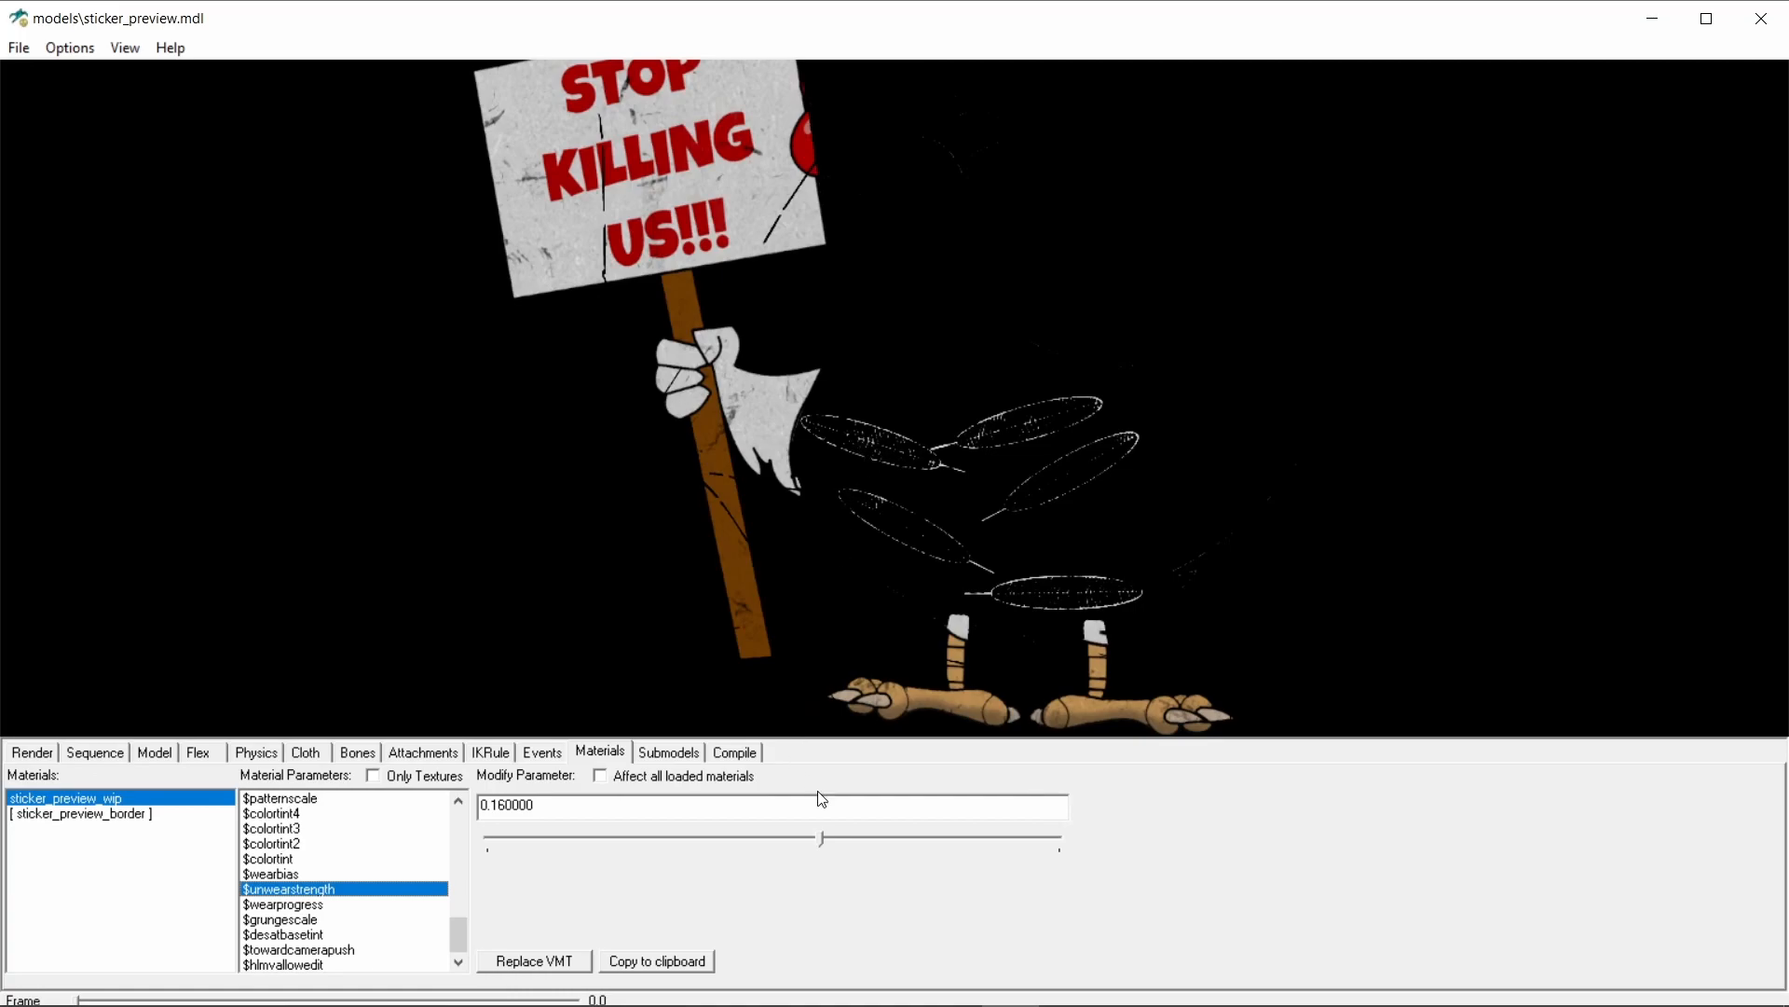
drag(819, 839, 864, 838)
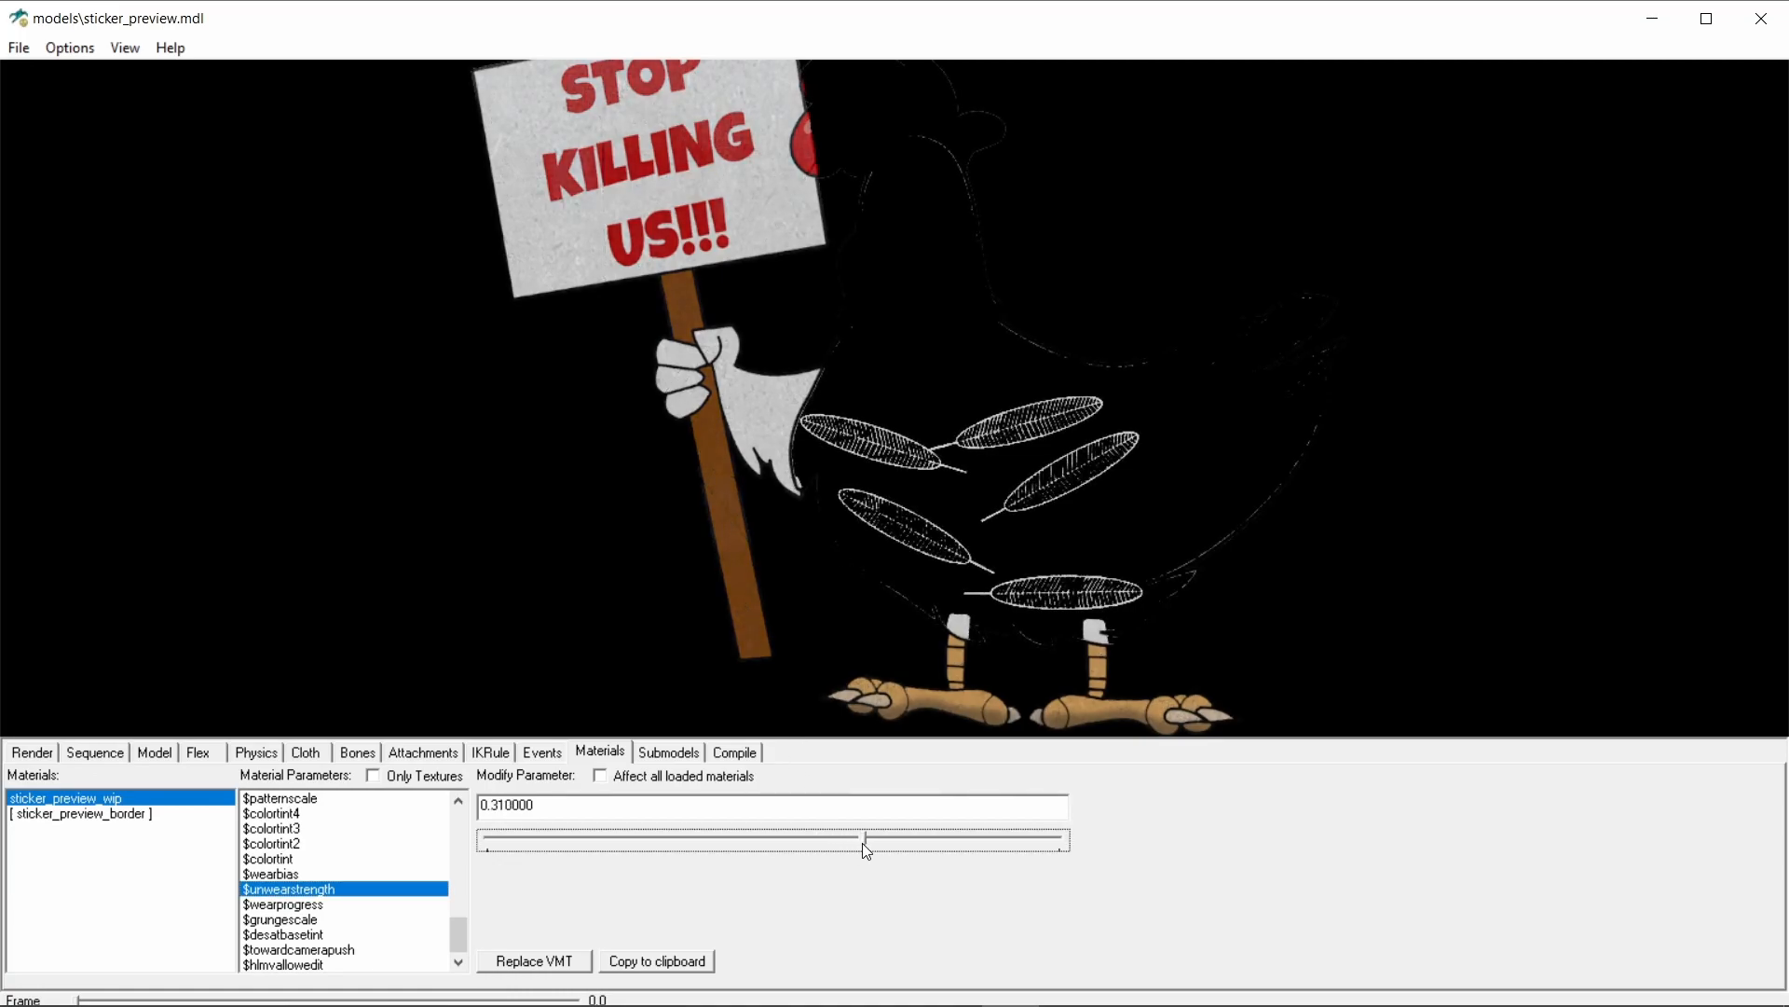
drag(861, 840, 905, 840)
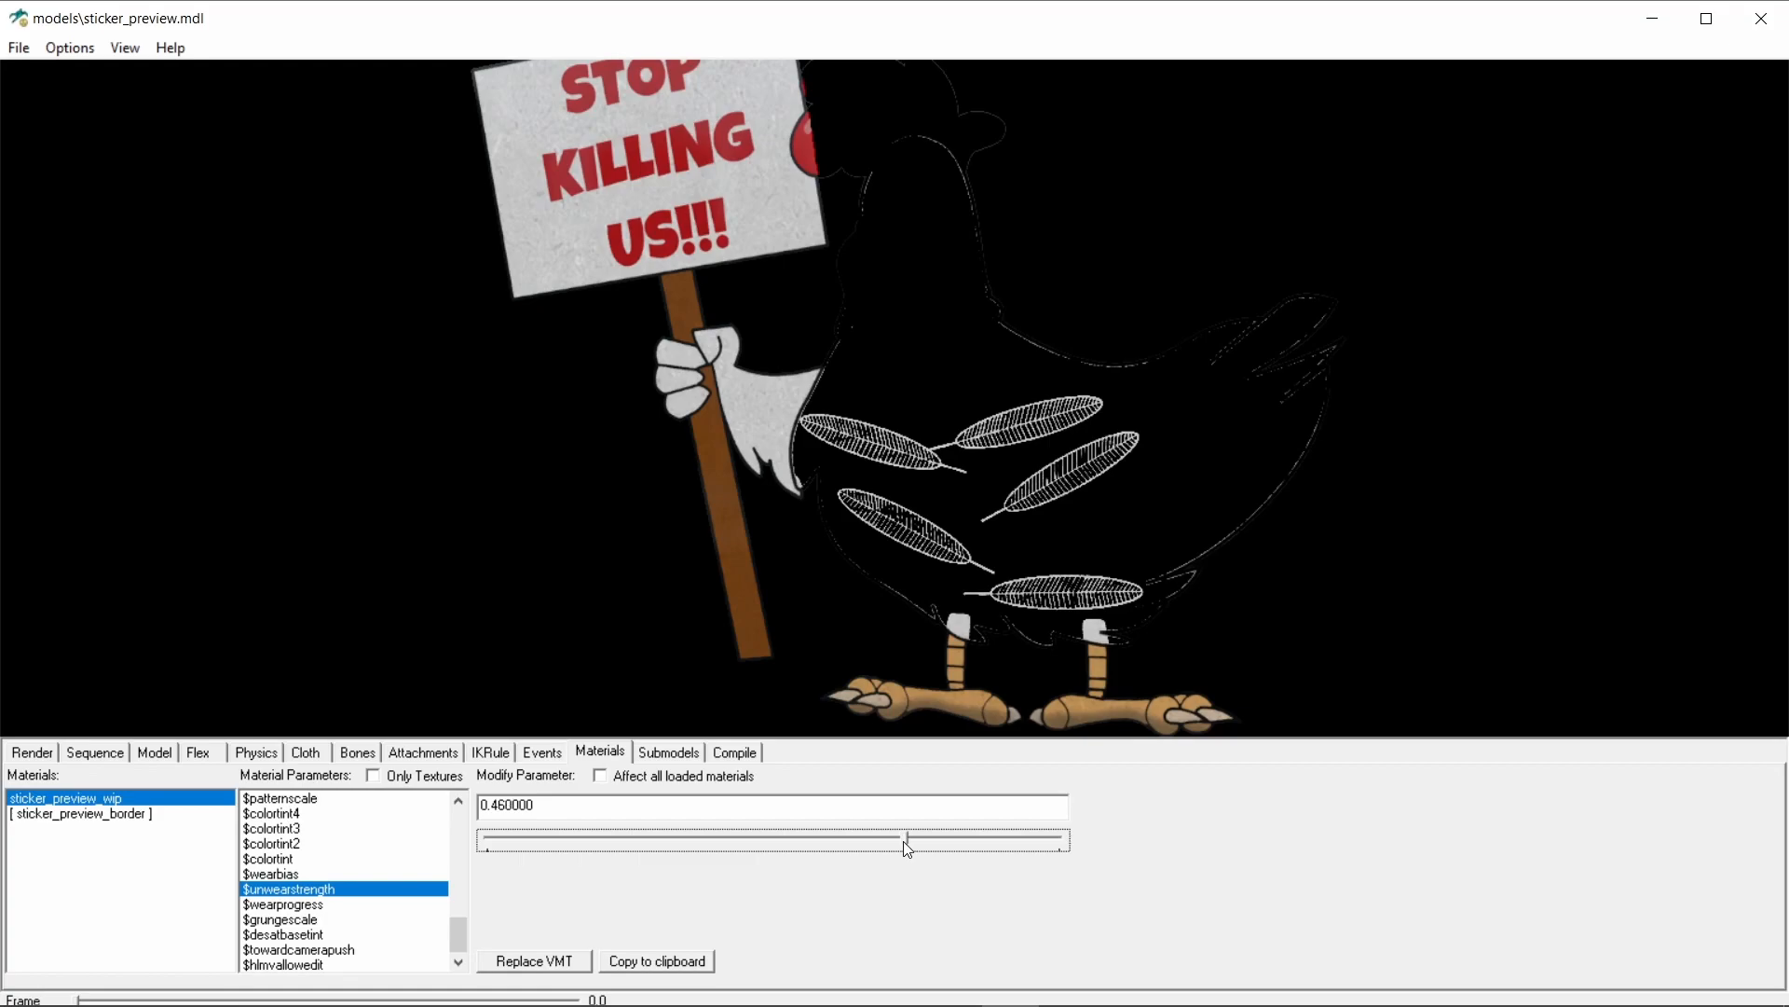
drag(902, 841, 919, 840)
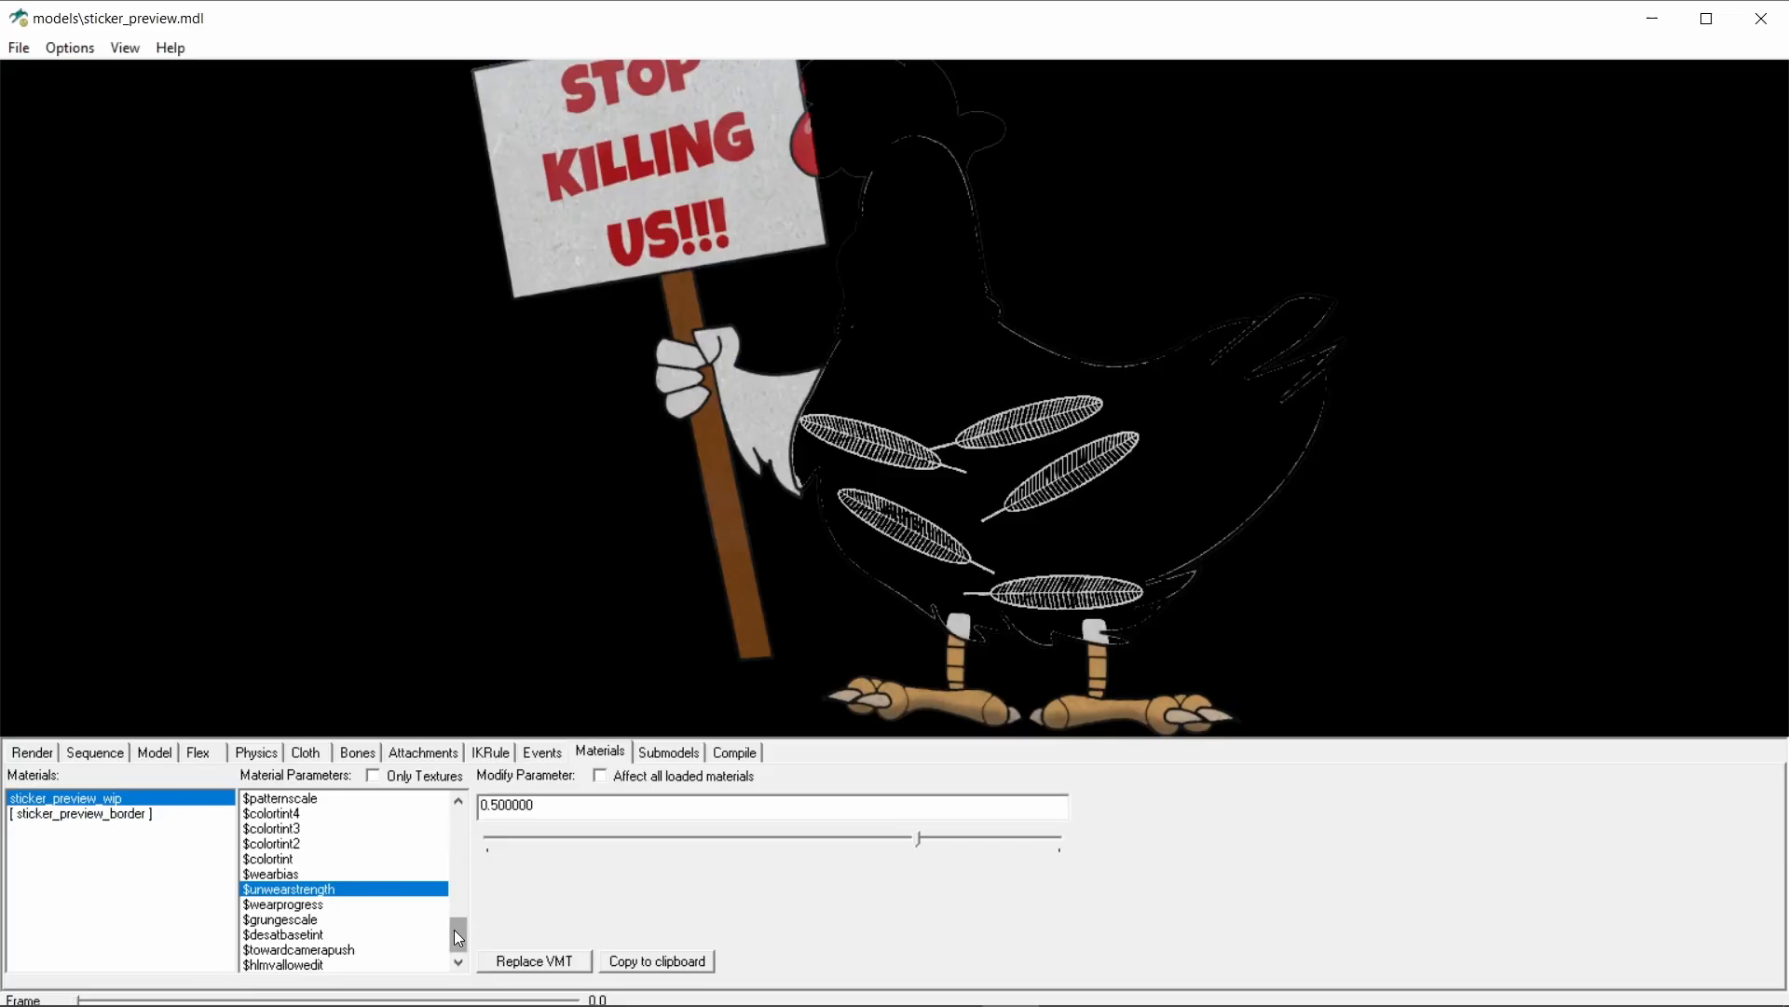
scroll(down, 3)
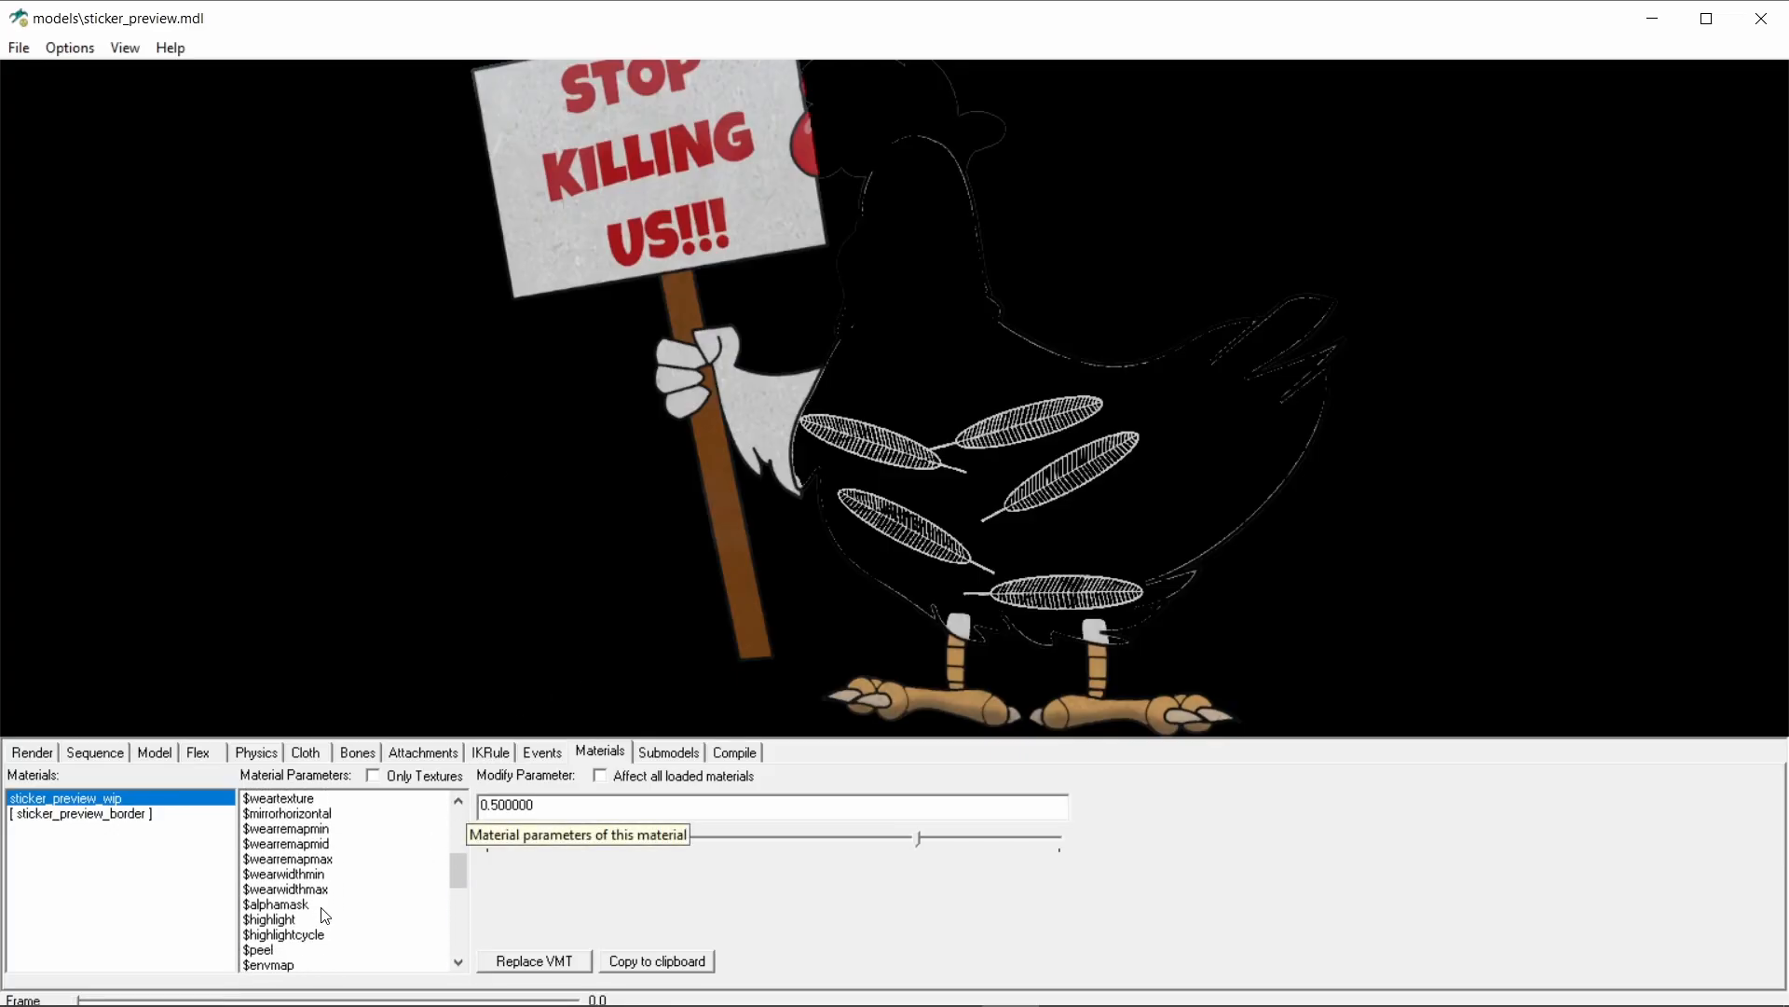
click(284, 889)
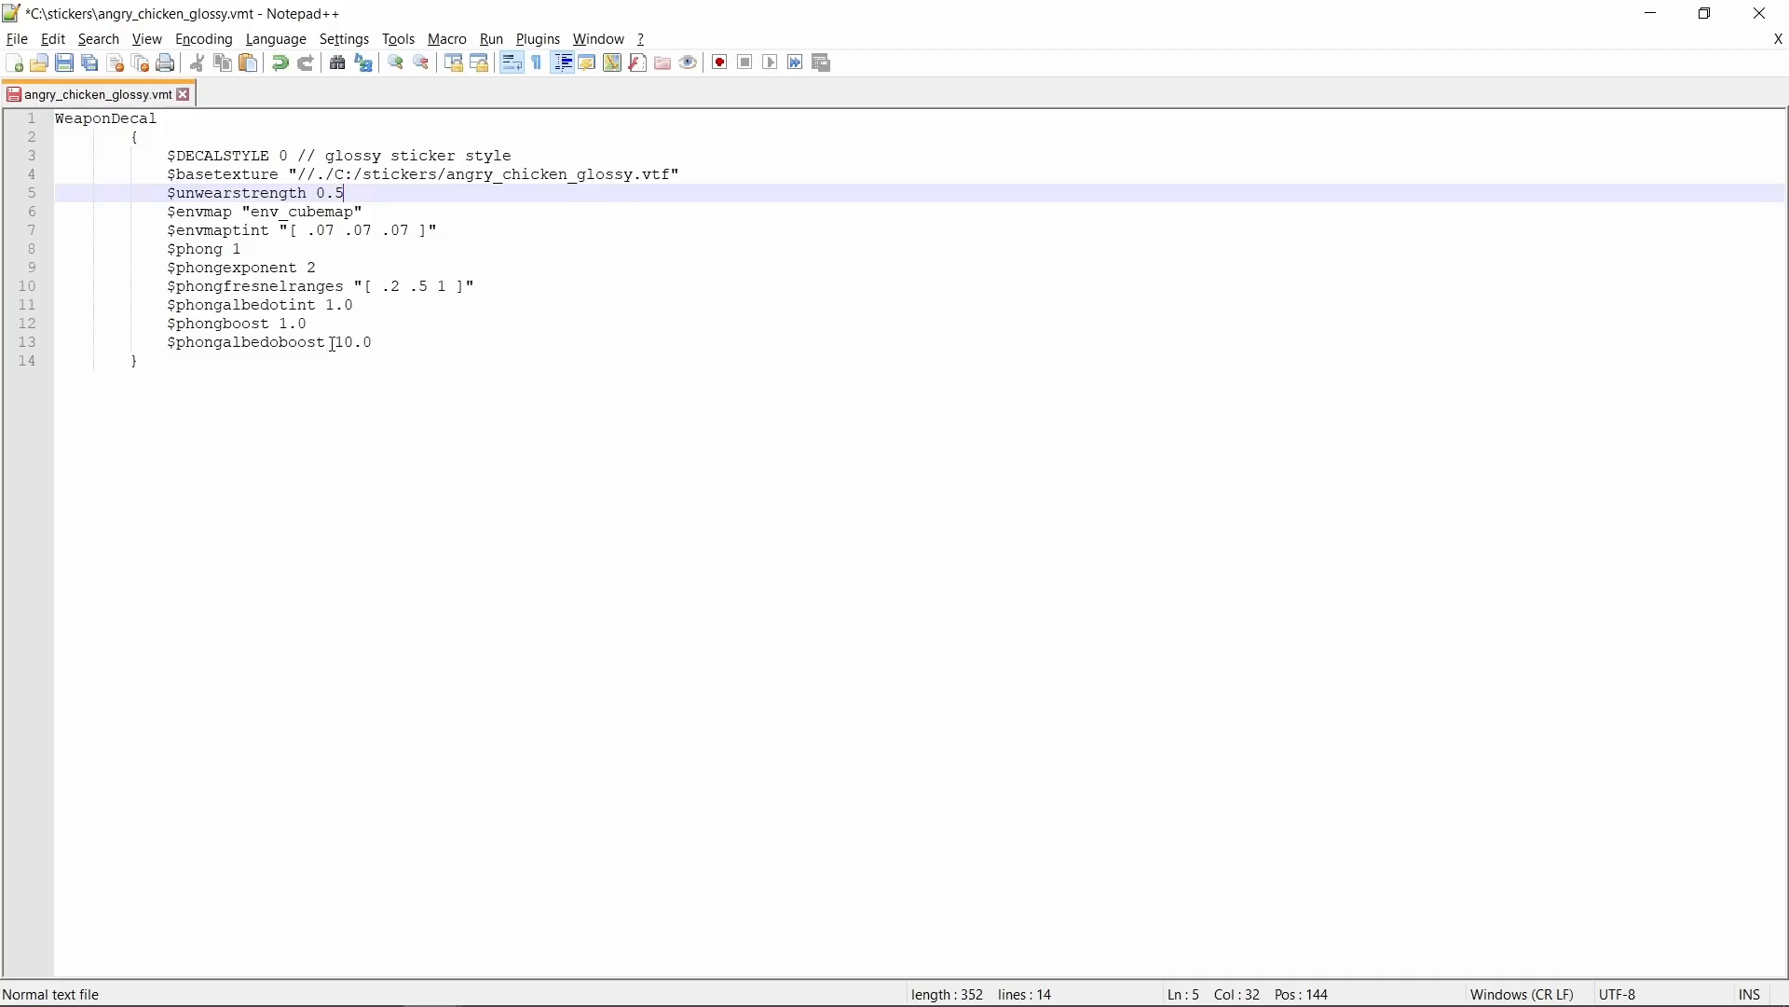
Step: Add a $wearwidthmax 0.05 line to angry_chicken_glossy.vmt
key(enter)
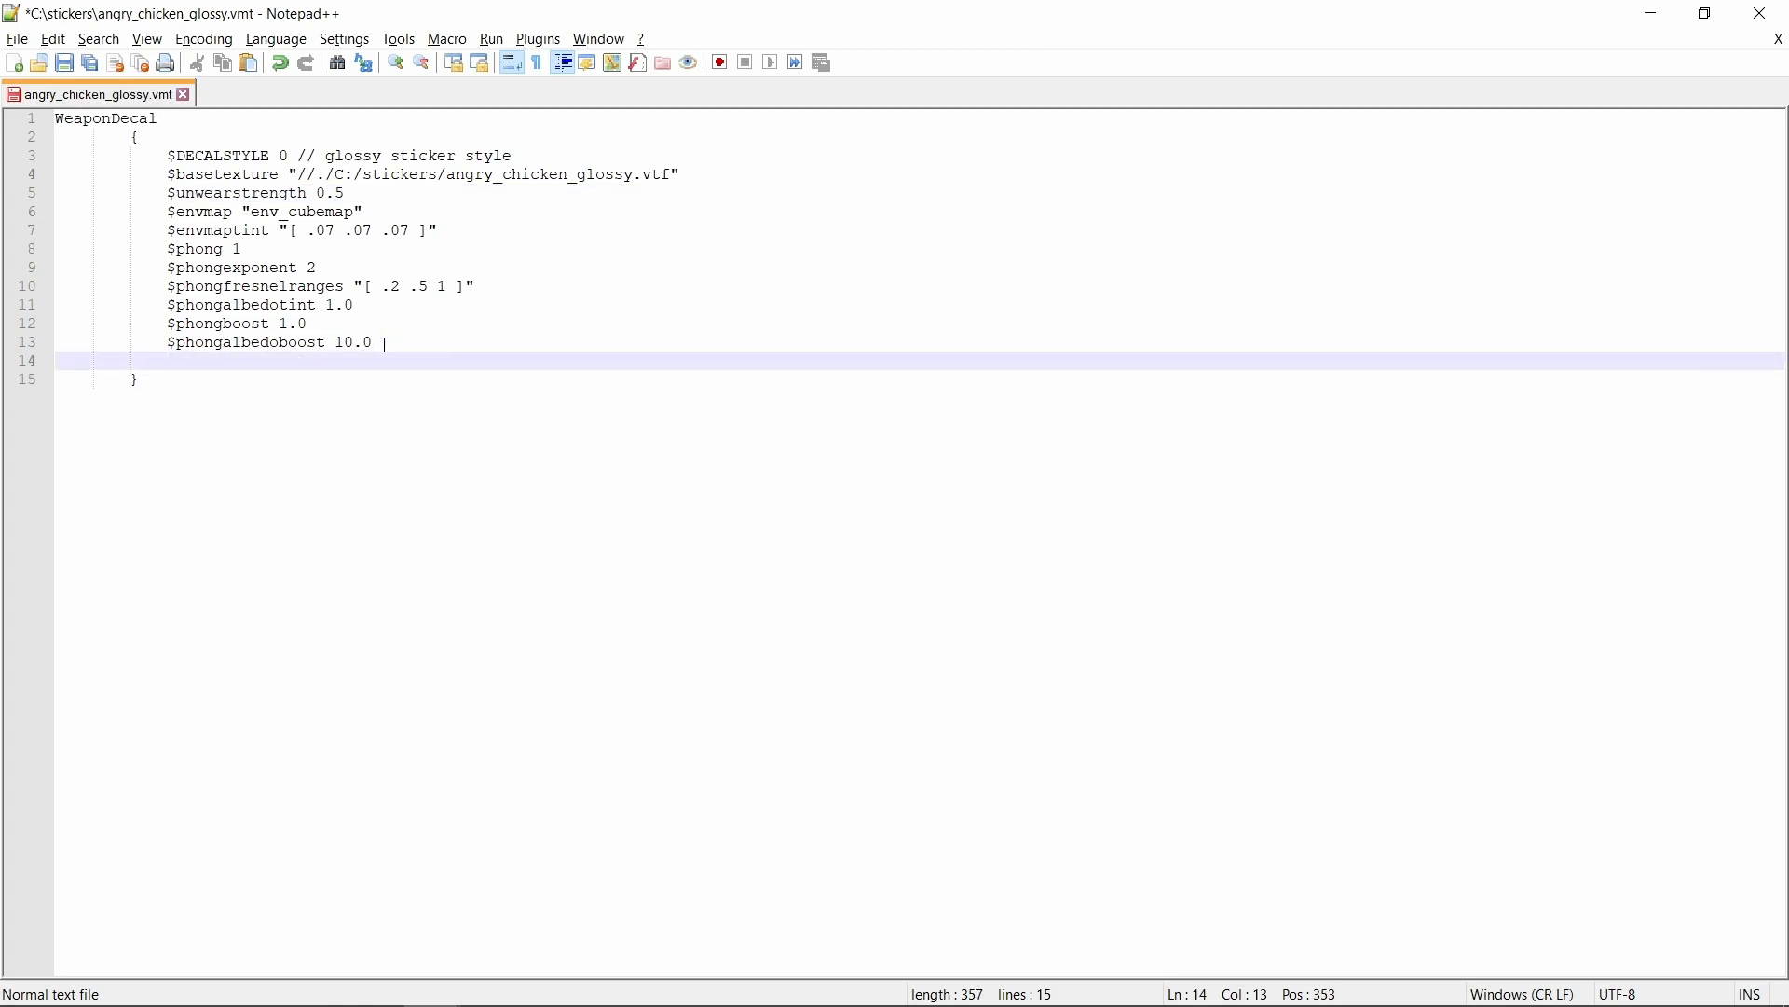
text($wearwidthmax)
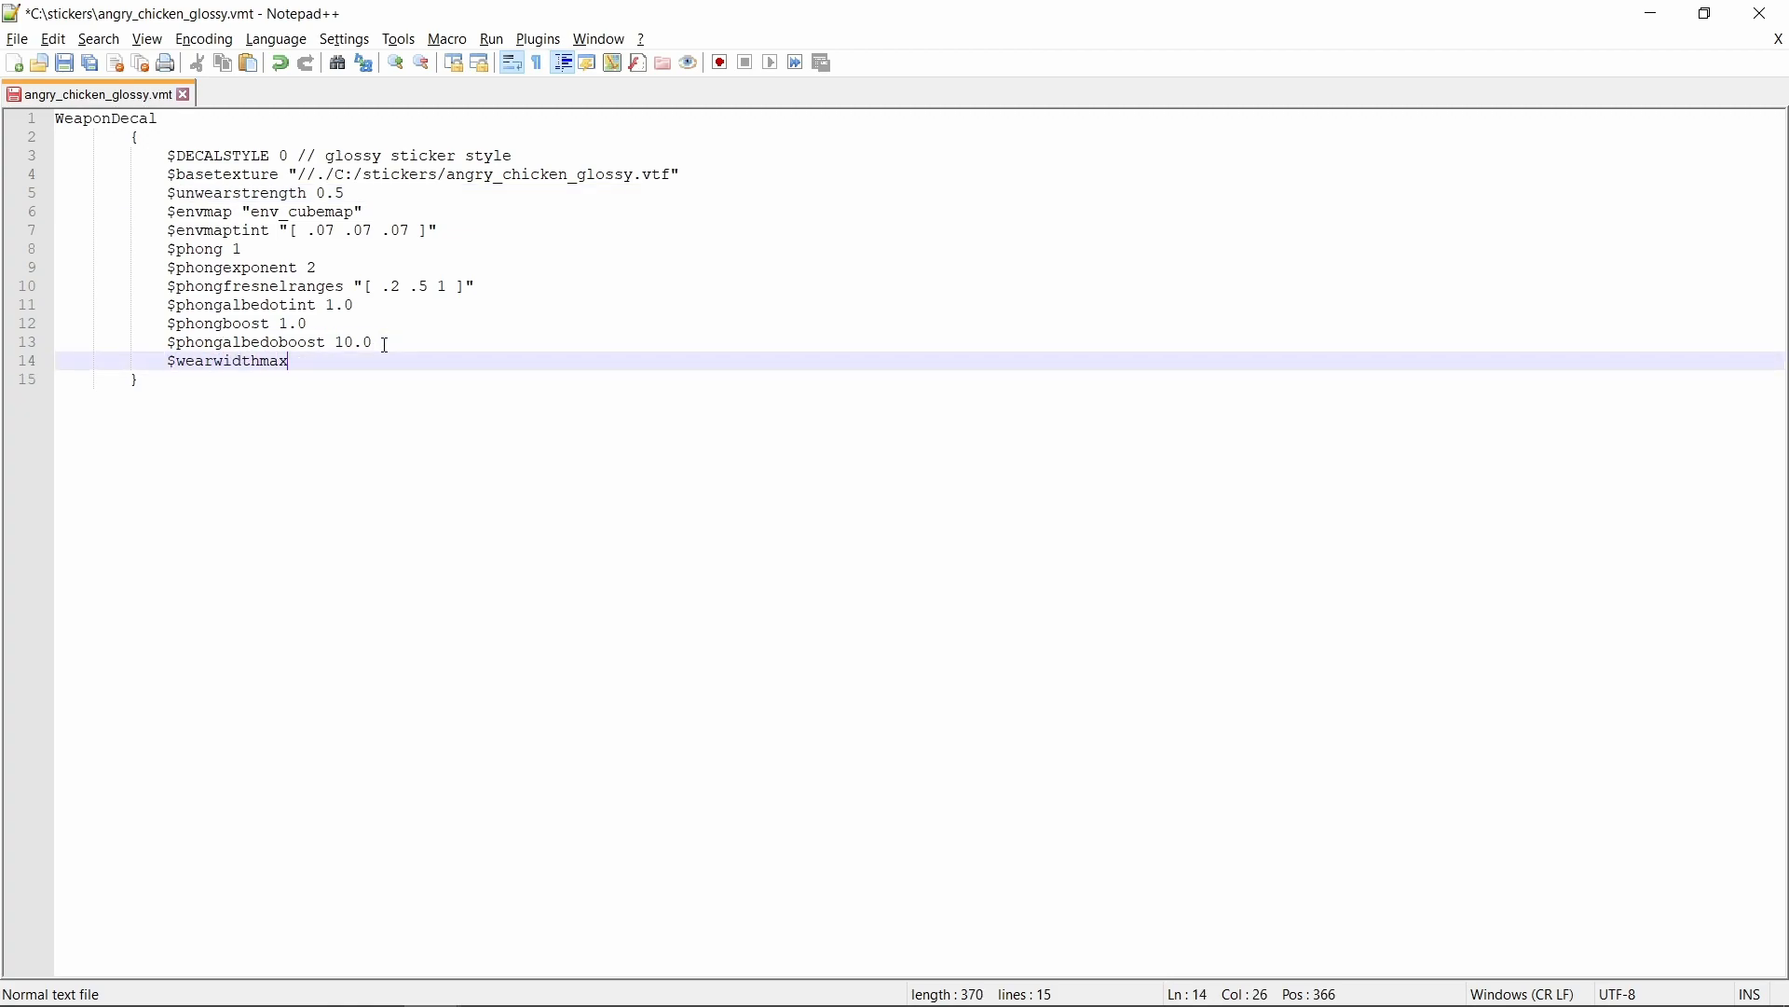
text(0.05)
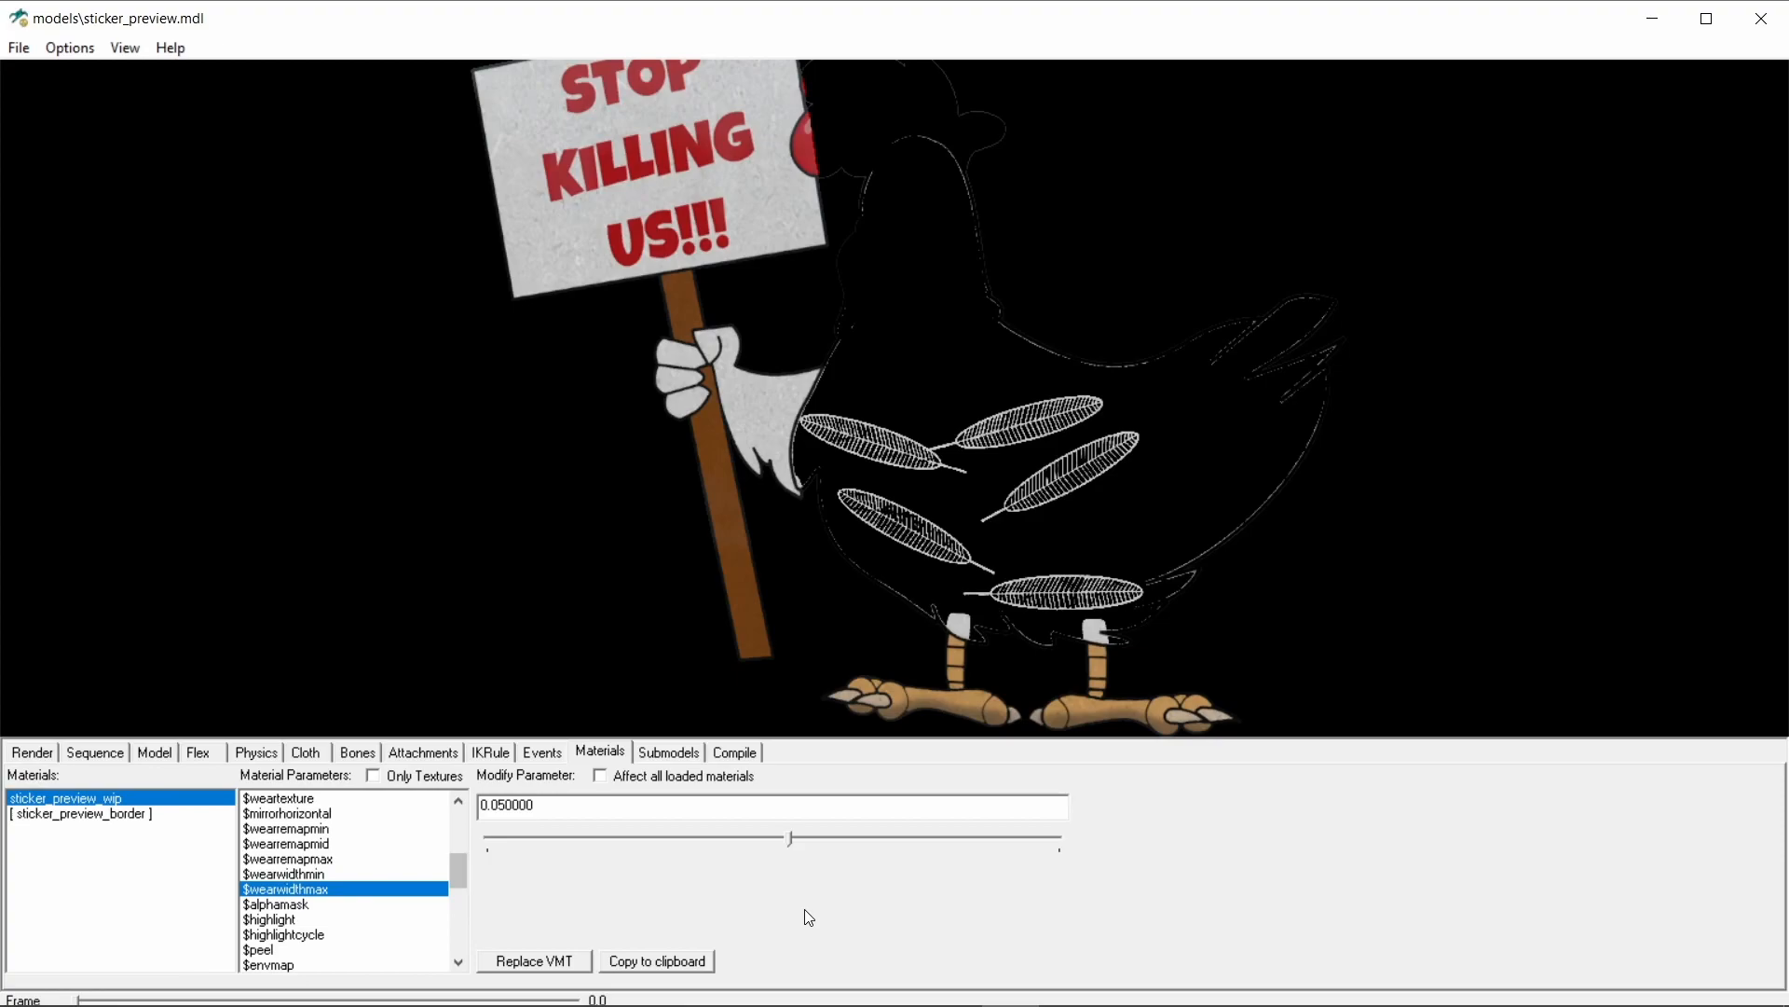
mouse_move(398, 387)
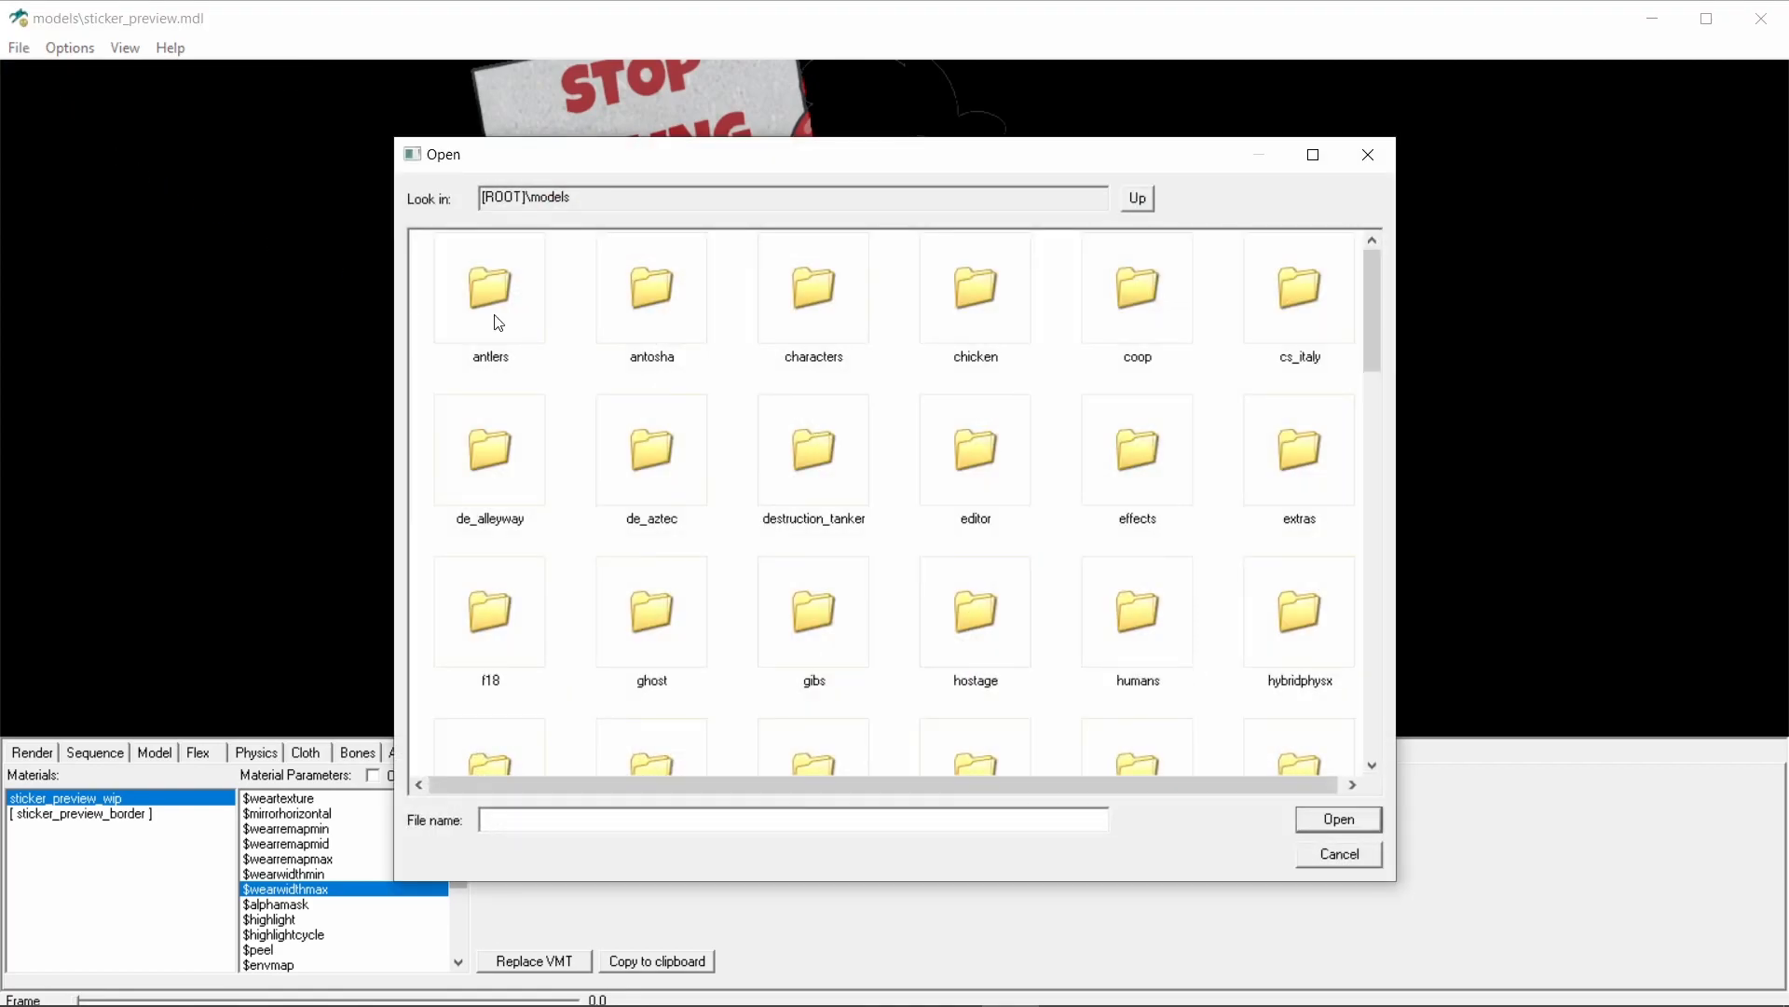
Step: Load sticker_preview_rif_ak47.mdl from the sticker_preview folder
click(812, 532)
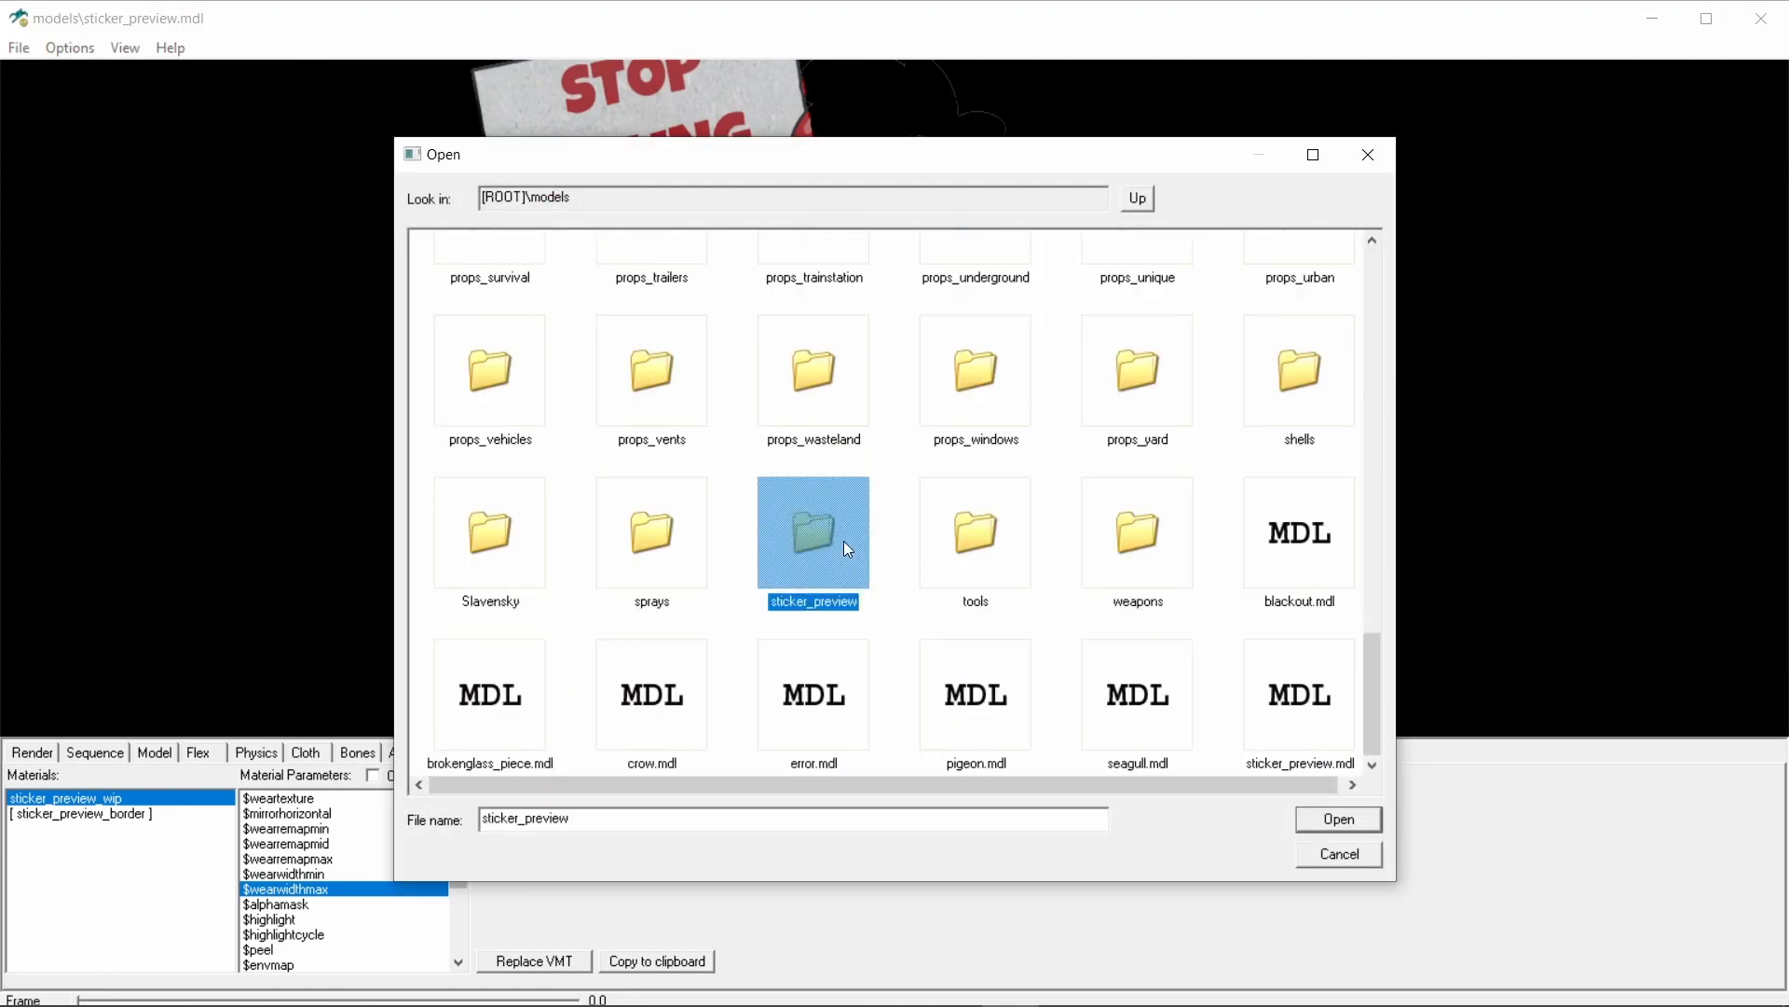
double_click(812, 530)
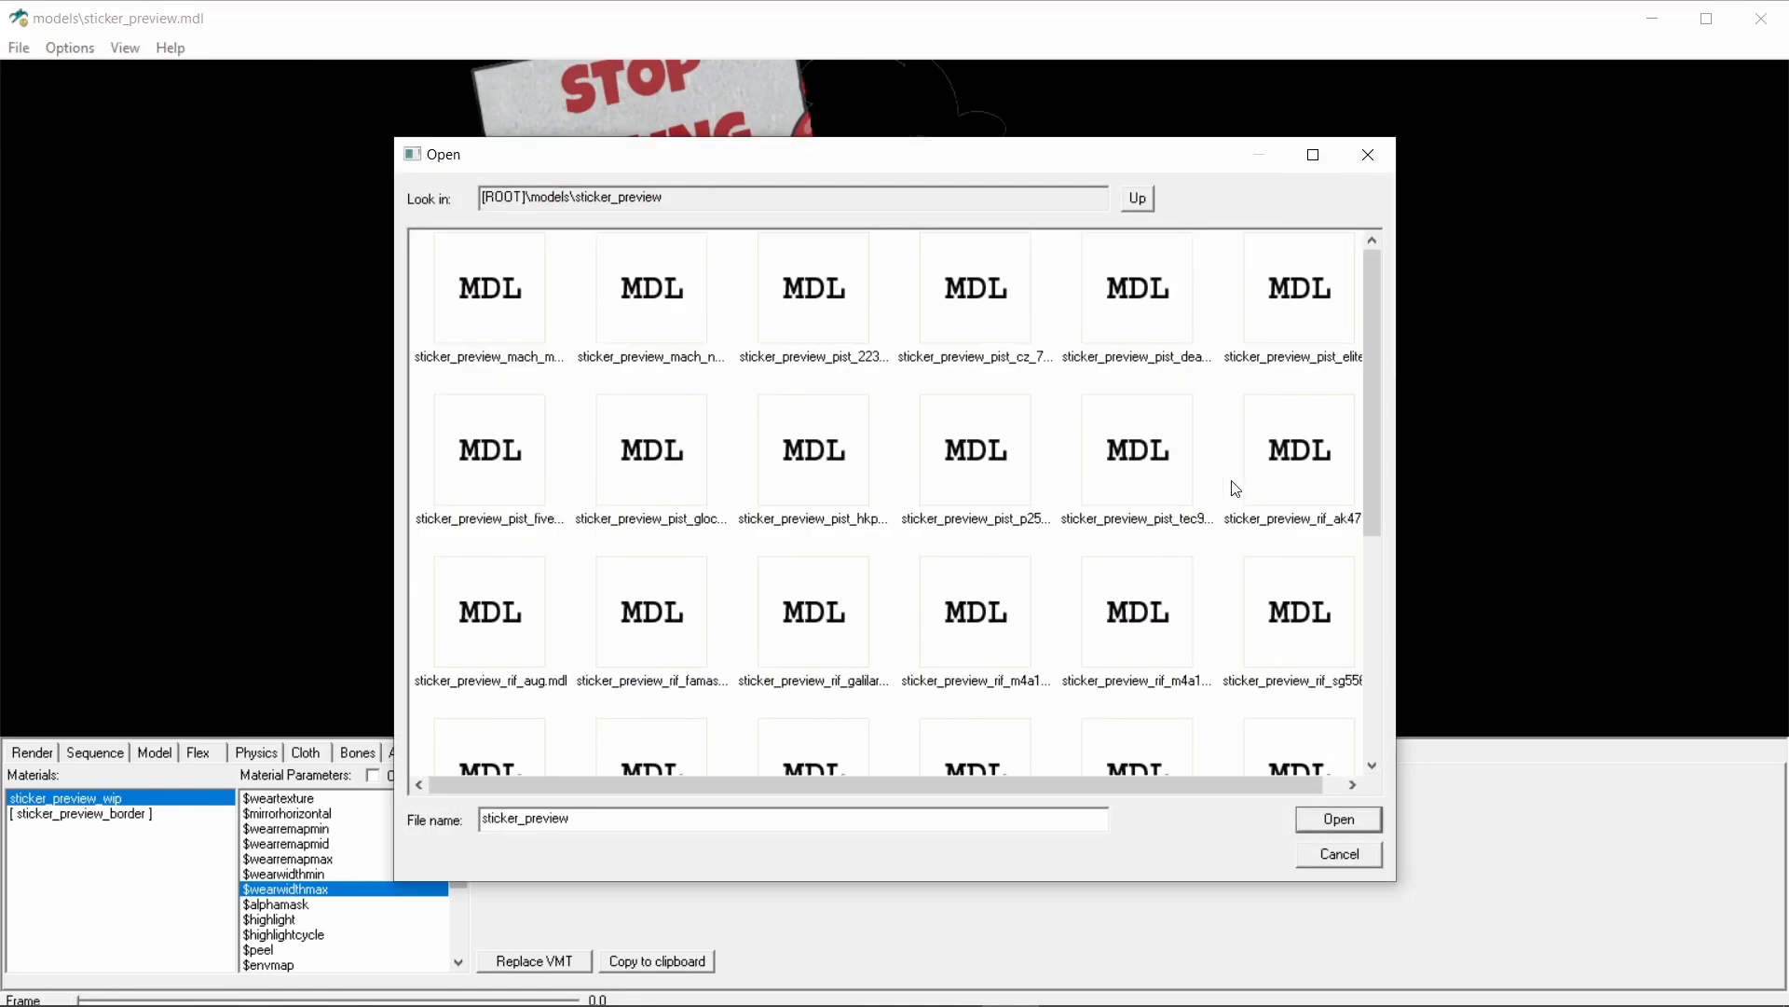
click(1298, 448)
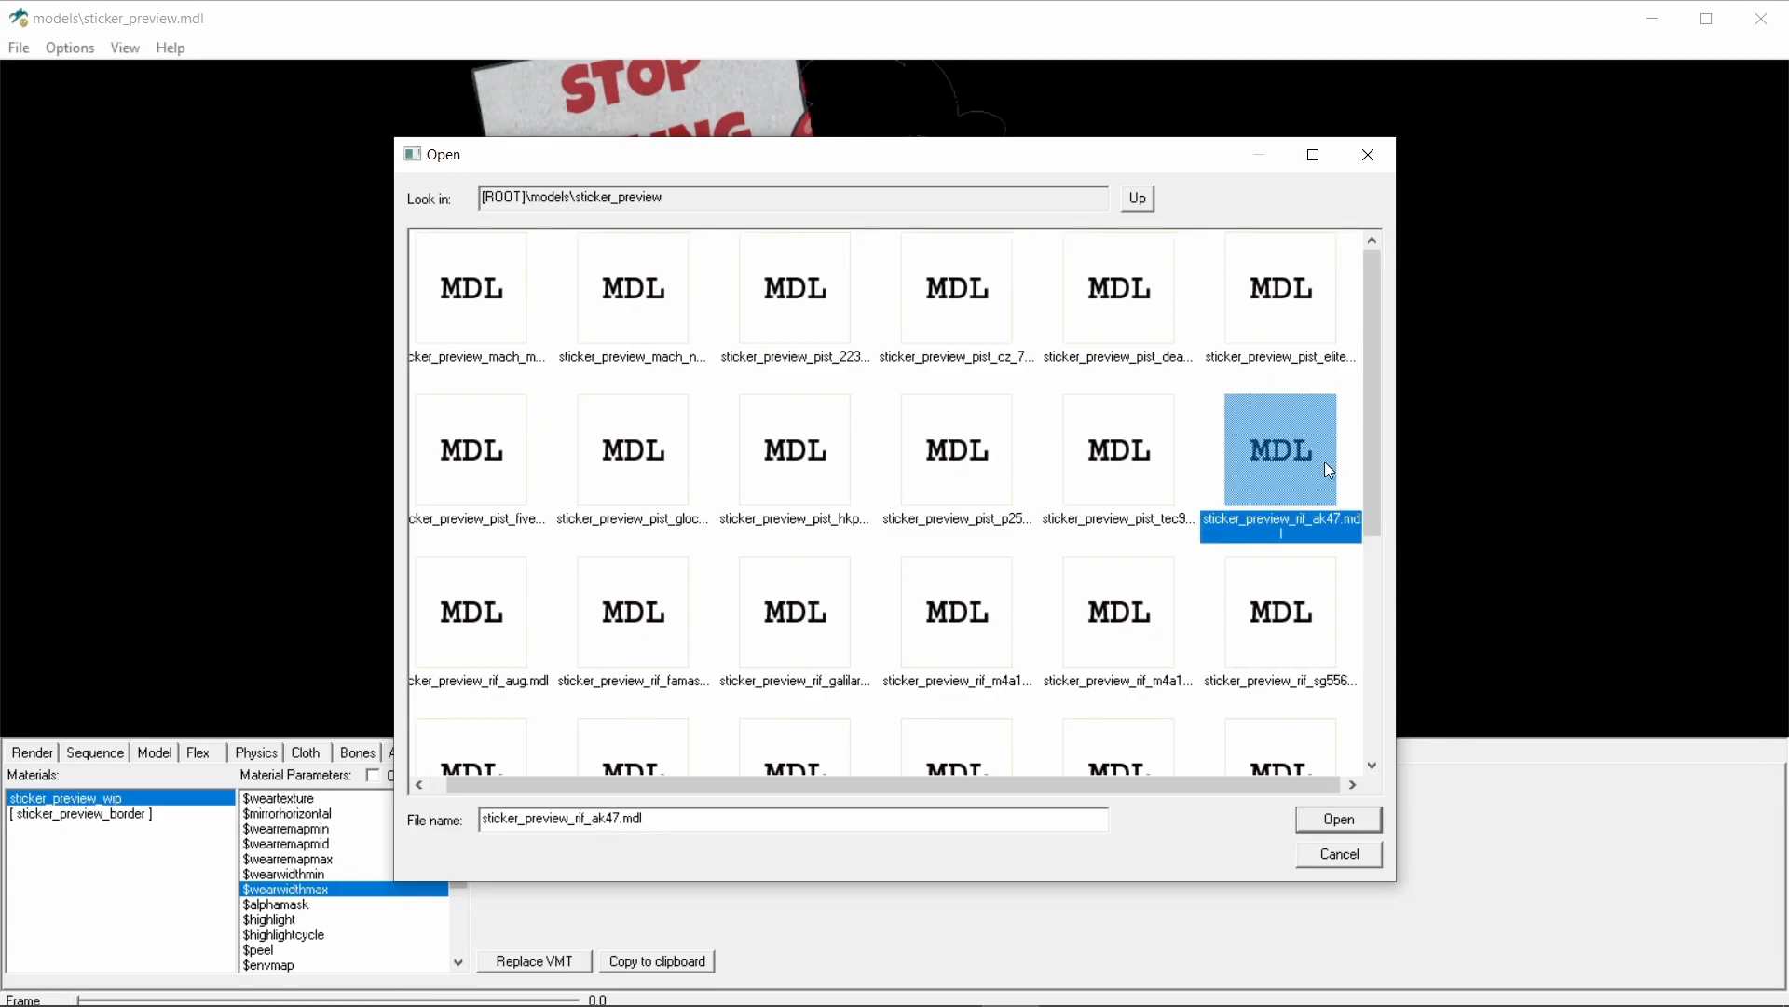
click(1337, 818)
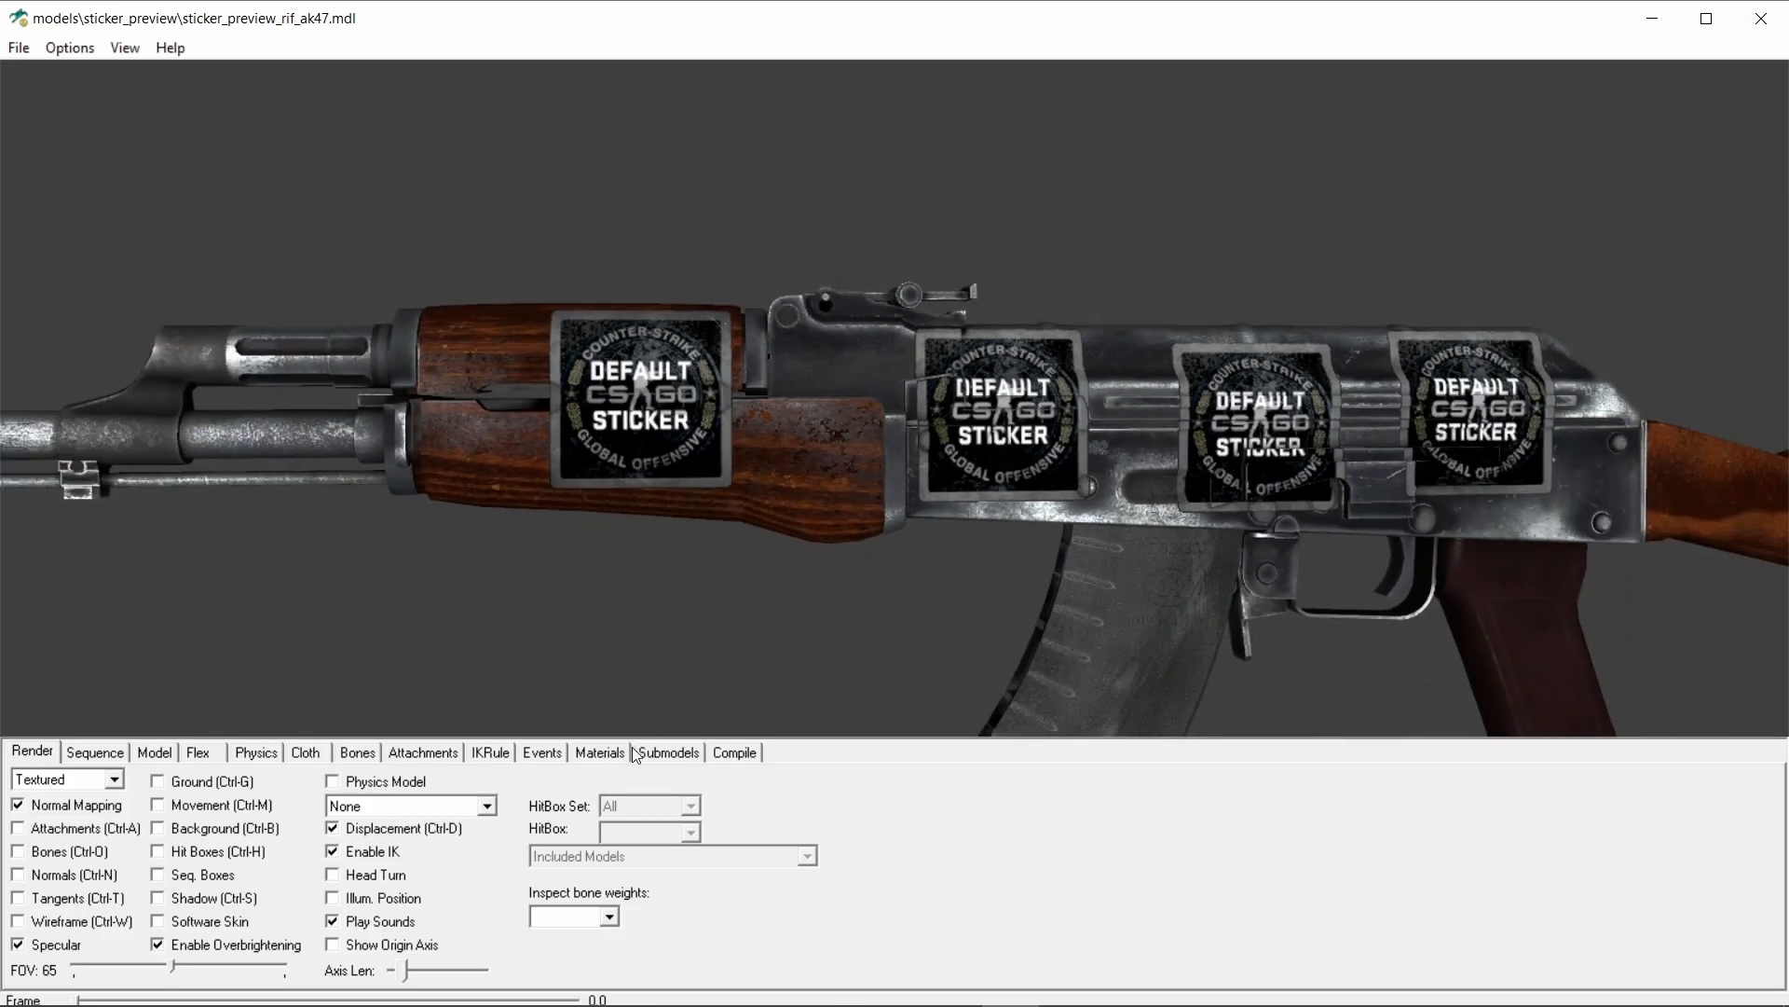
Step: Replace the first rif_ak47_decal material's VMT with angry_chicken_glossy.vmt
click(598, 752)
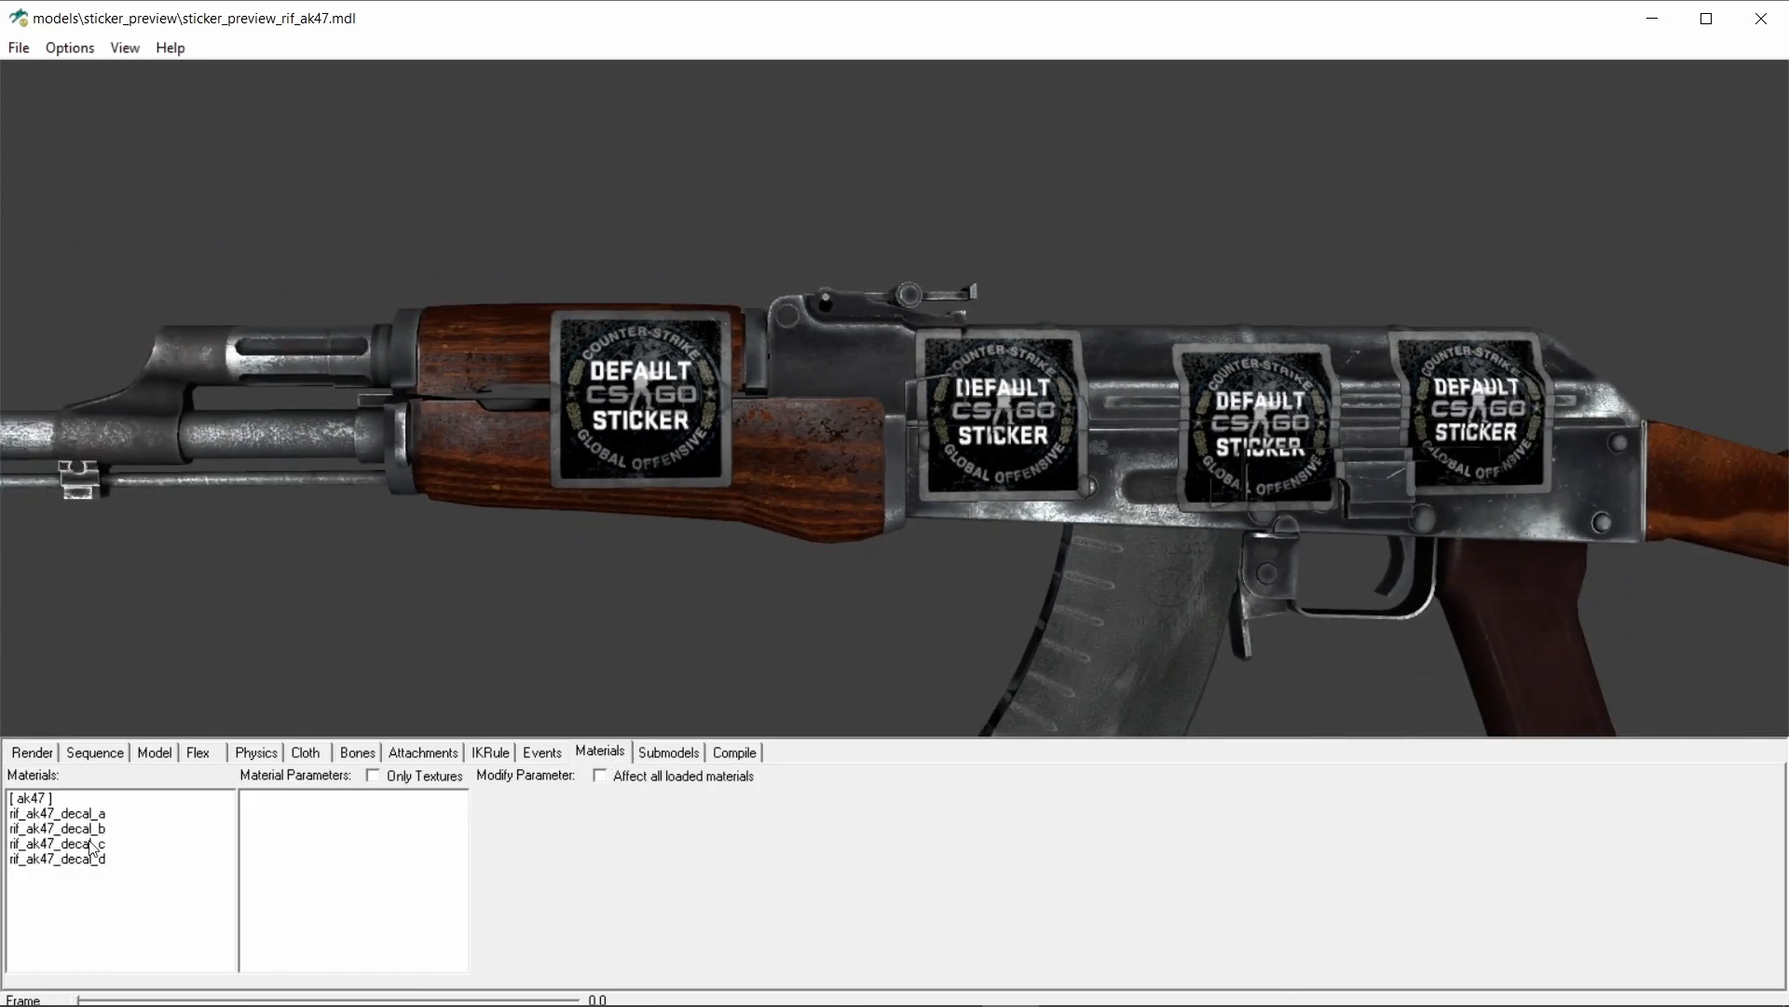
click(62, 813)
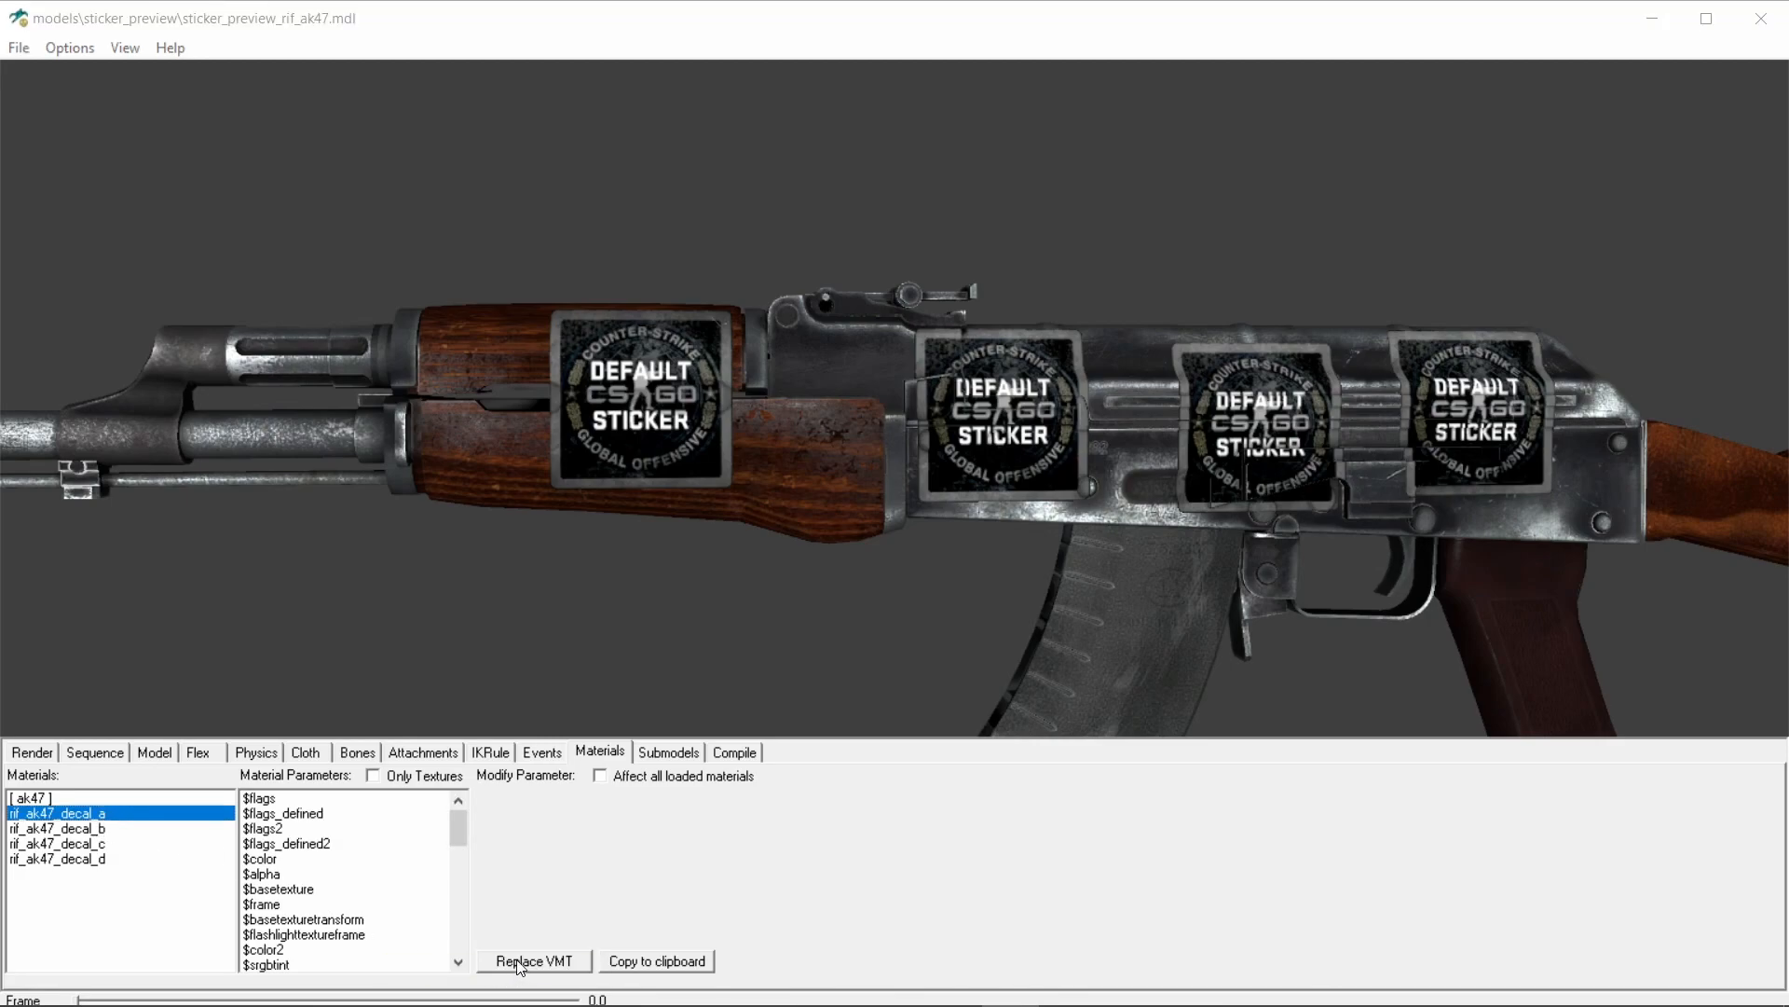
click(532, 960)
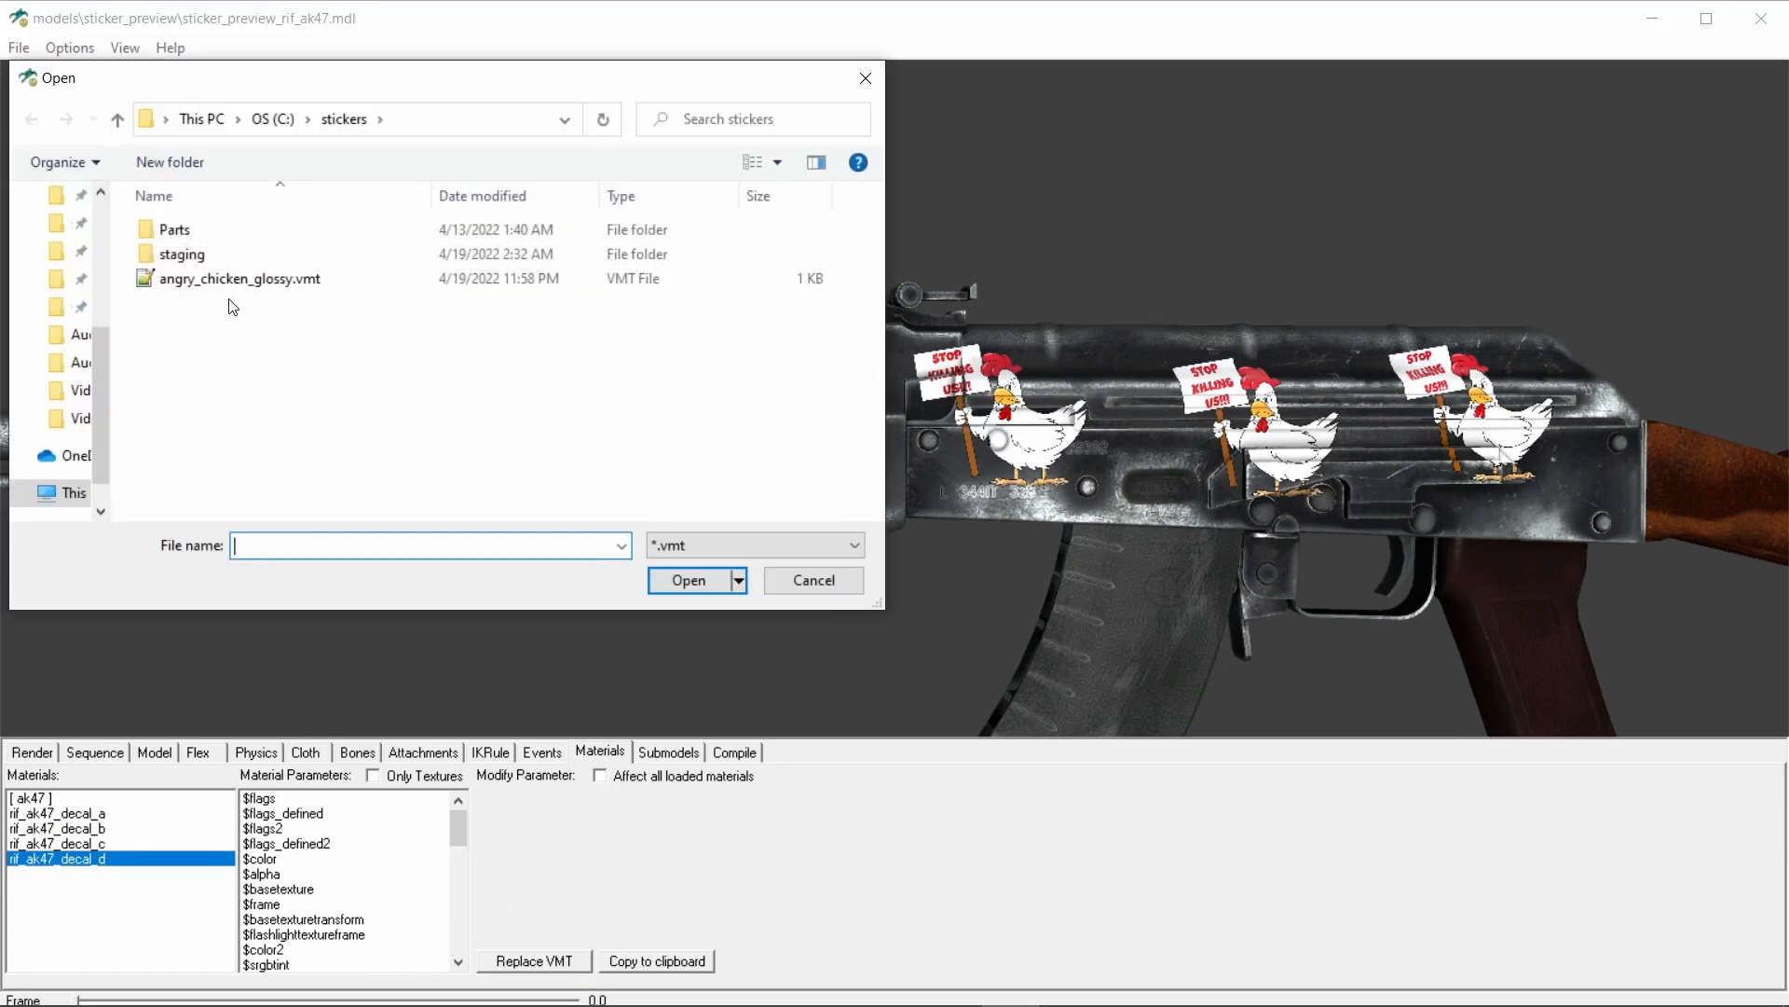
click(813, 580)
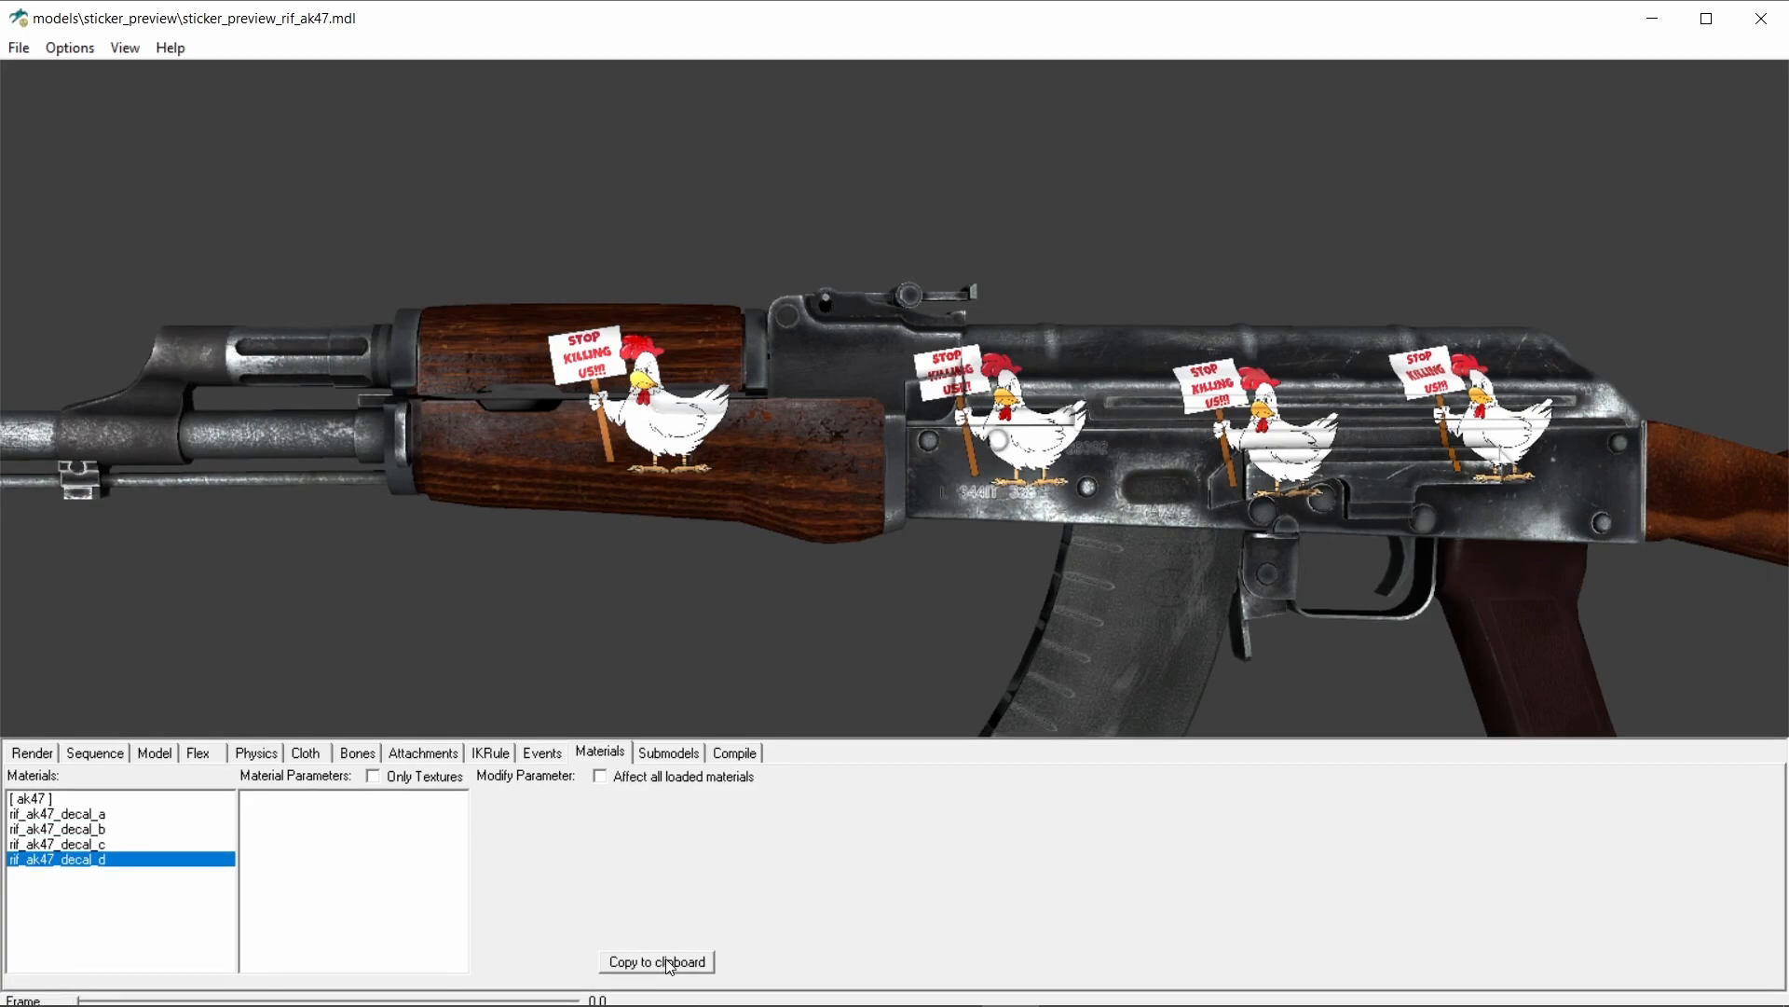
mouse_move(356, 551)
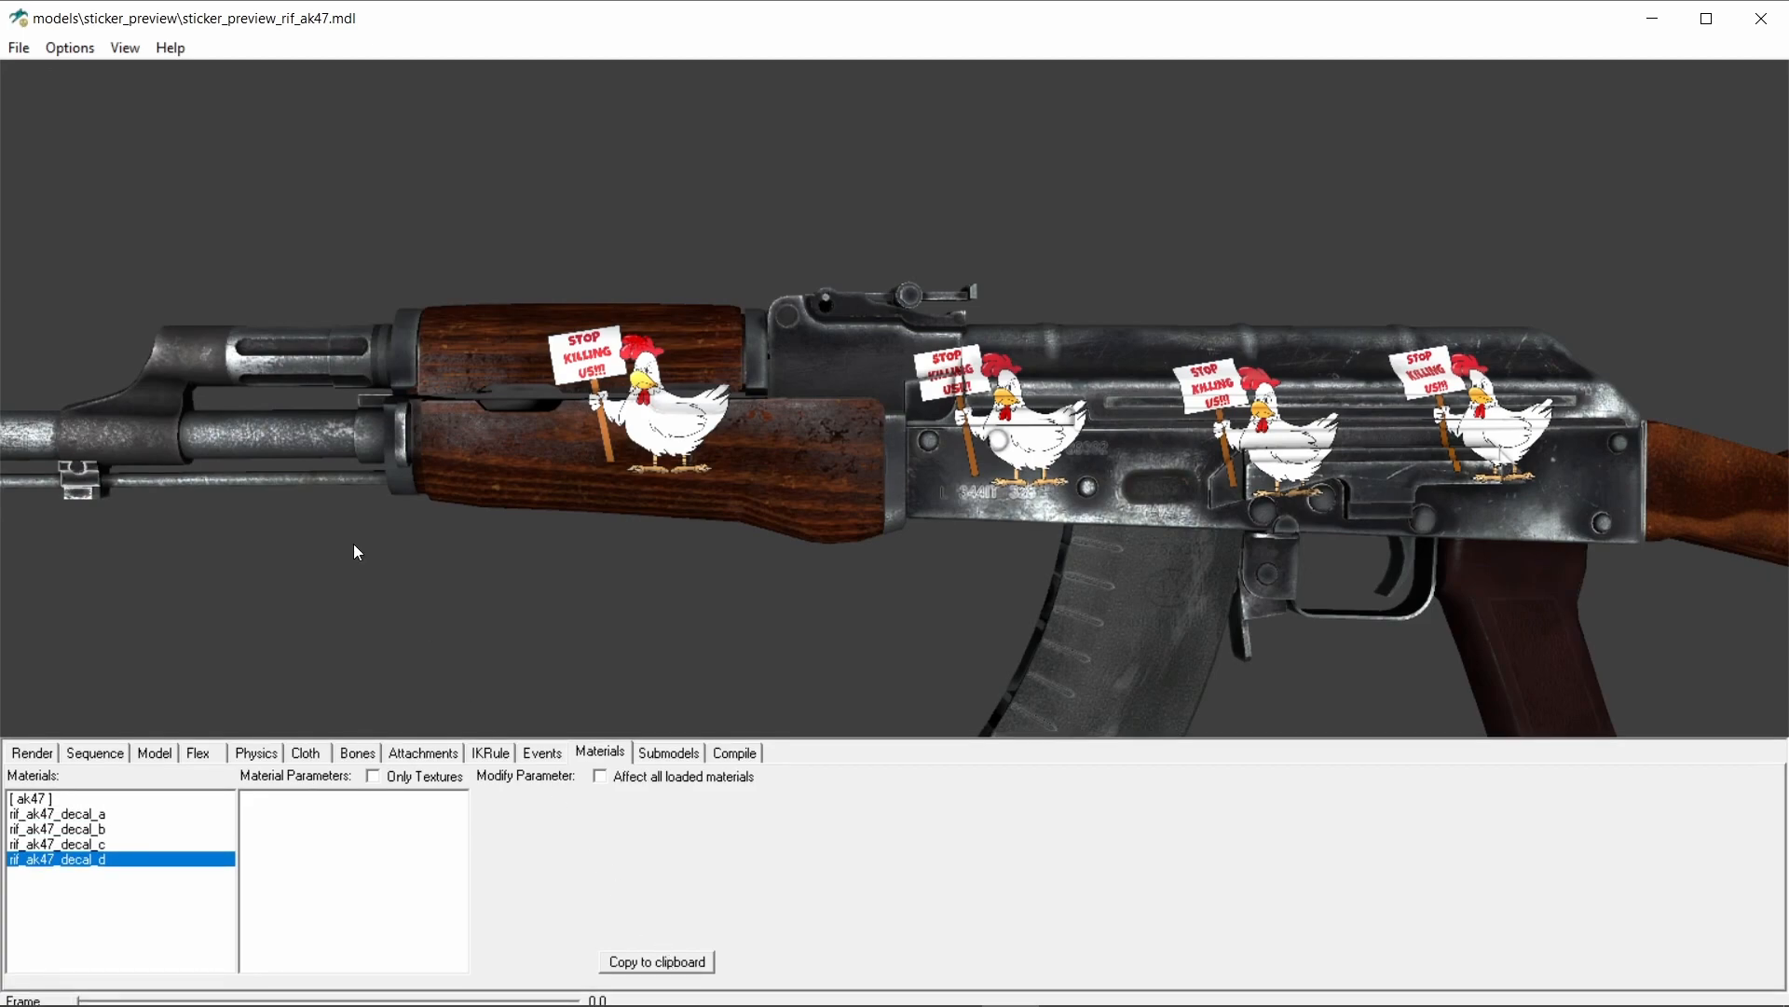
Step: Start a screenshot via Options > Make Screenshot, keeping the *.bmp format
click(68, 46)
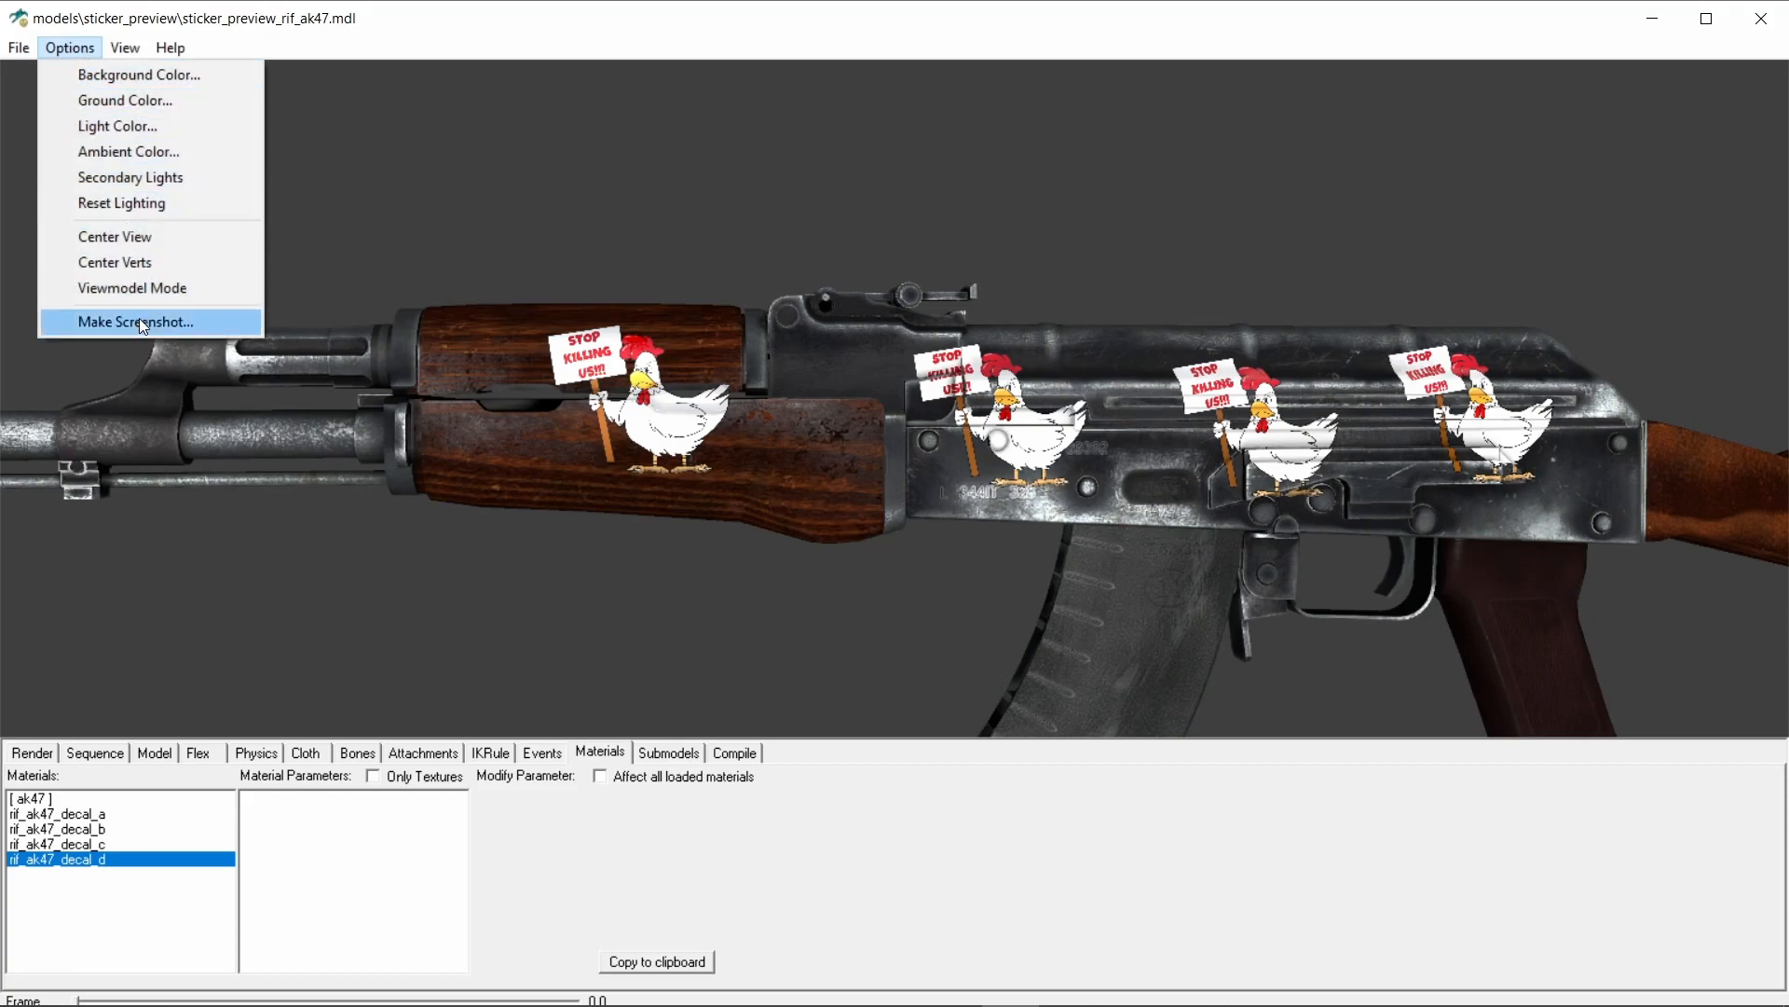
click(133, 320)
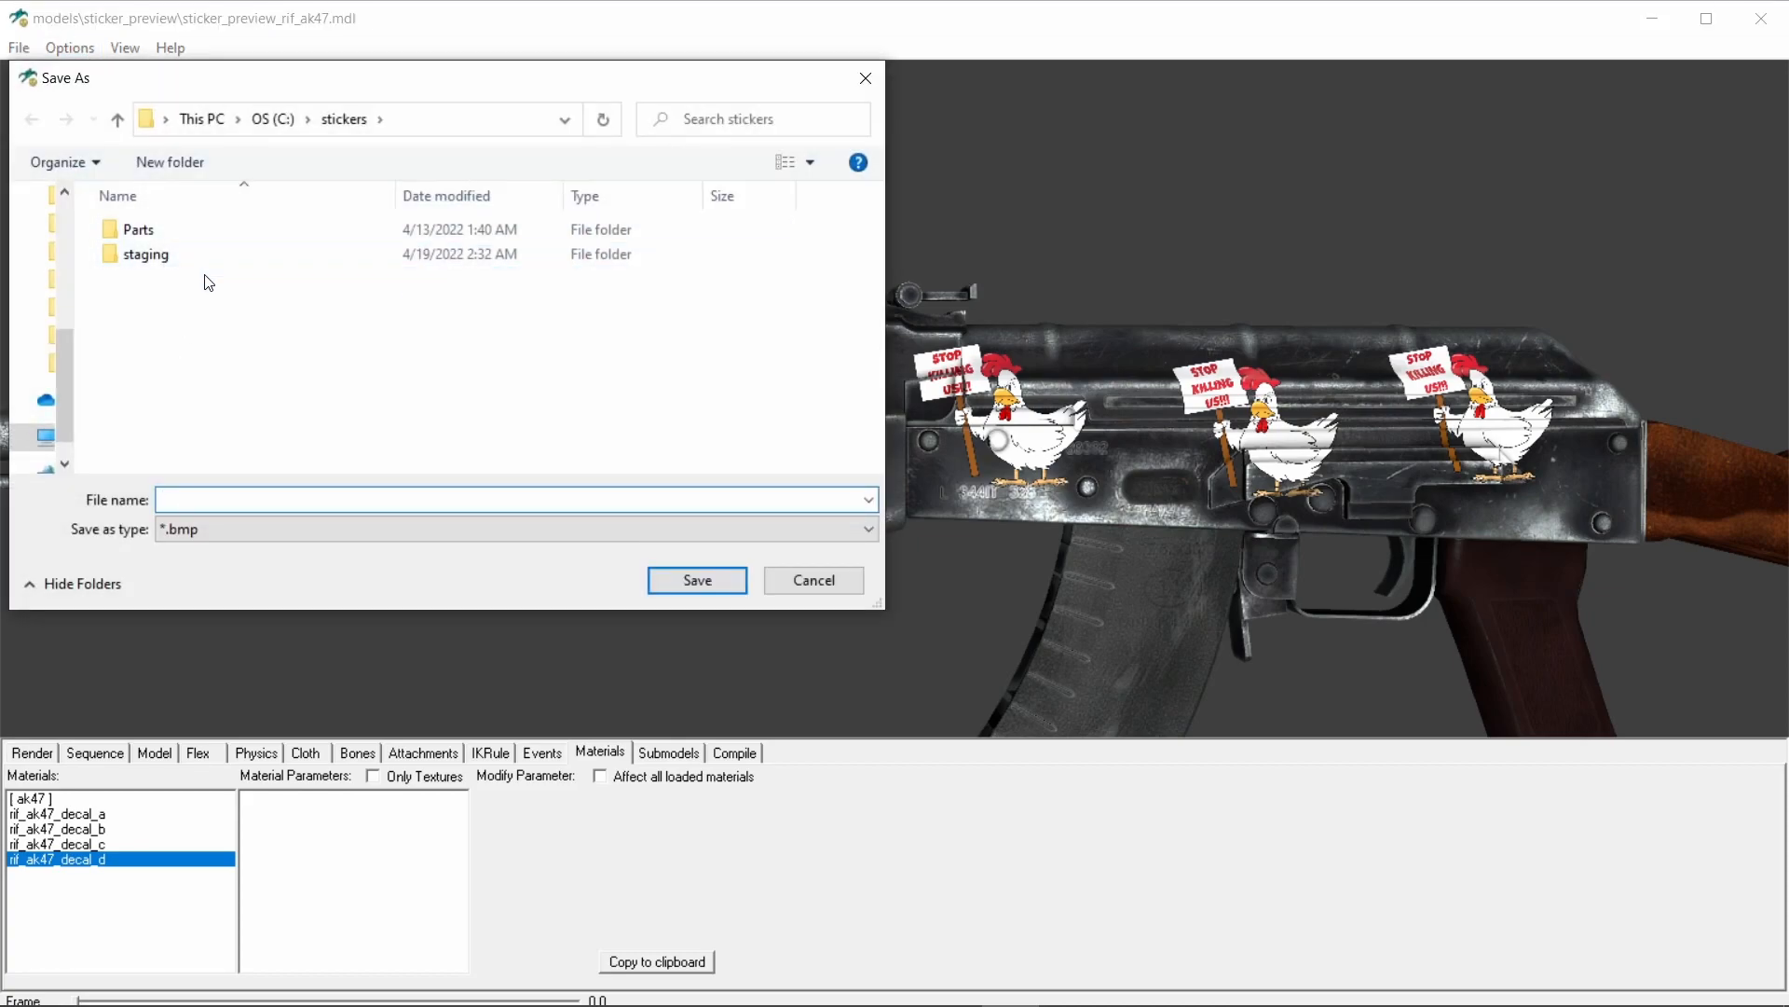
click(865, 529)
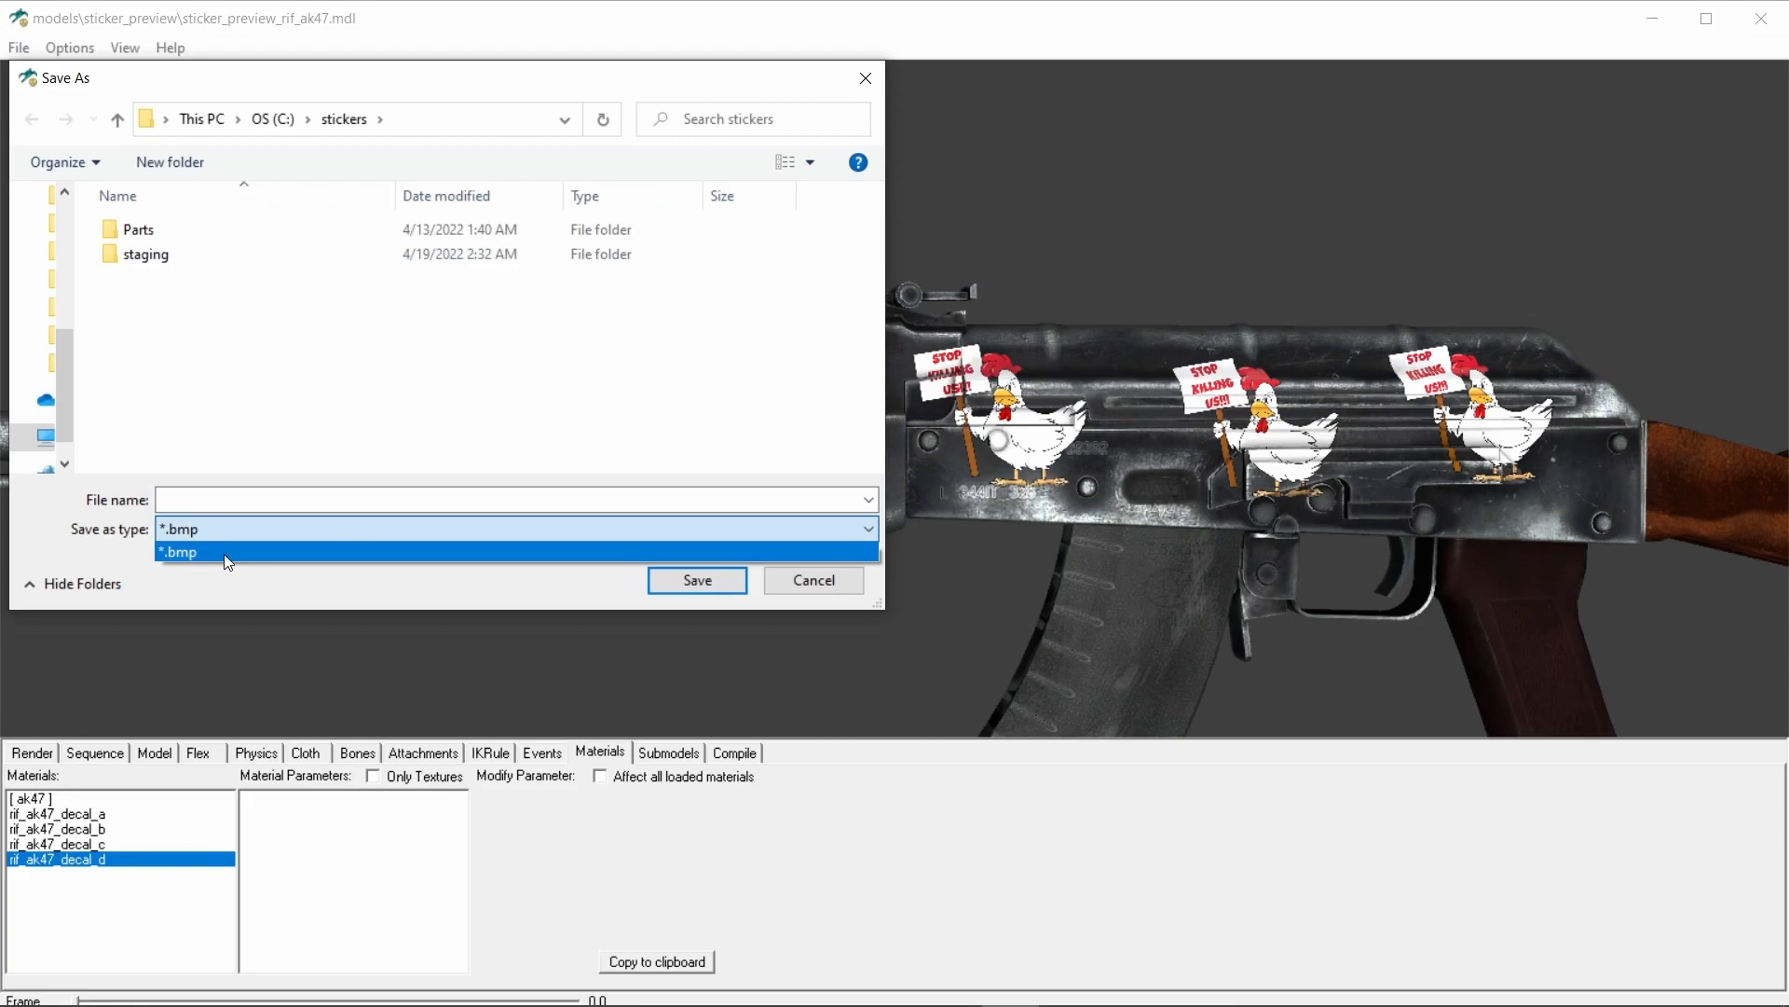
click(177, 551)
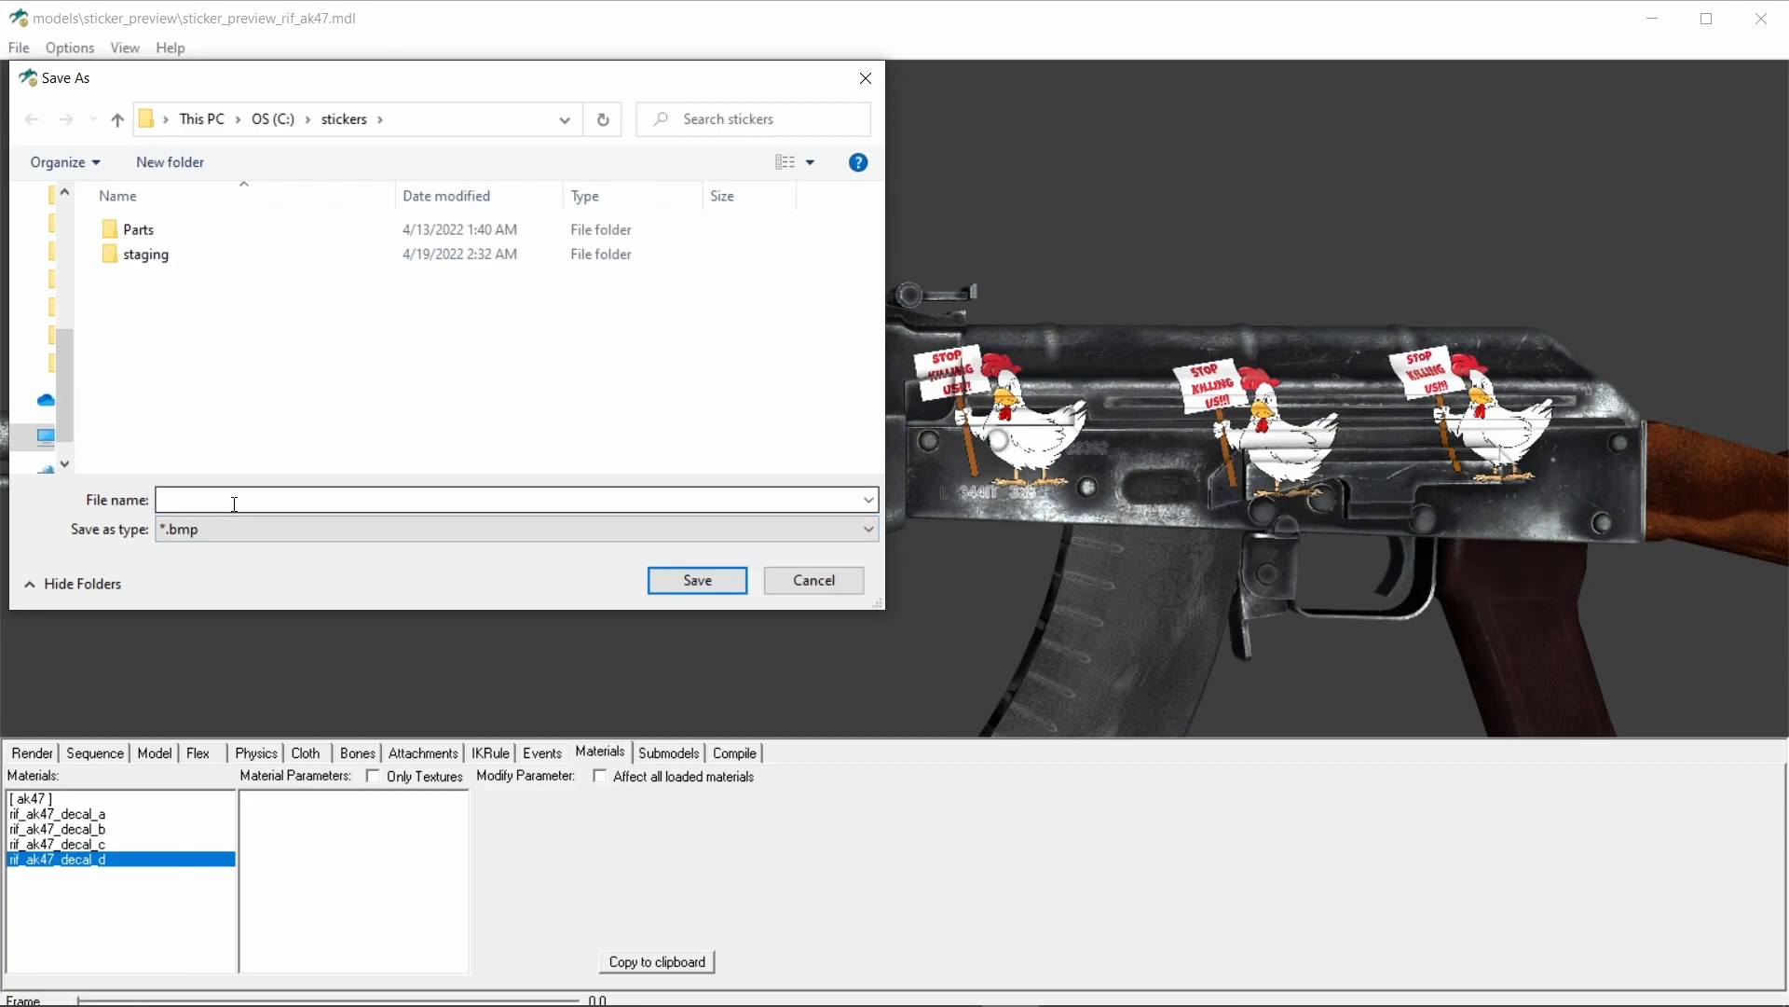
click(514, 500)
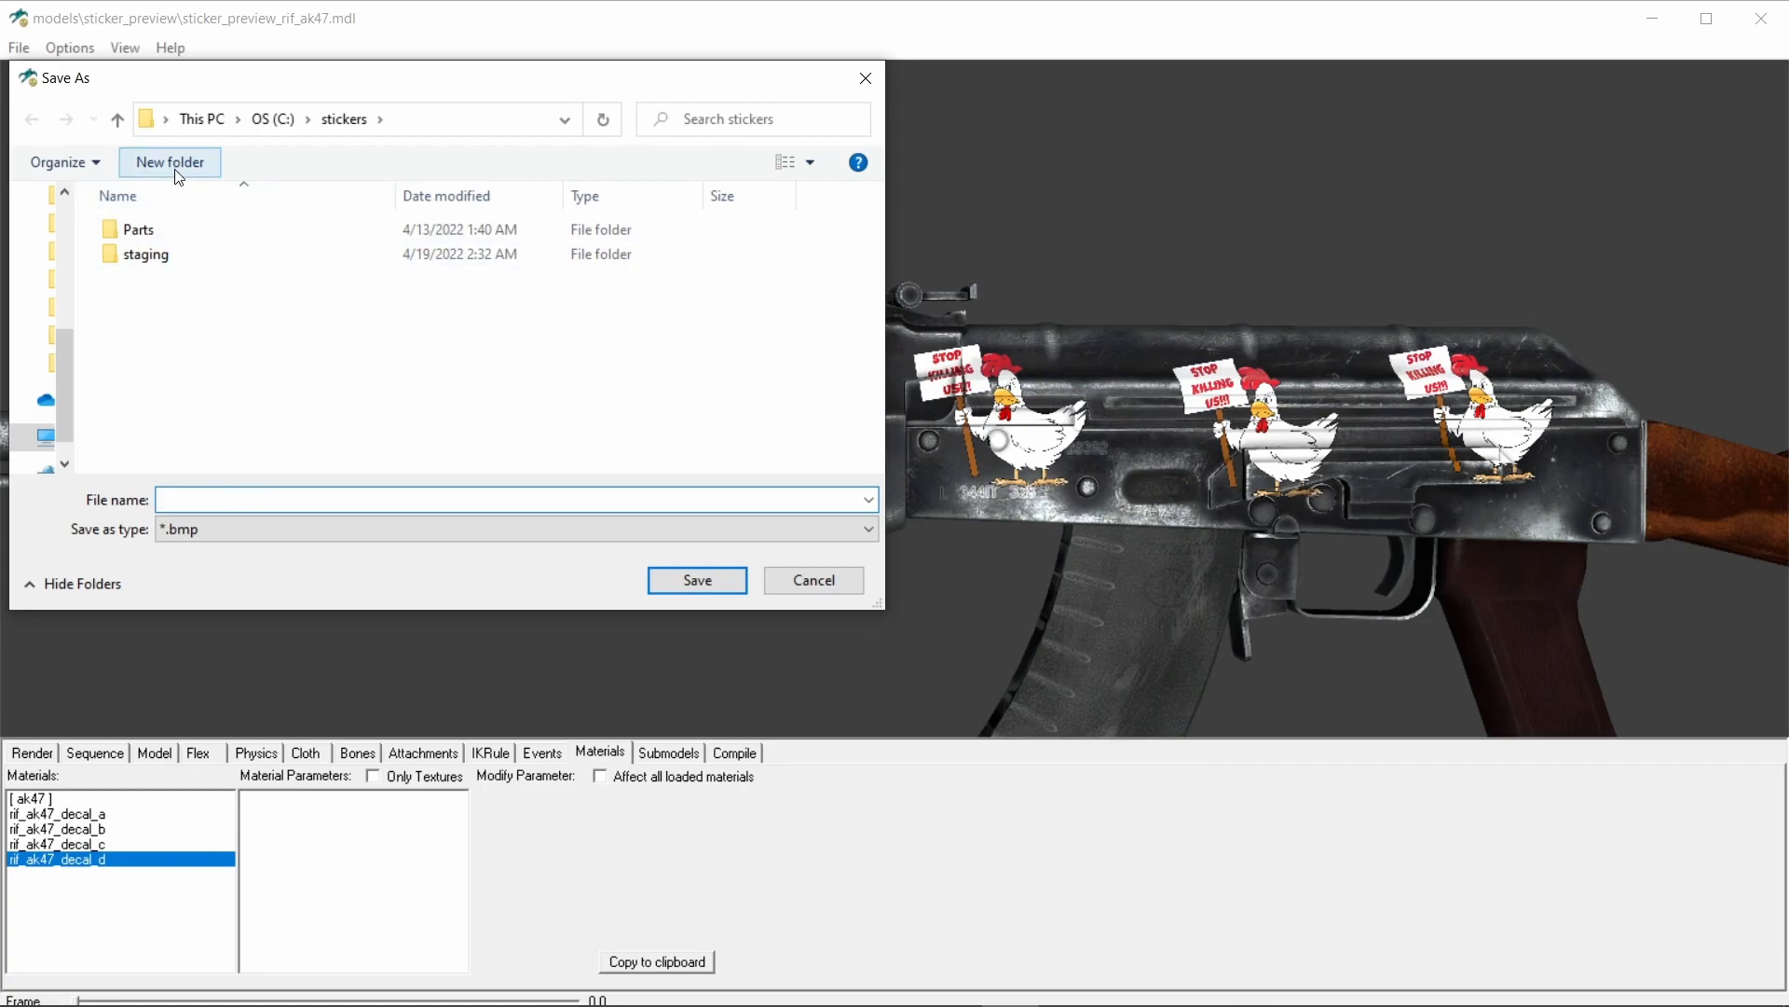
Step: Create a new 'Pictures' folder inside C:\stickers and save the screenshot into it
click(167, 161)
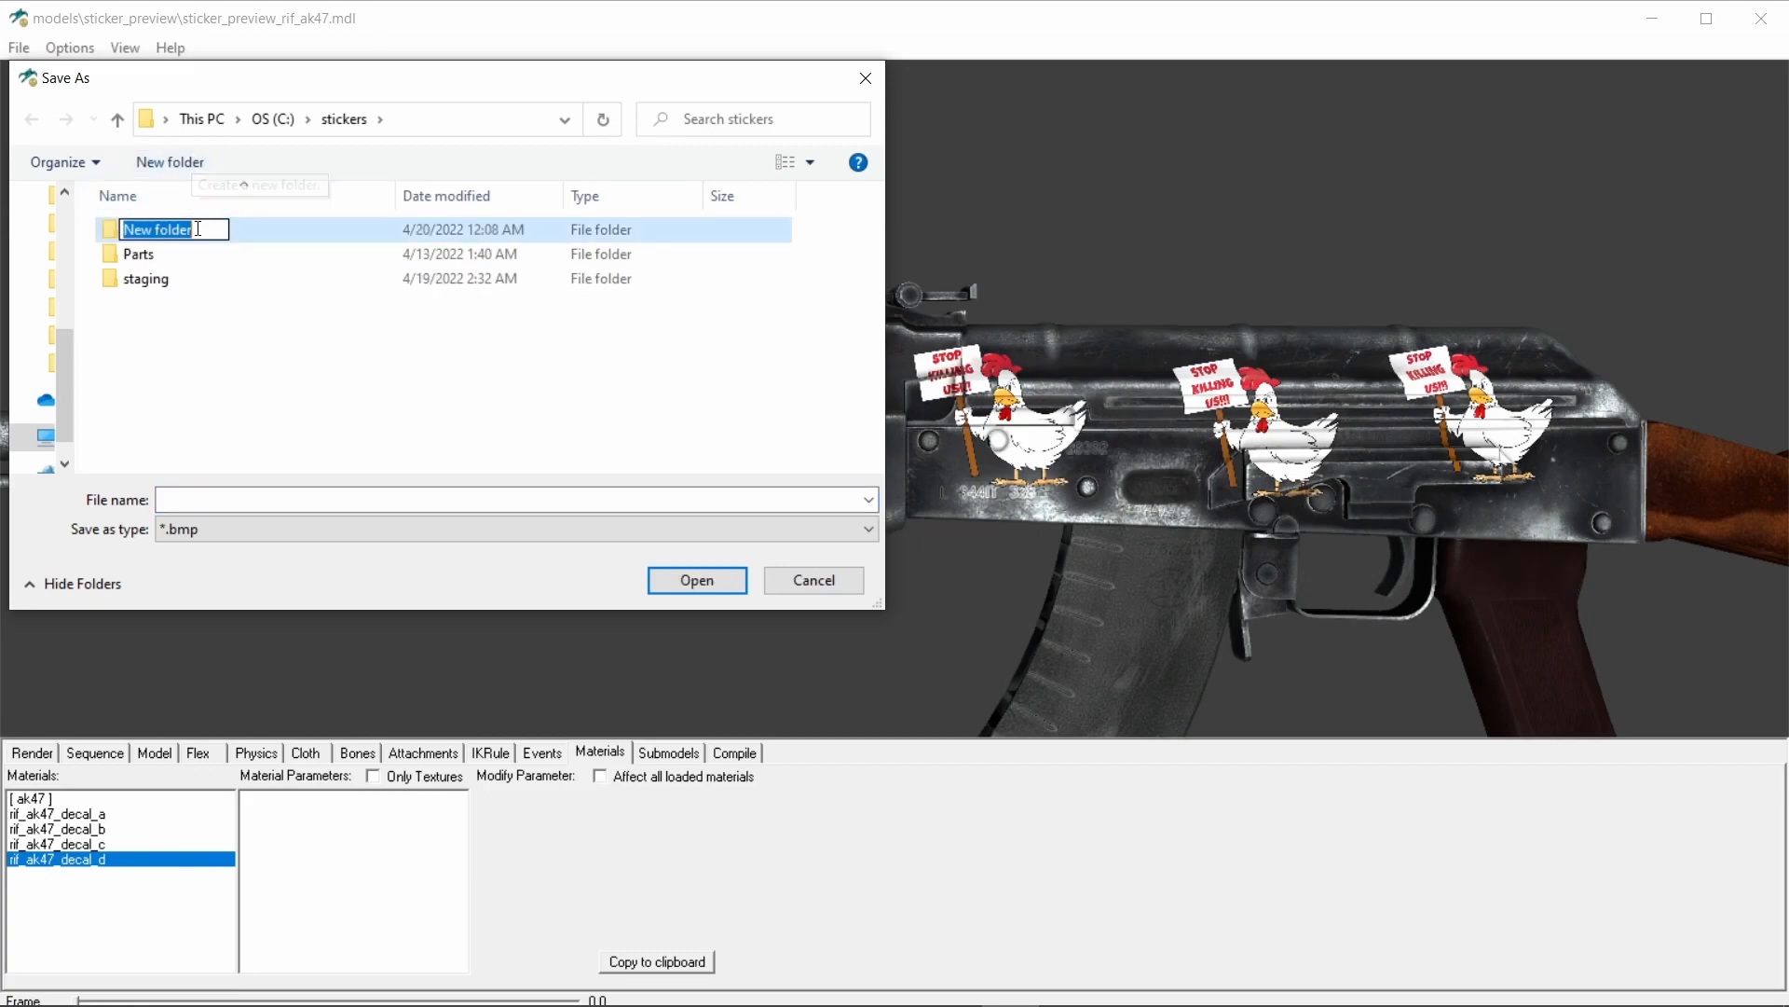
text(Pictures)
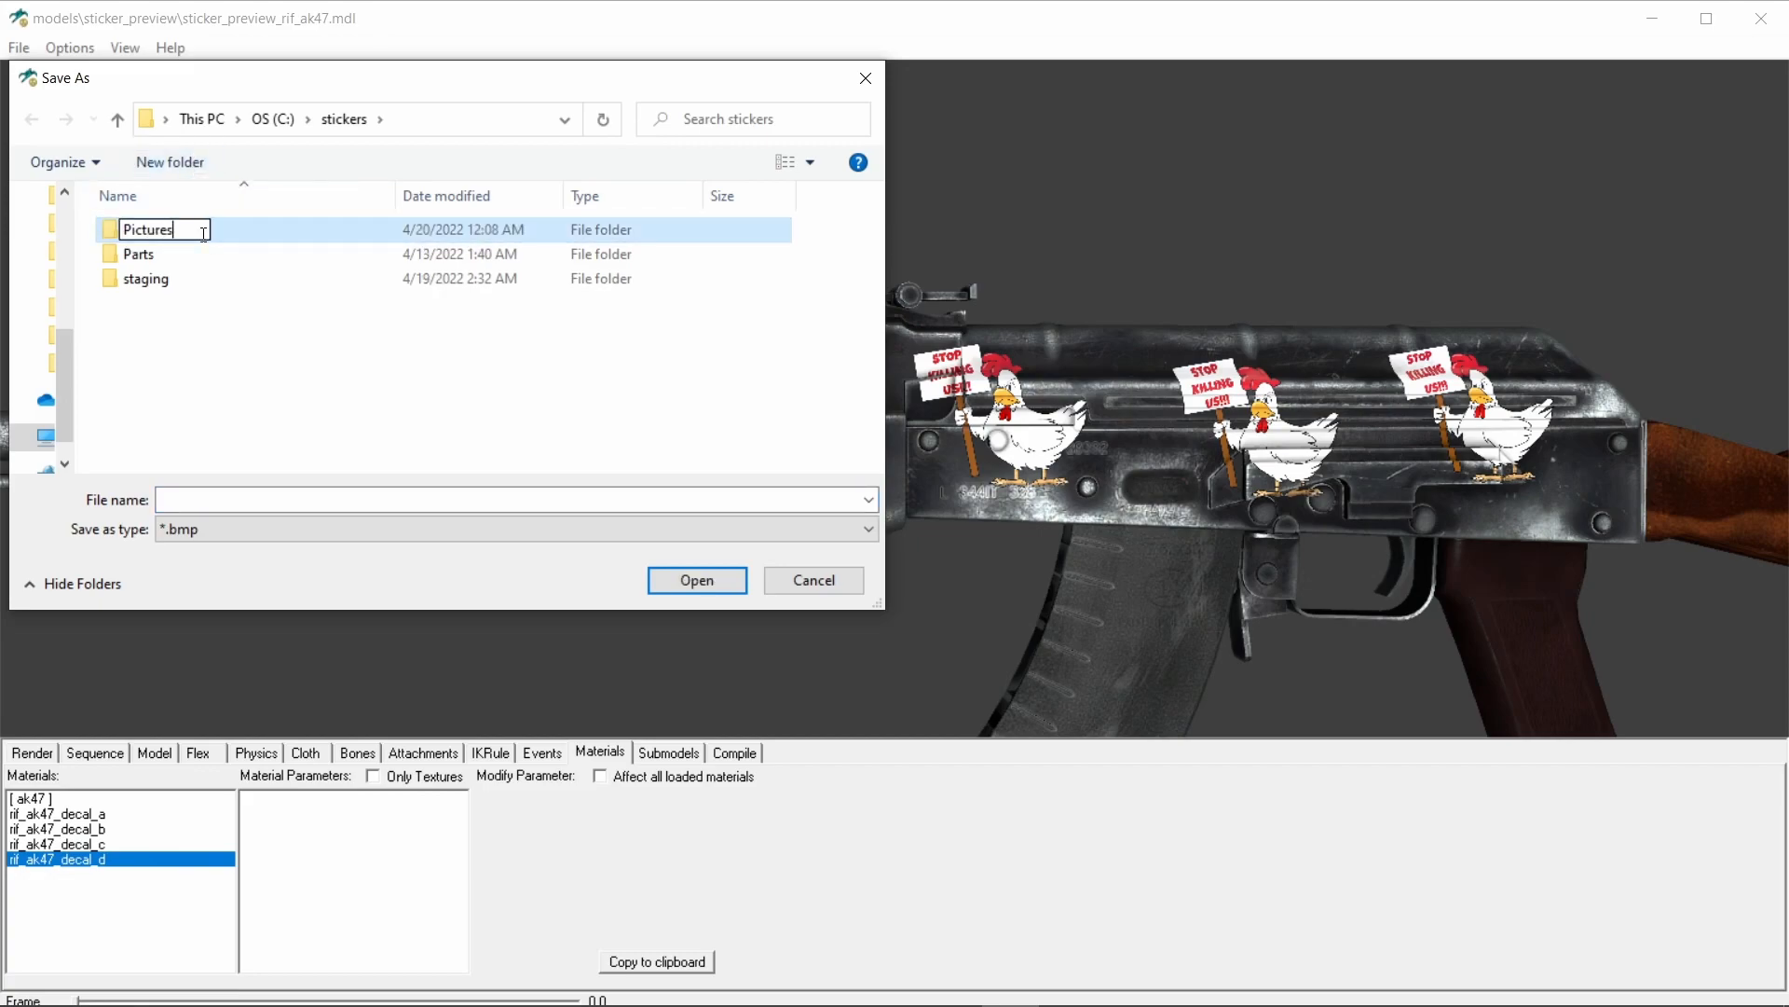
double_click(147, 229)
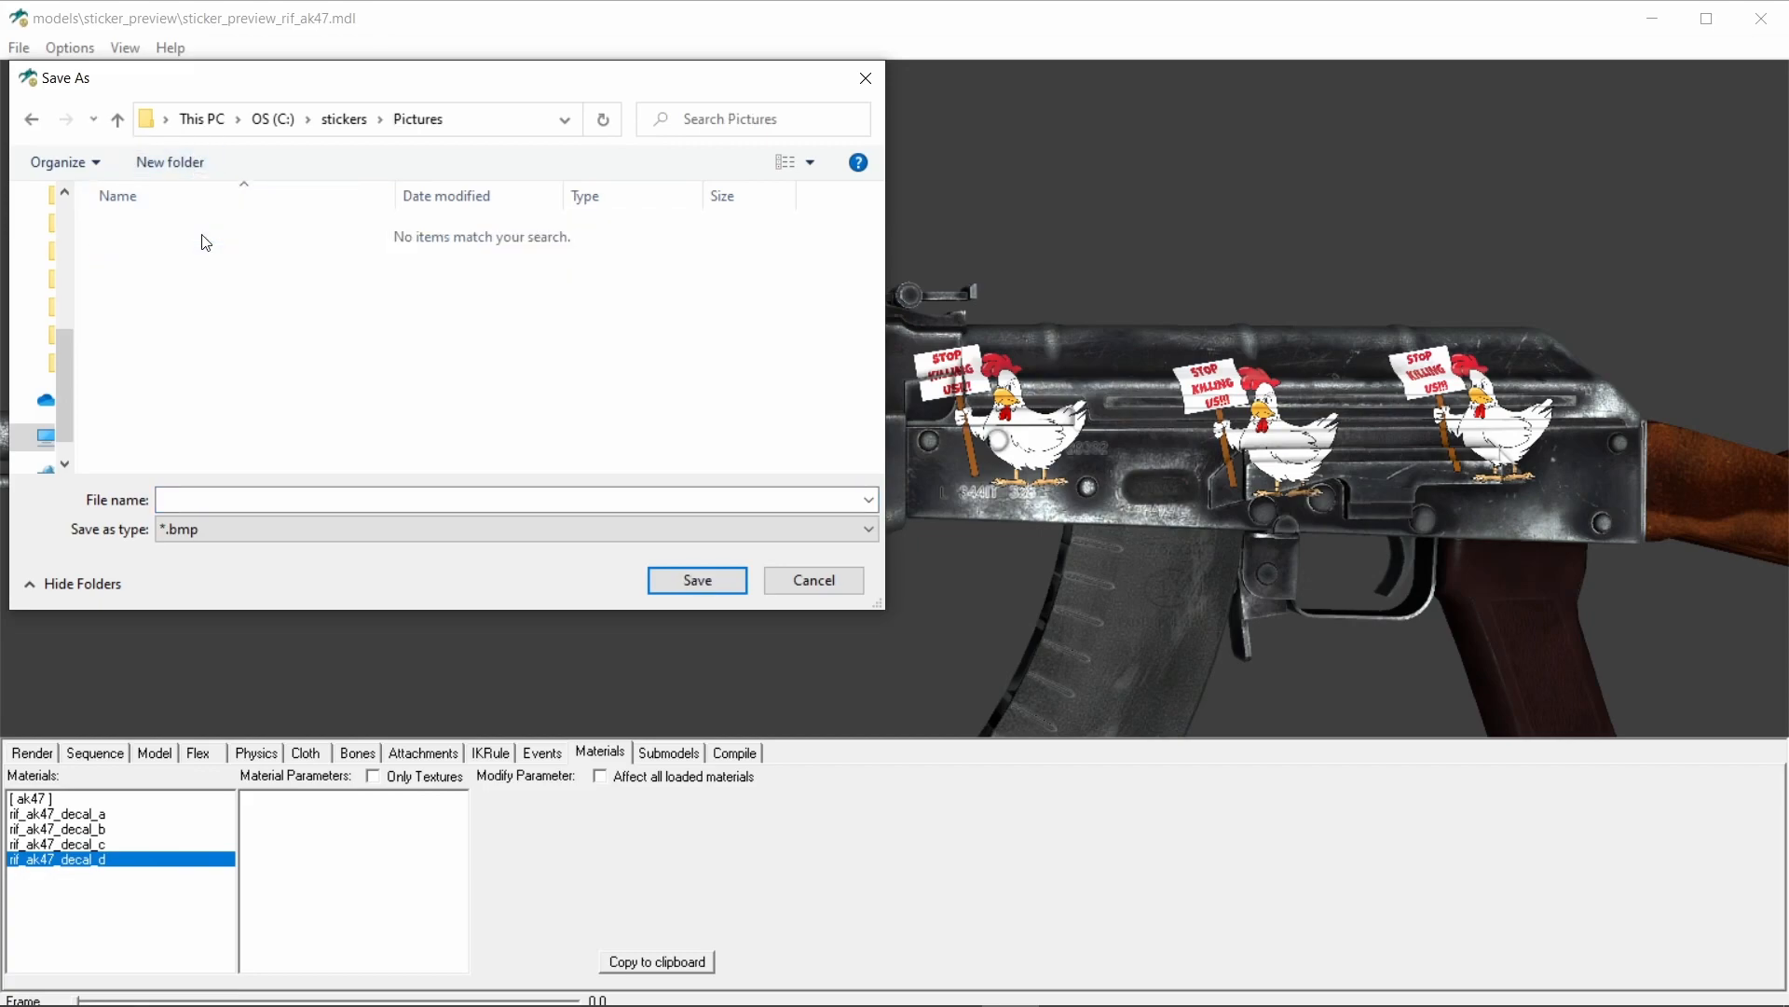
click(513, 499)
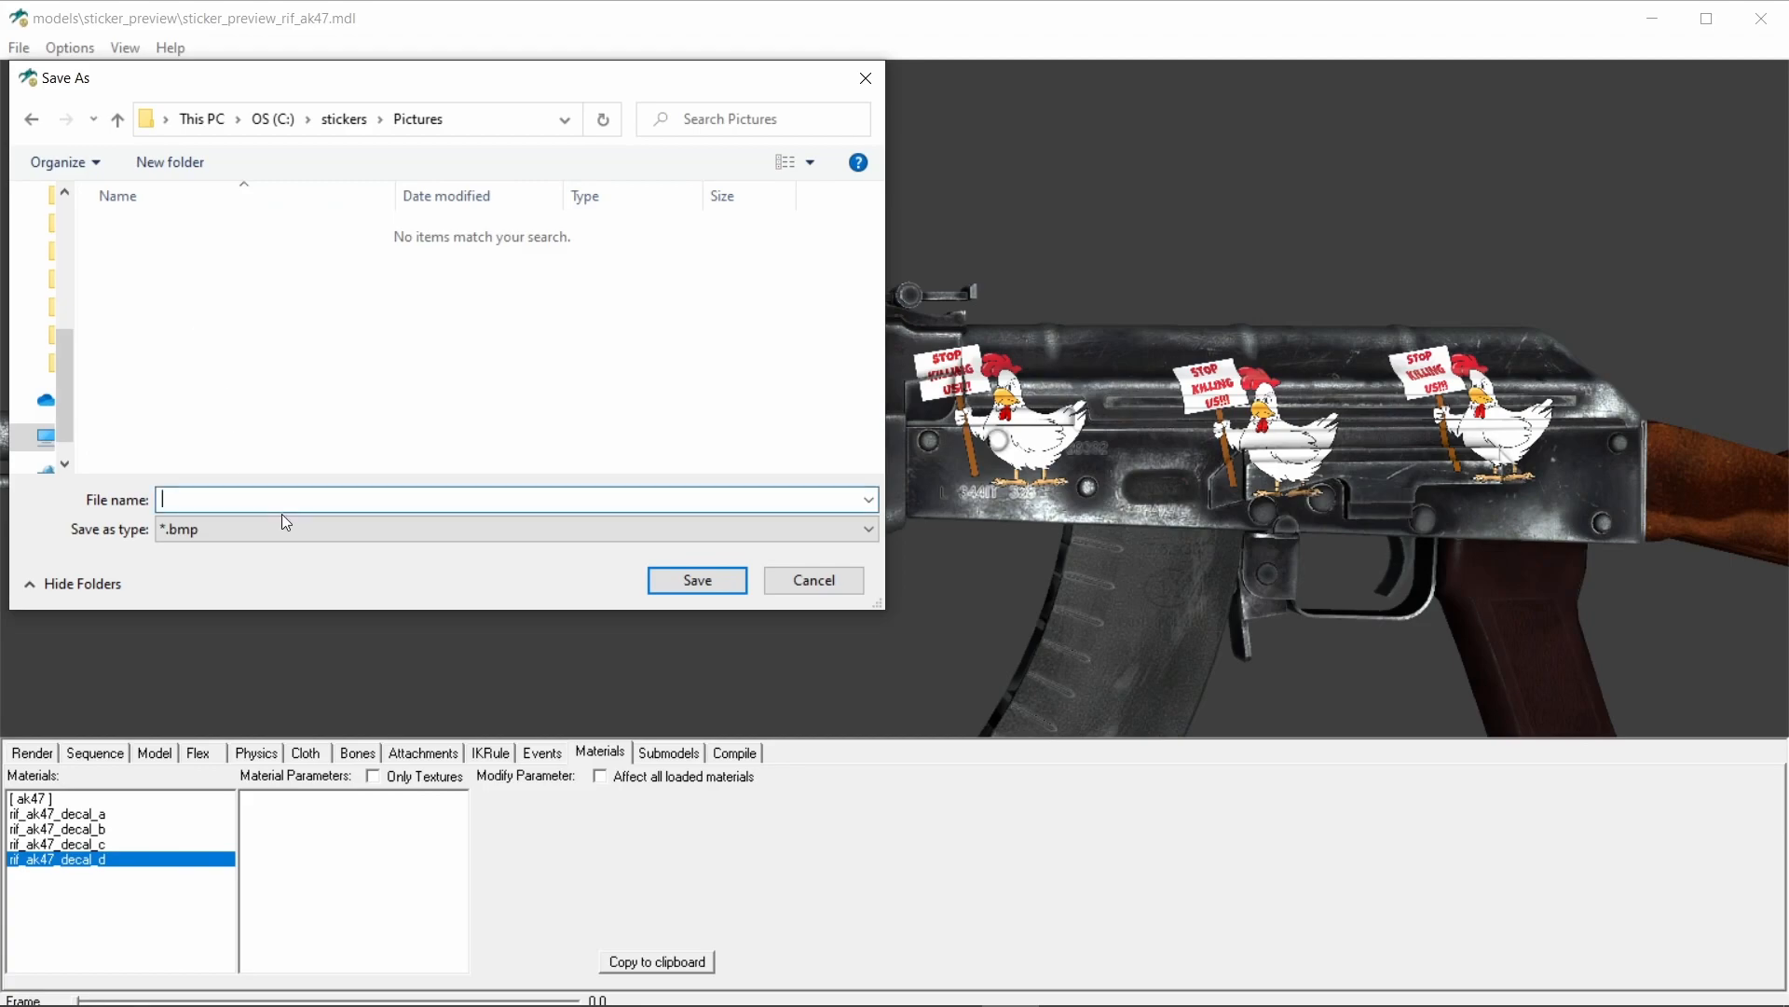
click(813, 580)
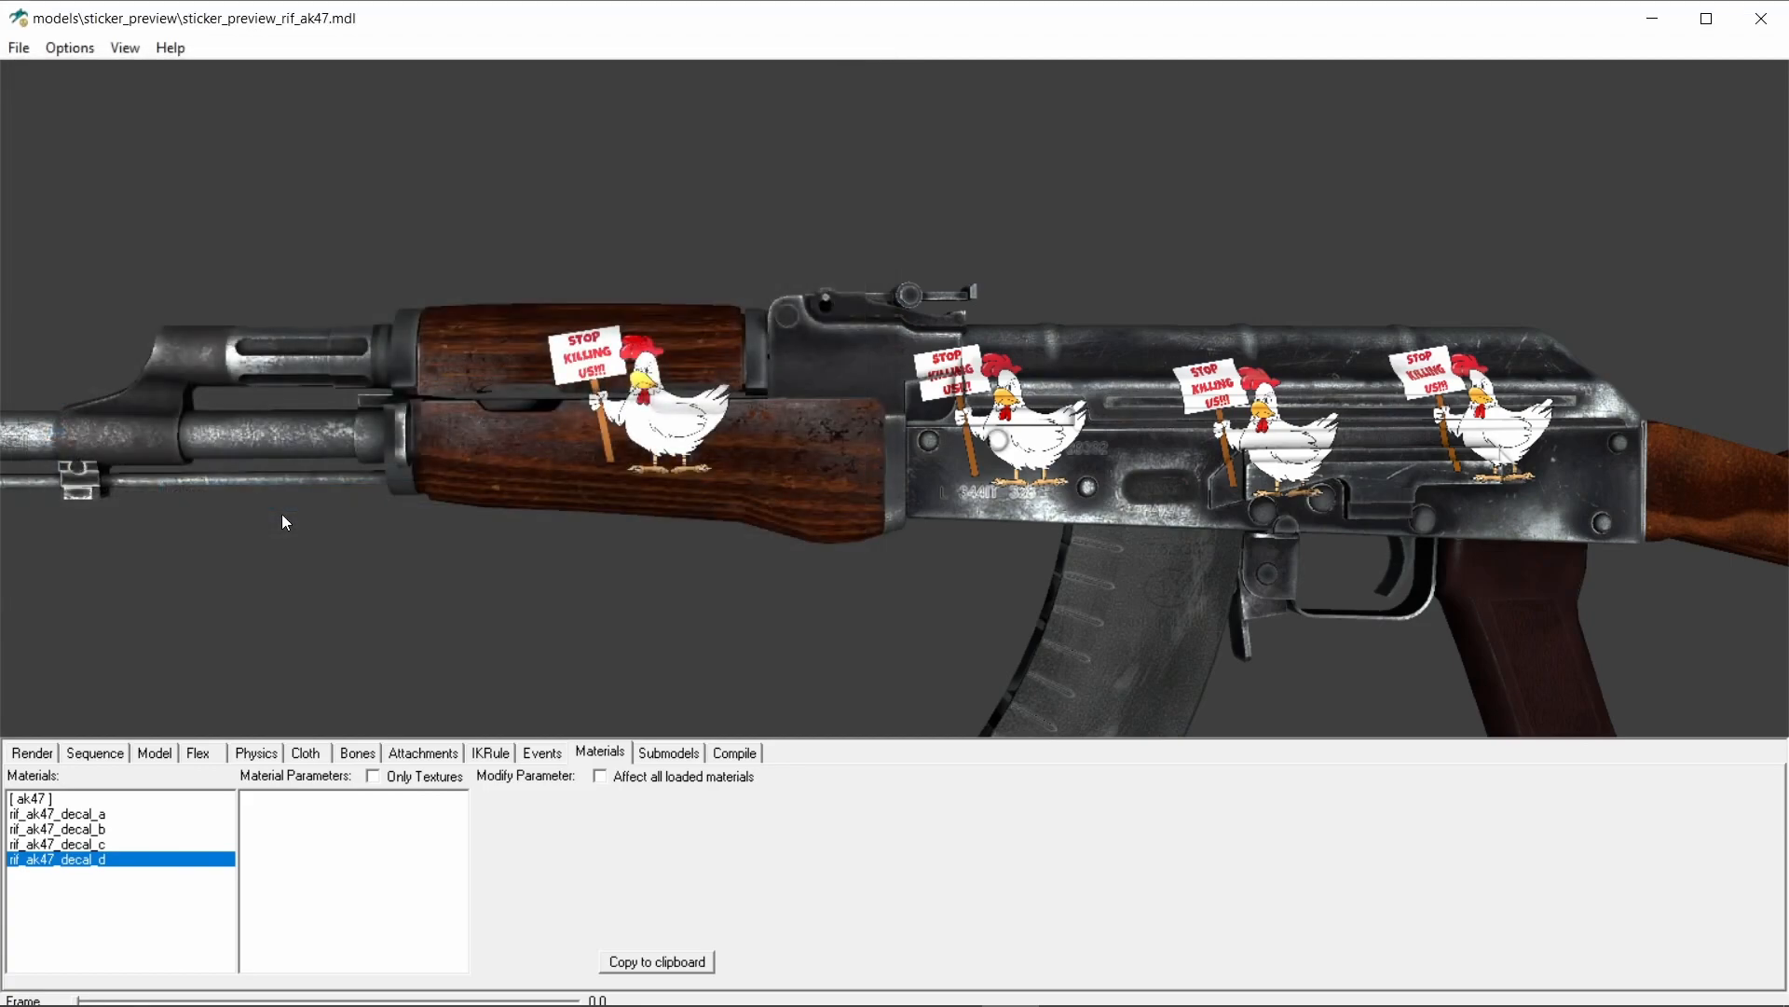